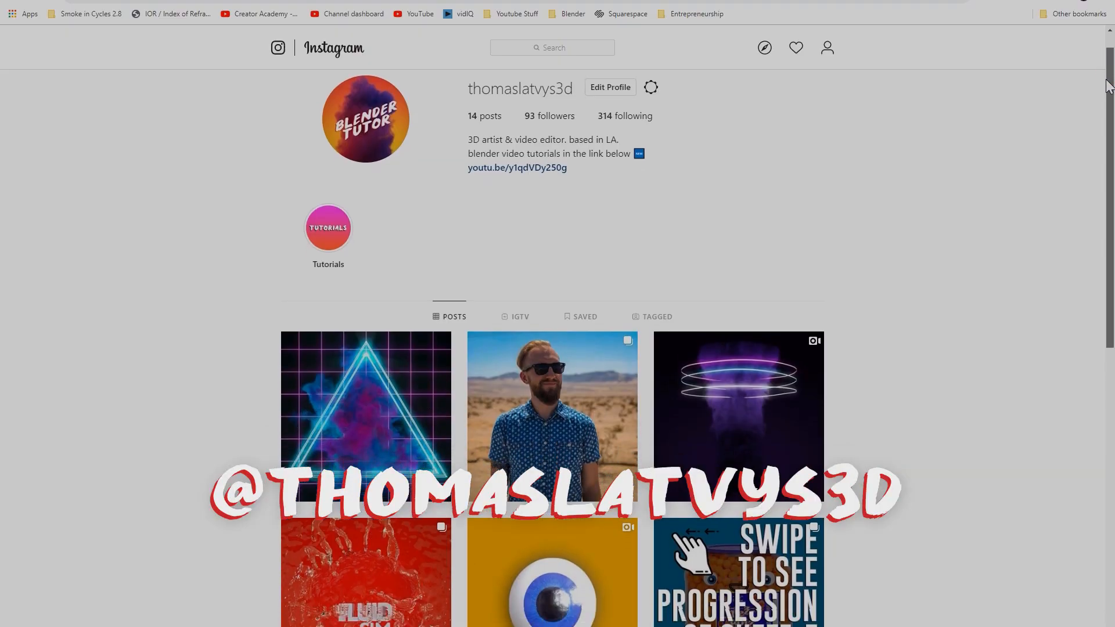
# Step: Scroll down through the Instagram profile
pyautogui.scroll(-3)
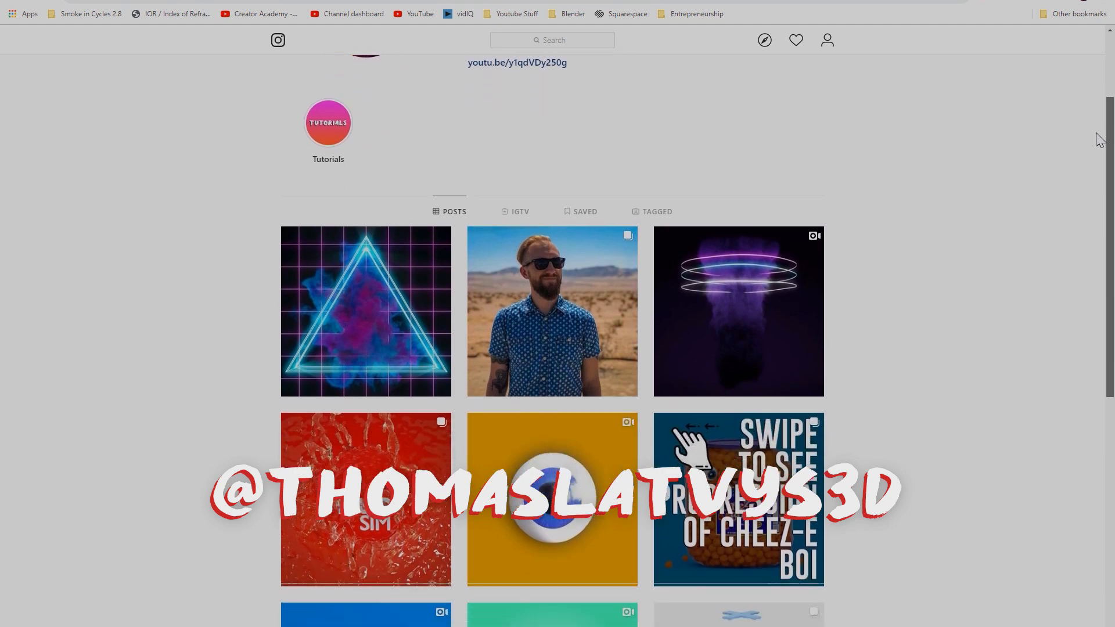
pyautogui.scroll(-3)
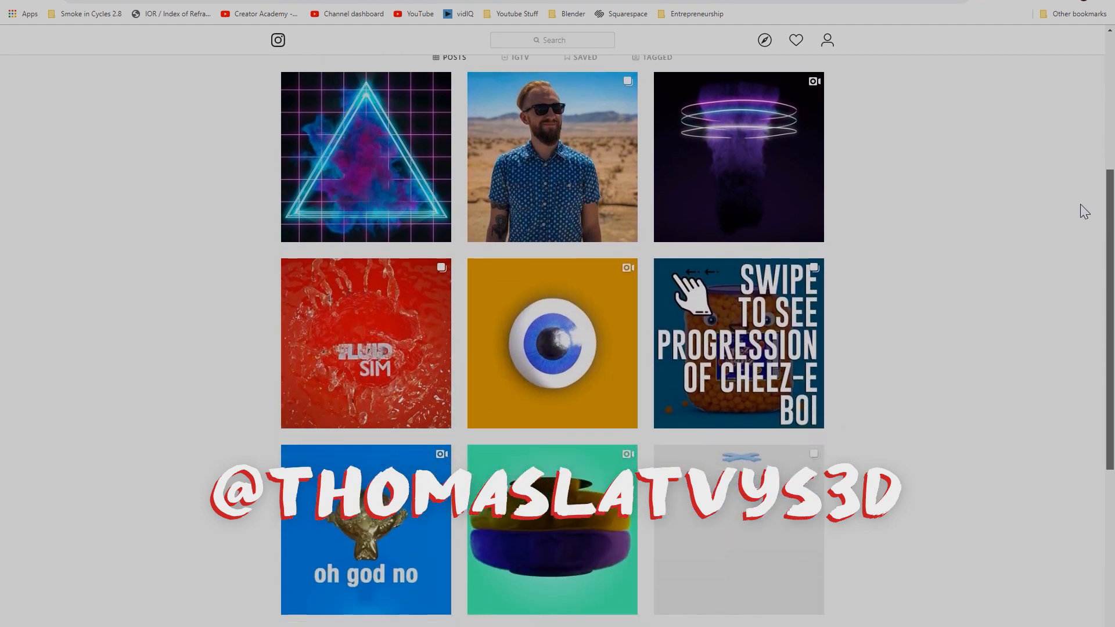
pyautogui.scroll(-3)
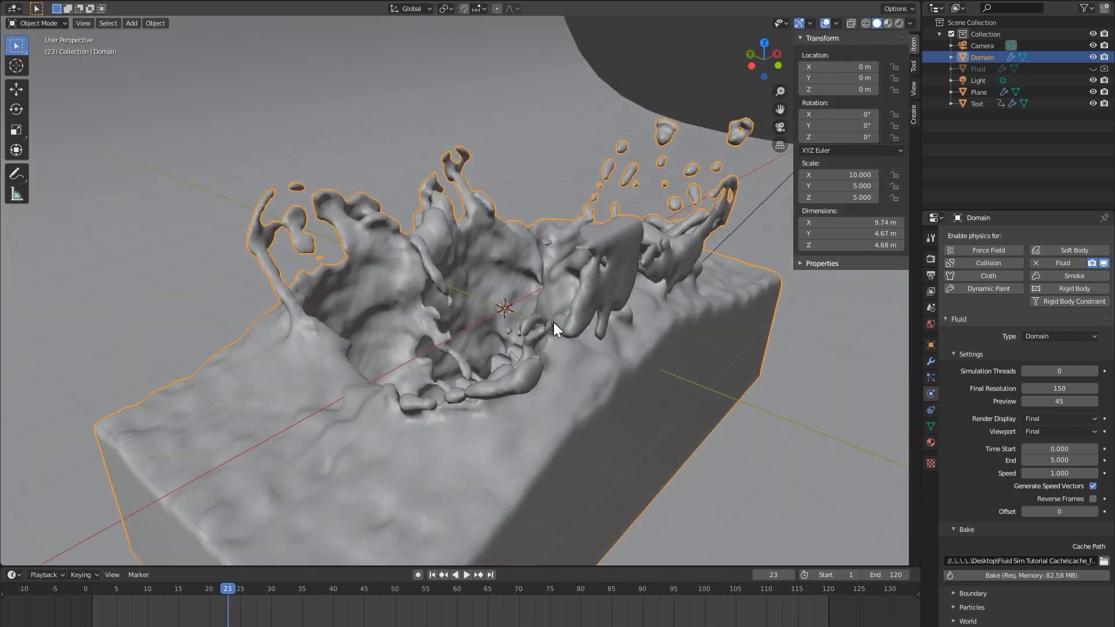
# Step: Subscribe to the Blender Tutor YouTube channel and turn on notifications
pyautogui.moveTo(555, 327); pyautogui.dragTo(565, 298)
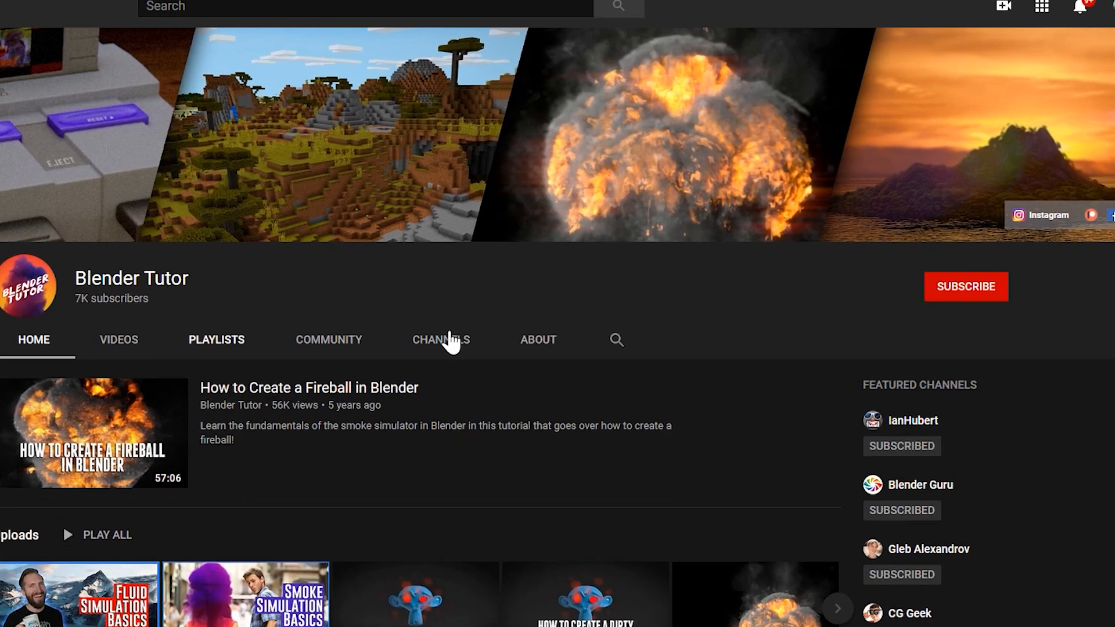
pyautogui.click(965, 286)
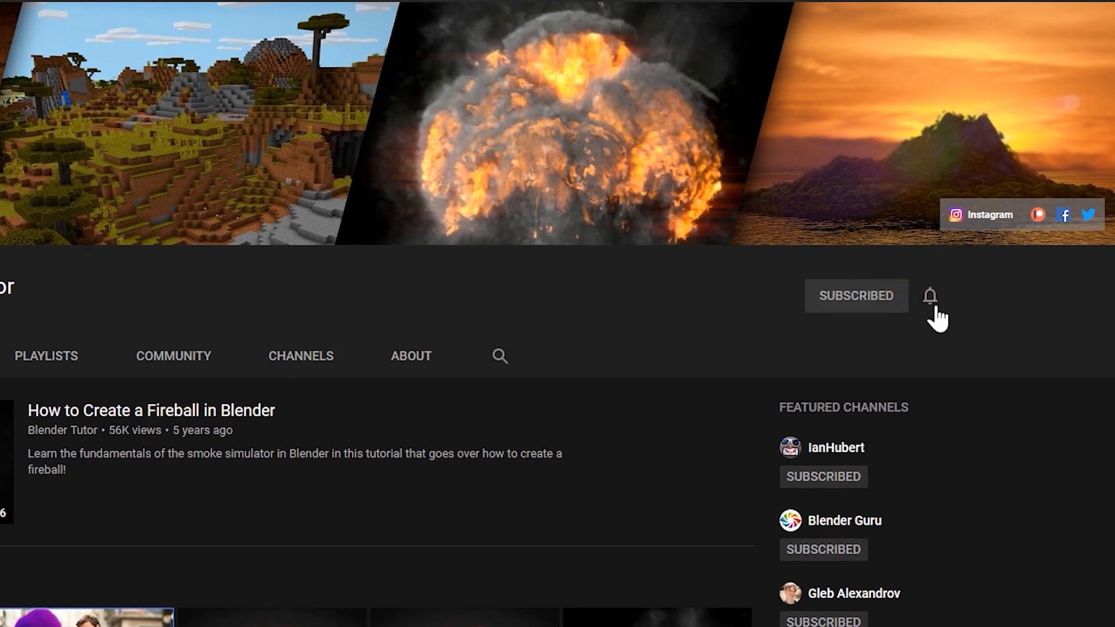
pyautogui.click(930, 296)
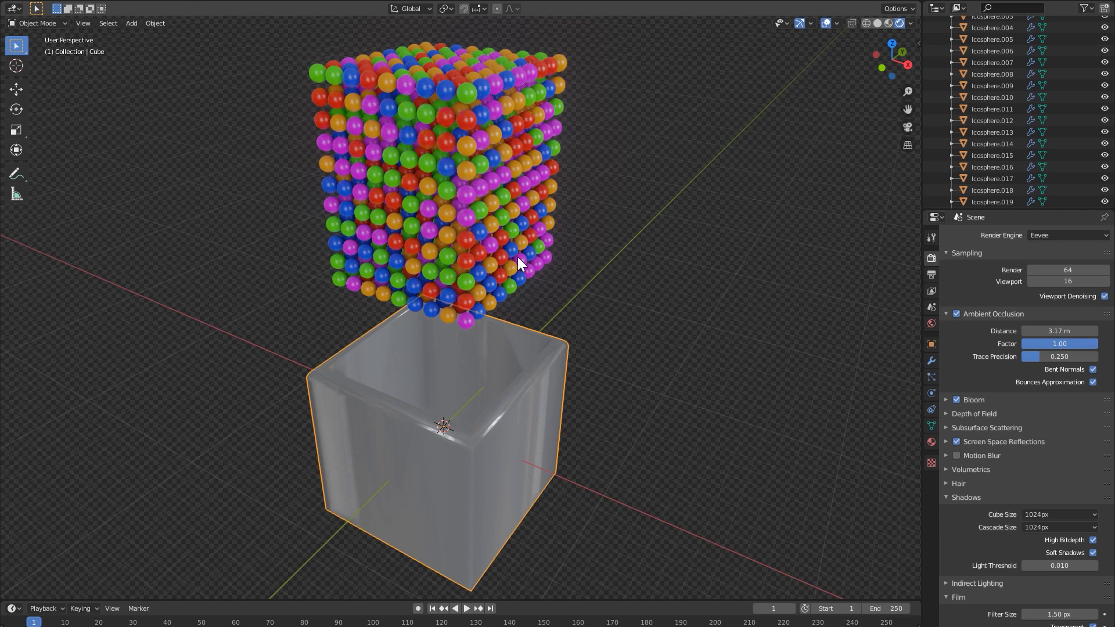
# Step: Play the ball pit simulation, then restart playback to watch it again
pyautogui.click(466, 608)
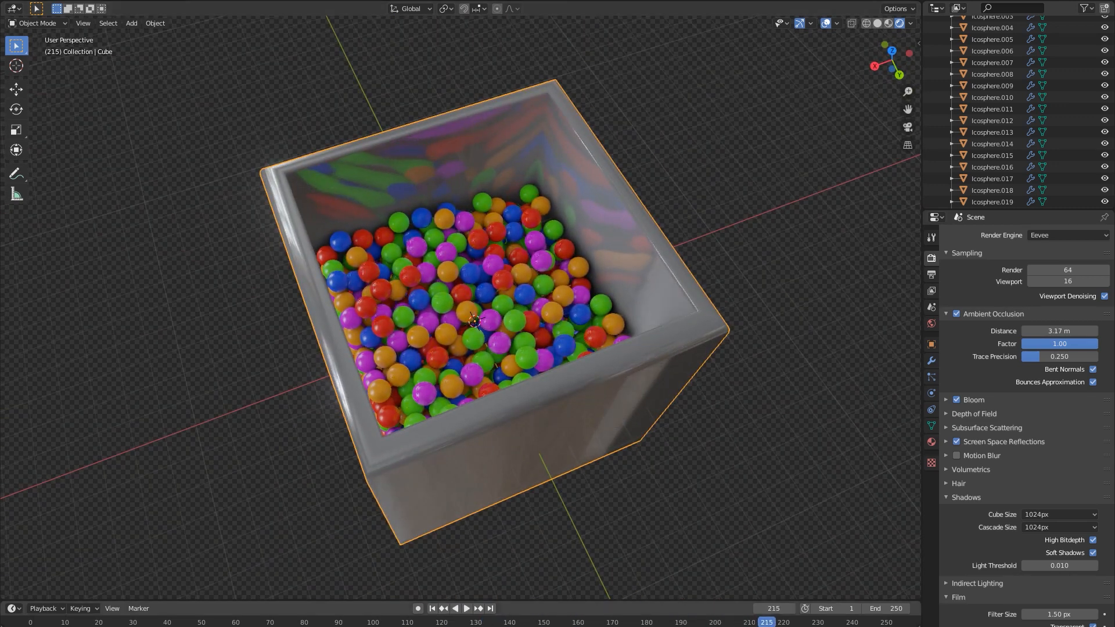
pyautogui.click(466, 608)
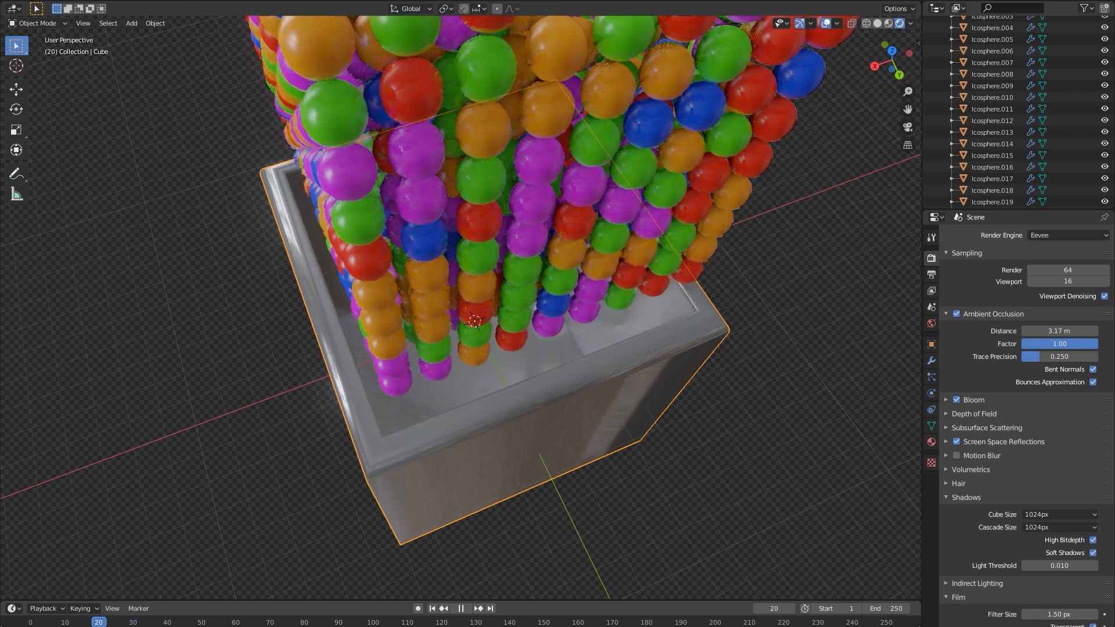
pyautogui.click(460, 622)
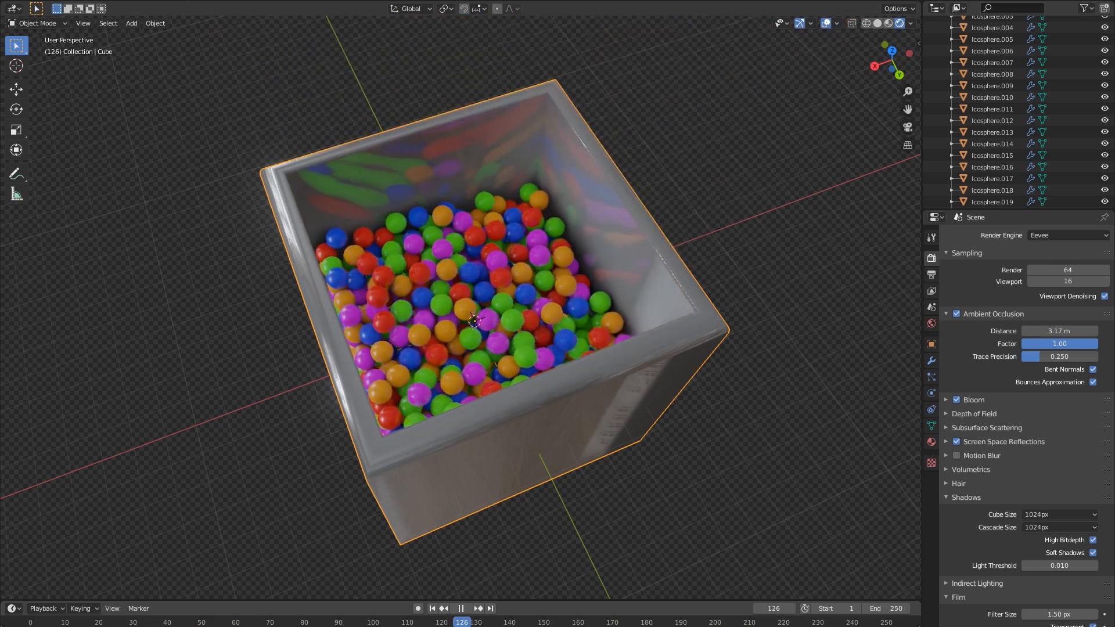
pyautogui.click(460, 608)
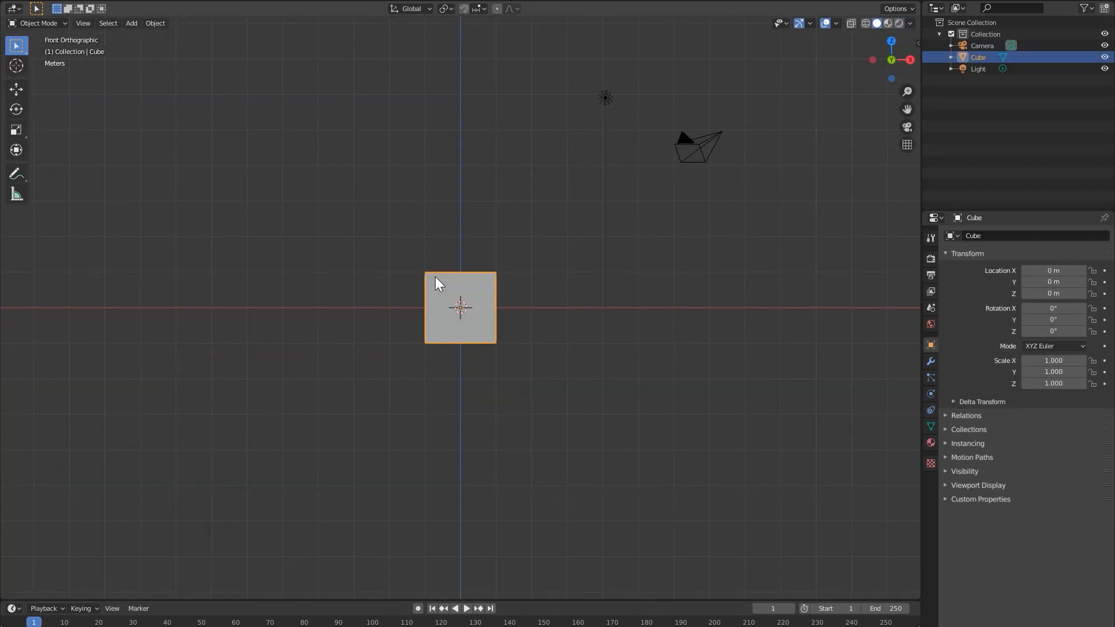
# Step: Save as Rigid Body Tutorial.blend and squash the cube into a flat block
pyautogui.click(13, 8)
pyautogui.write('Rigid Body Tutorial.blend')
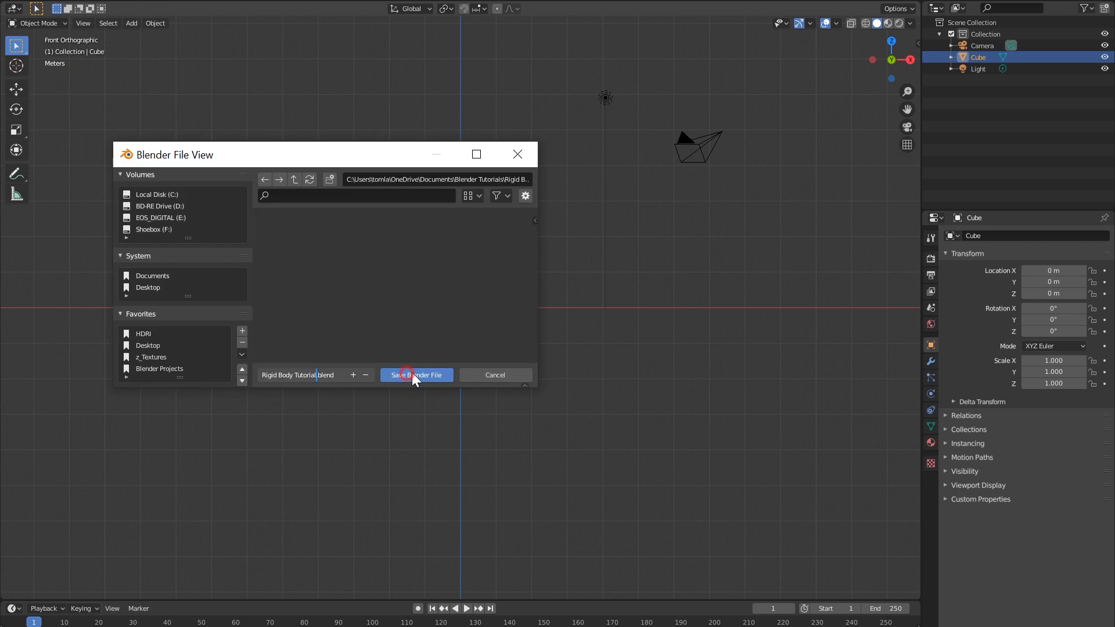
pyautogui.click(417, 375)
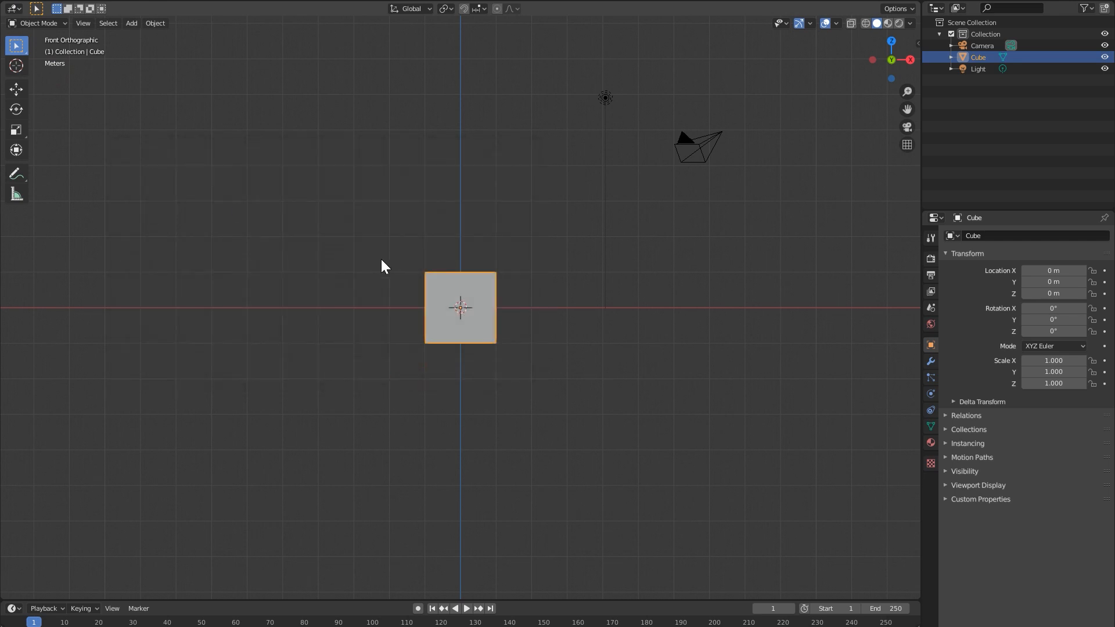
pyautogui.moveTo(466, 304)
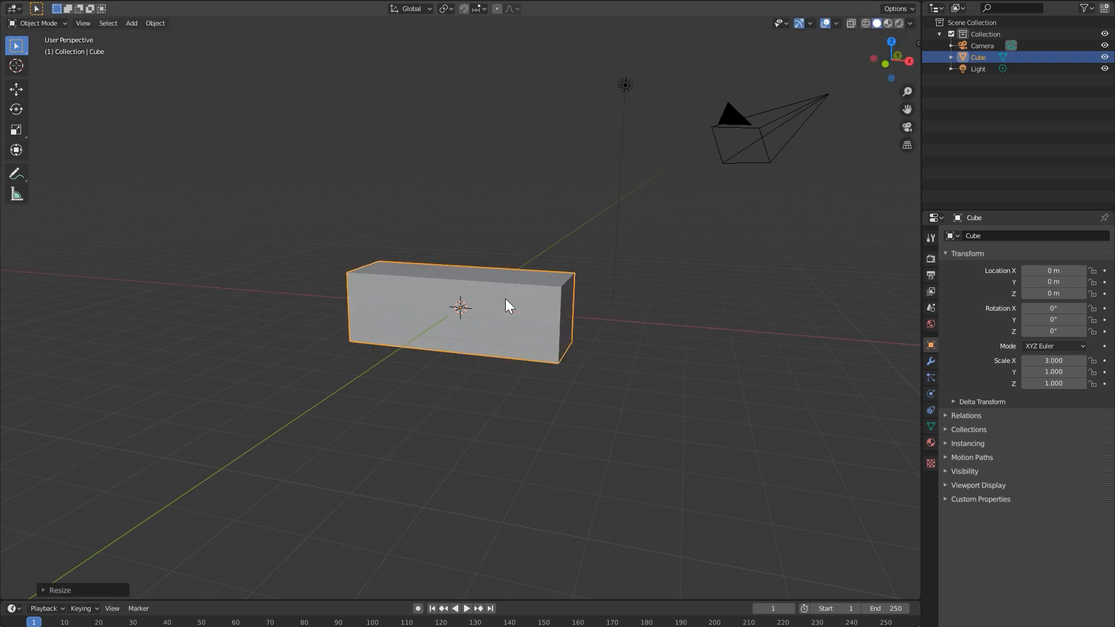
pyautogui.press('s')
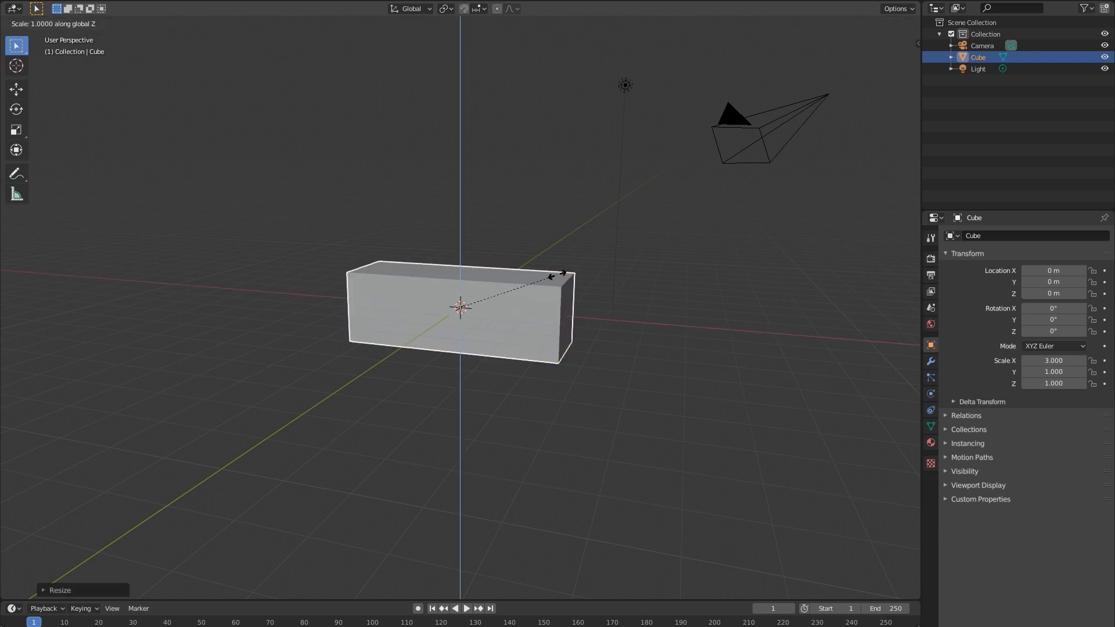
pyautogui.click(764, 339)
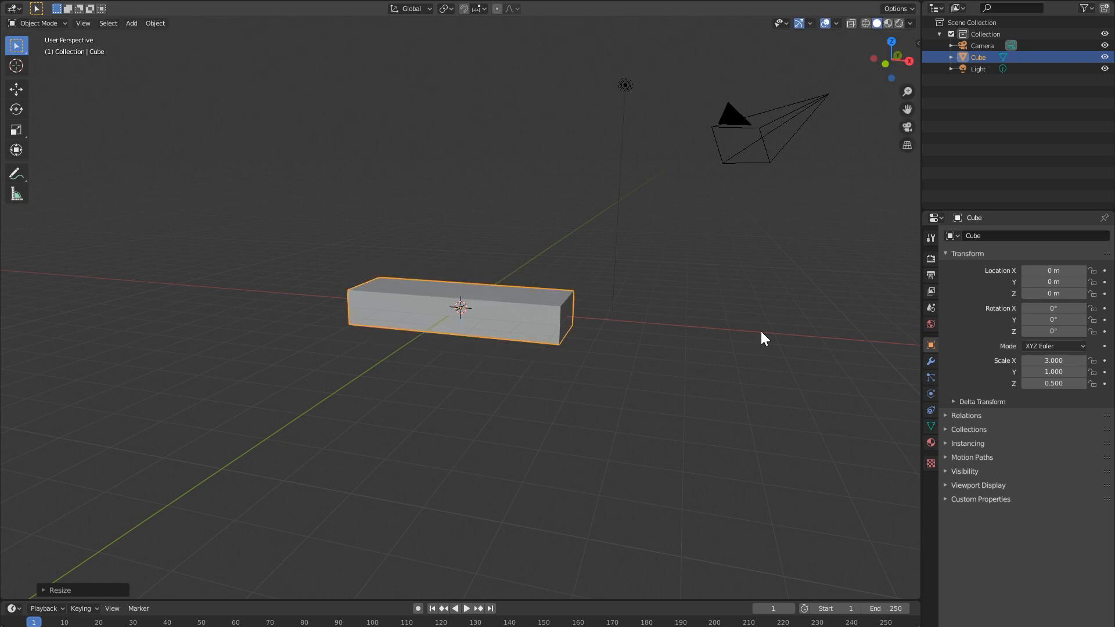
pyautogui.moveTo(934, 415)
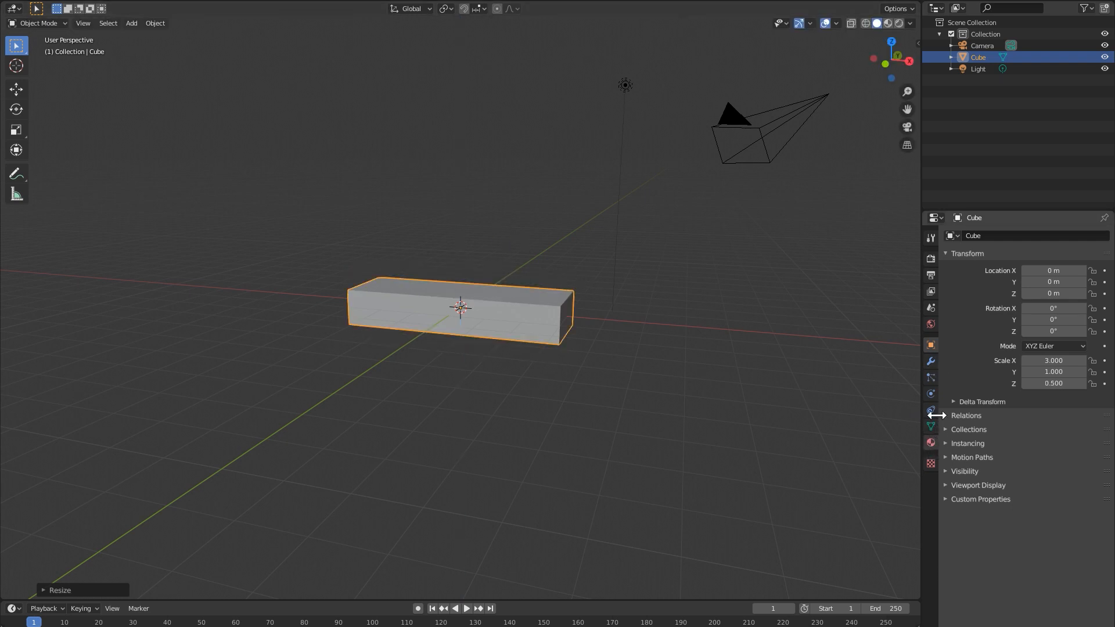
# Step: Give the block an active rigid body with 0.5 kg mass and delete the light
pyautogui.click(931, 393)
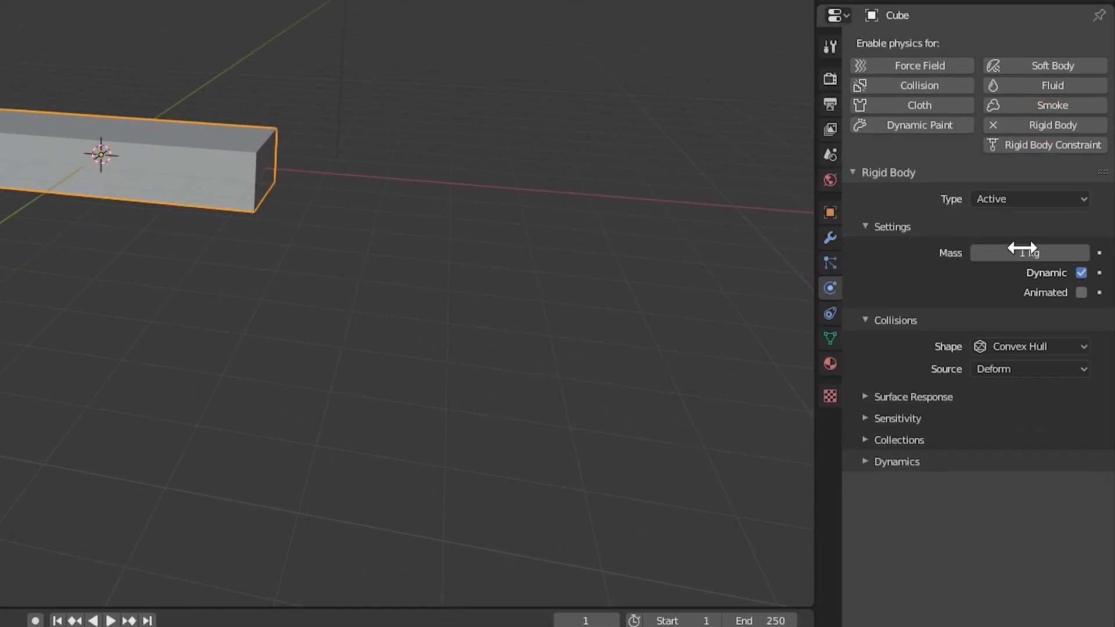
pyautogui.click(1029, 253)
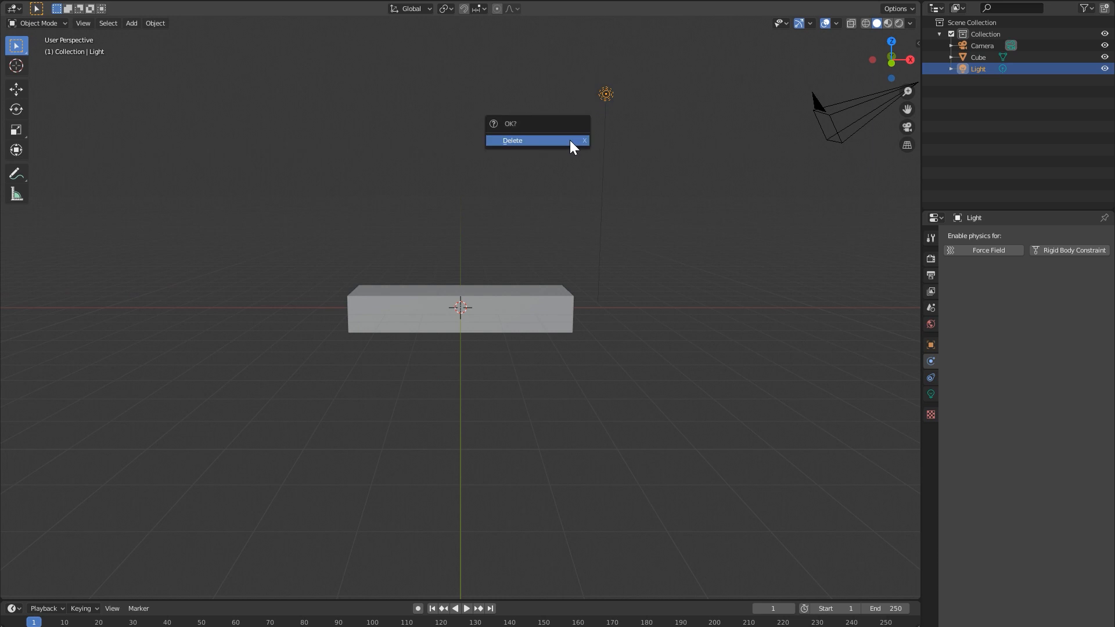
pyautogui.click(512, 140)
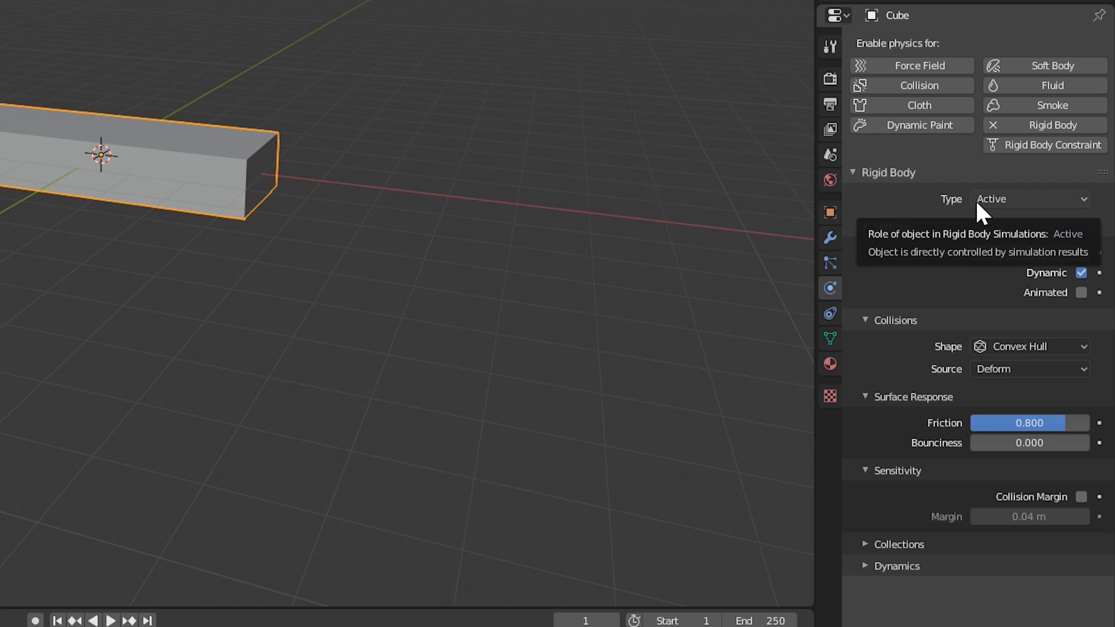
pyautogui.click(1029, 199)
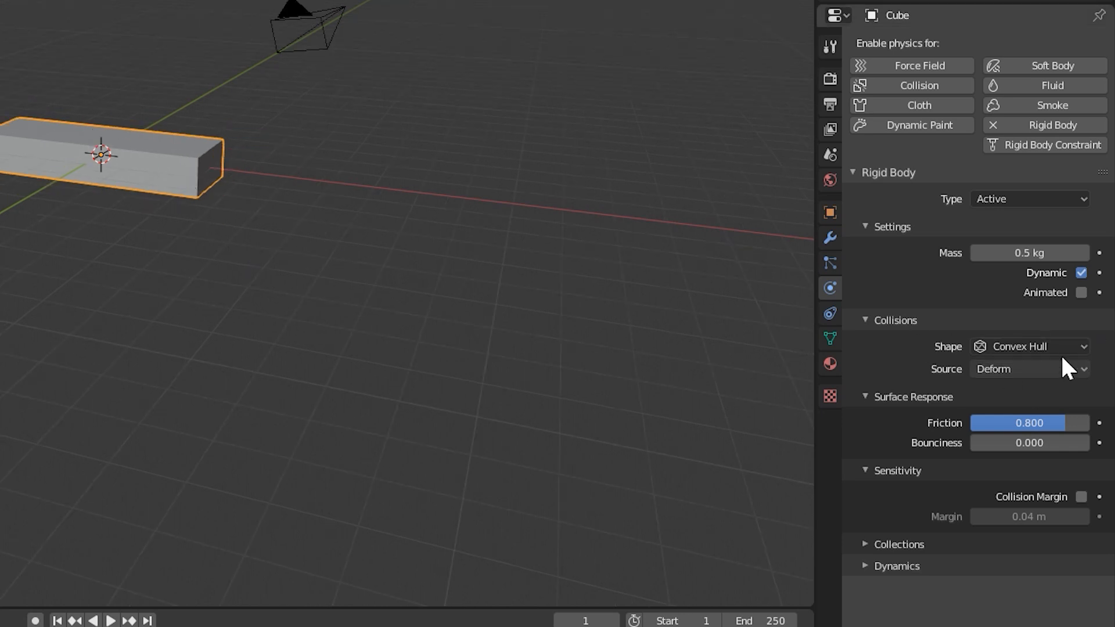
# Step: Change the block's rigid body collision shape from Convex Hull to Mesh
pyautogui.click(1029, 346)
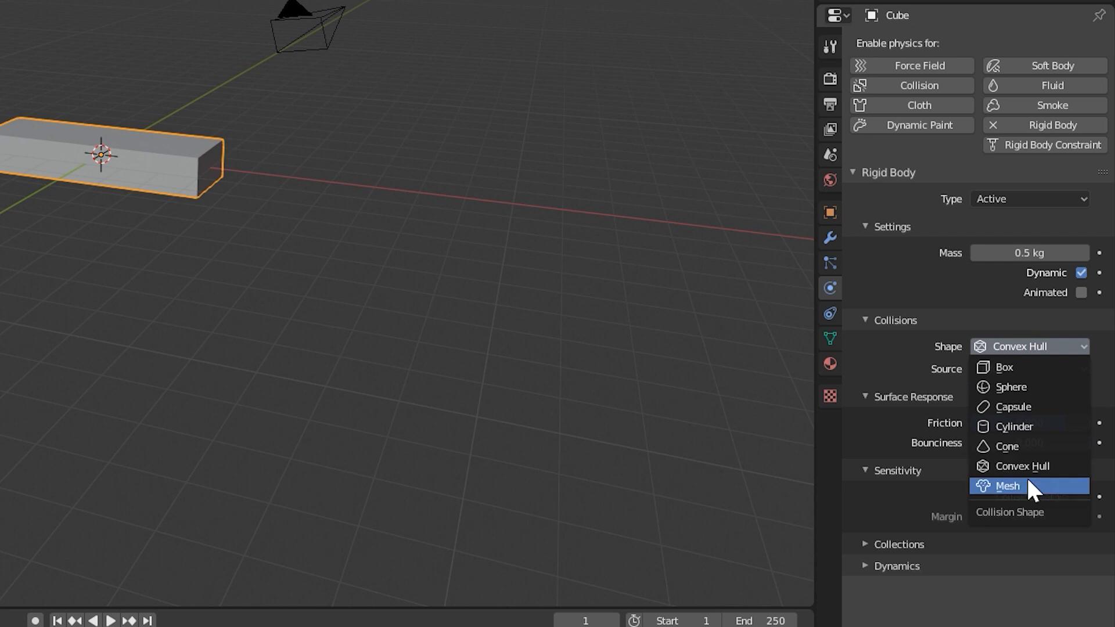
pyautogui.click(1008, 486)
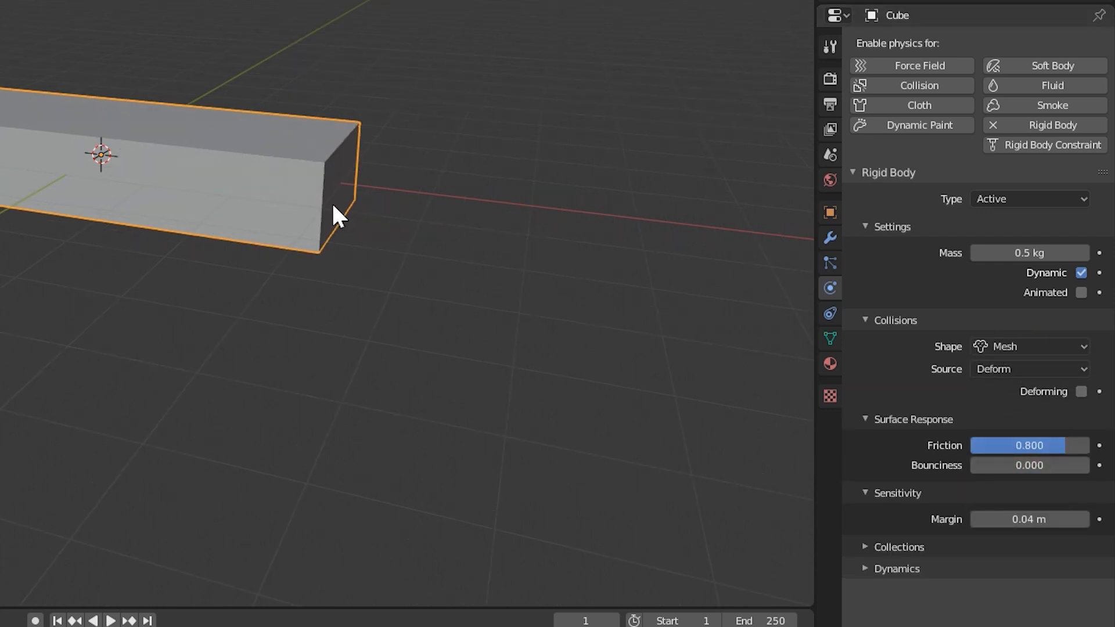
pyautogui.click(1029, 346)
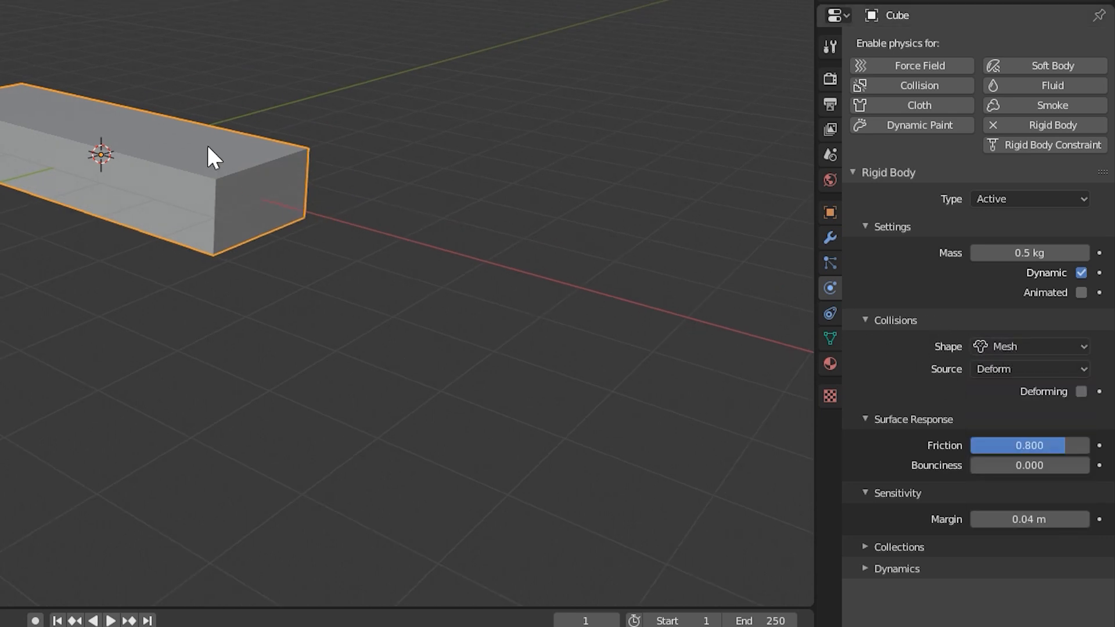
pyautogui.moveTo(260, 174)
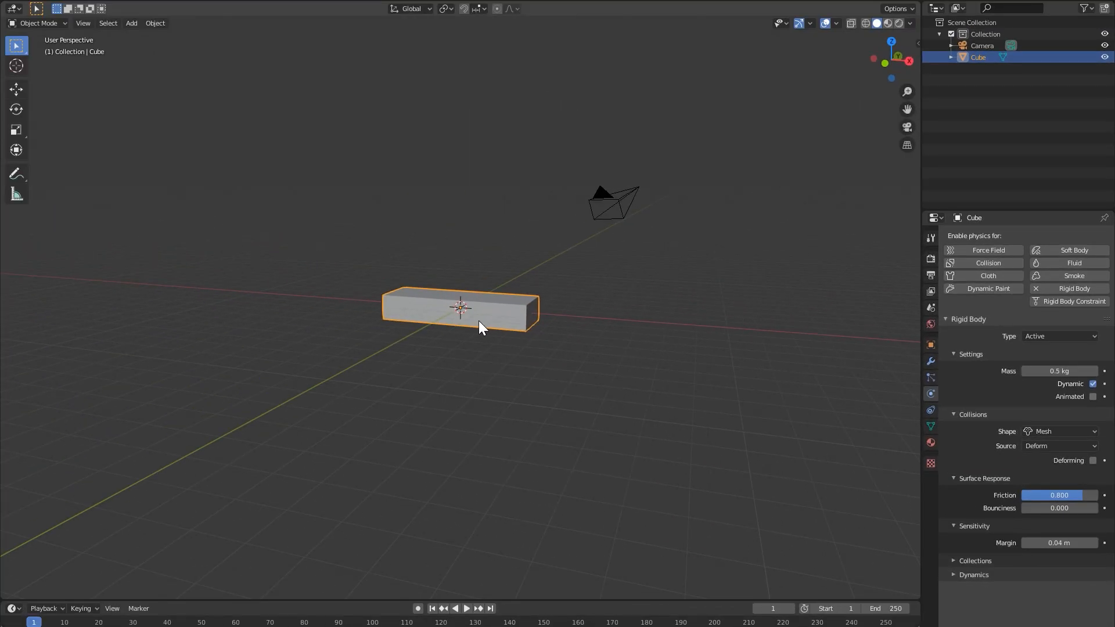
# Step: Delete the sphere's upper half in Edit Mode and make the bowl a passive rigid body
pyautogui.click(131, 22)
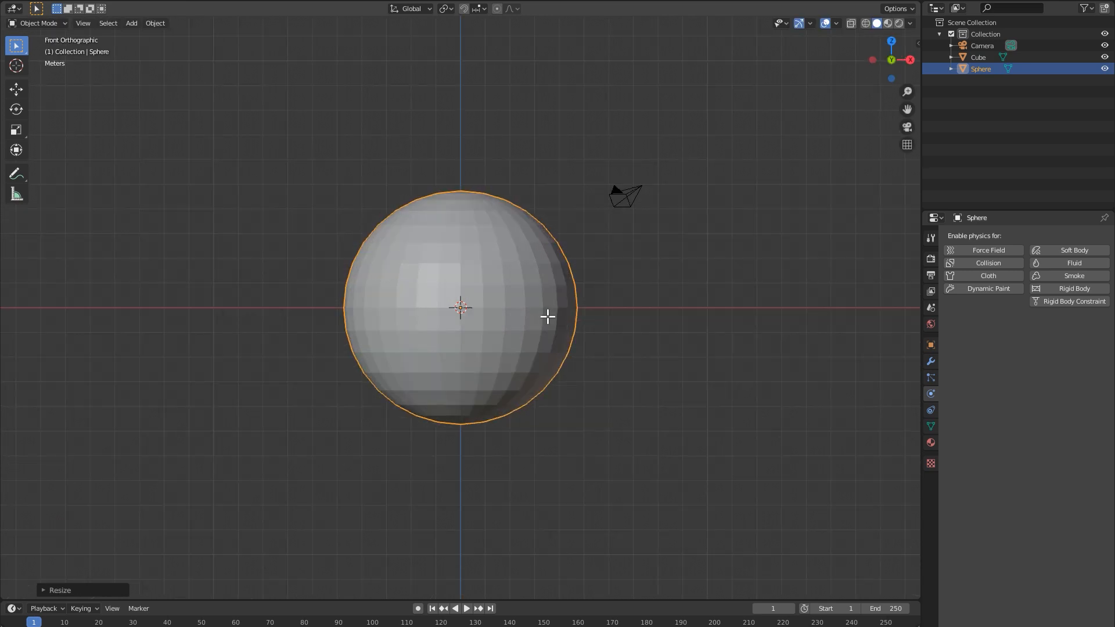
pyautogui.press('Tab')
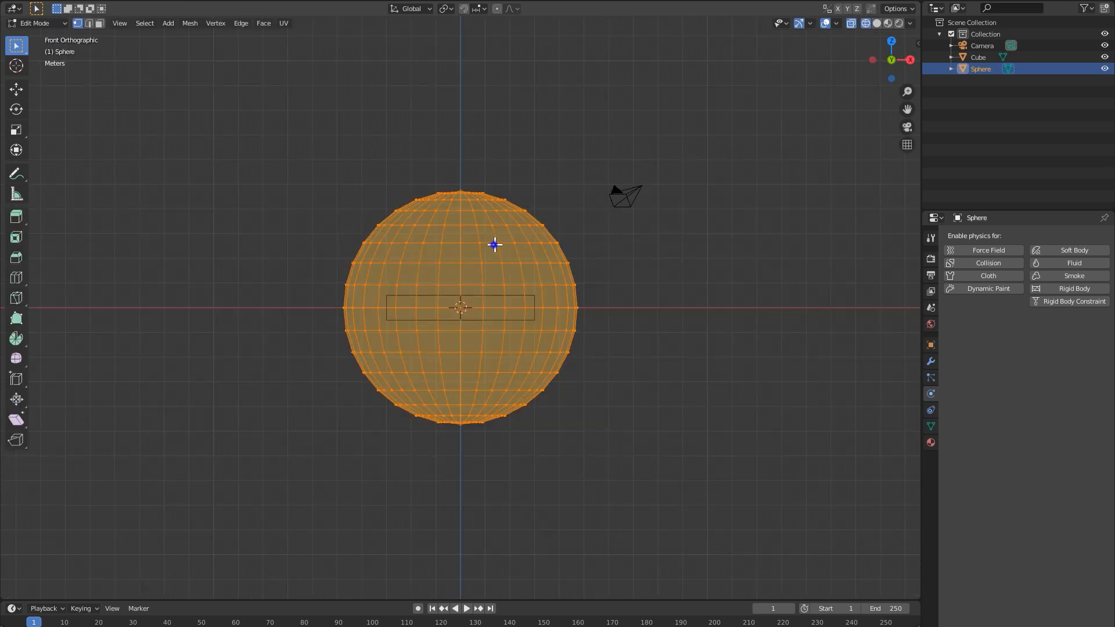
pyautogui.moveTo(302, 160); pyautogui.dragTo(646, 302)
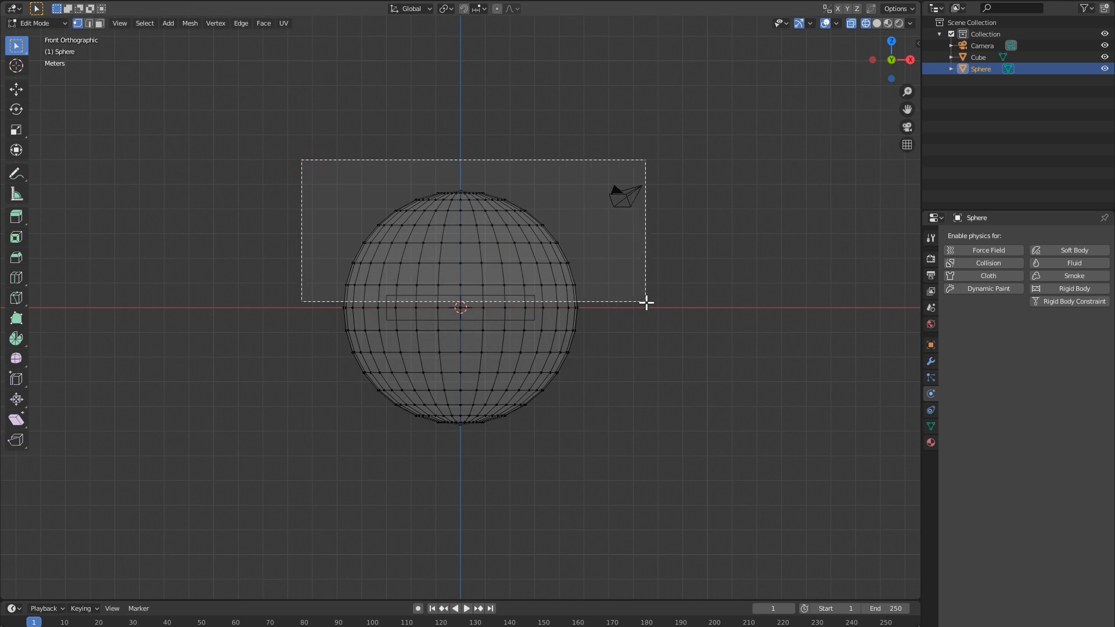
pyautogui.press('x')
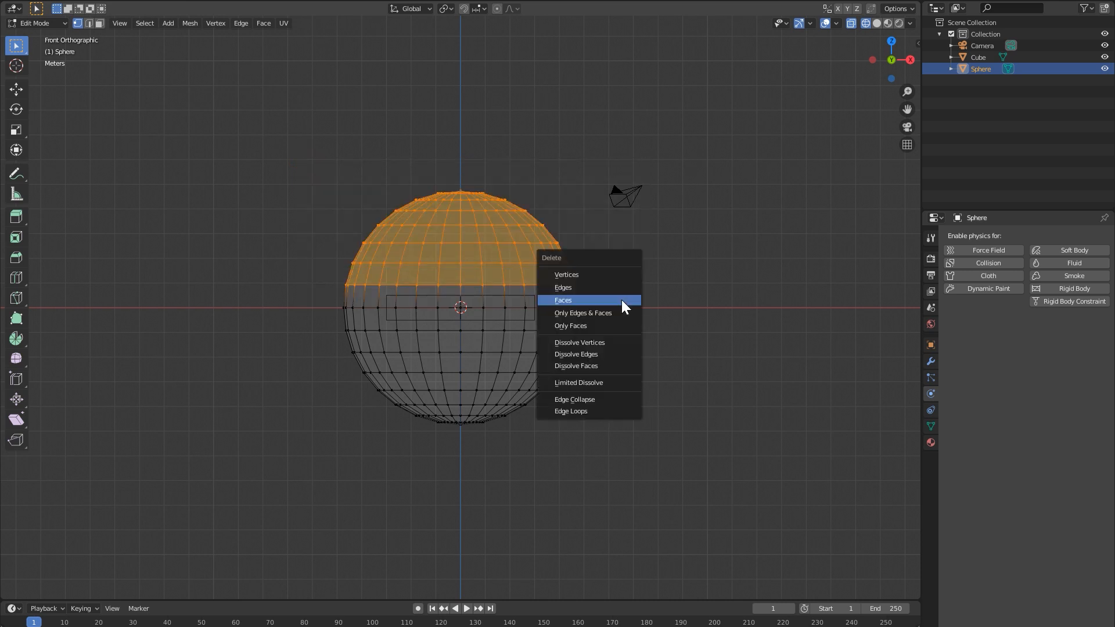
pyautogui.click(563, 299)
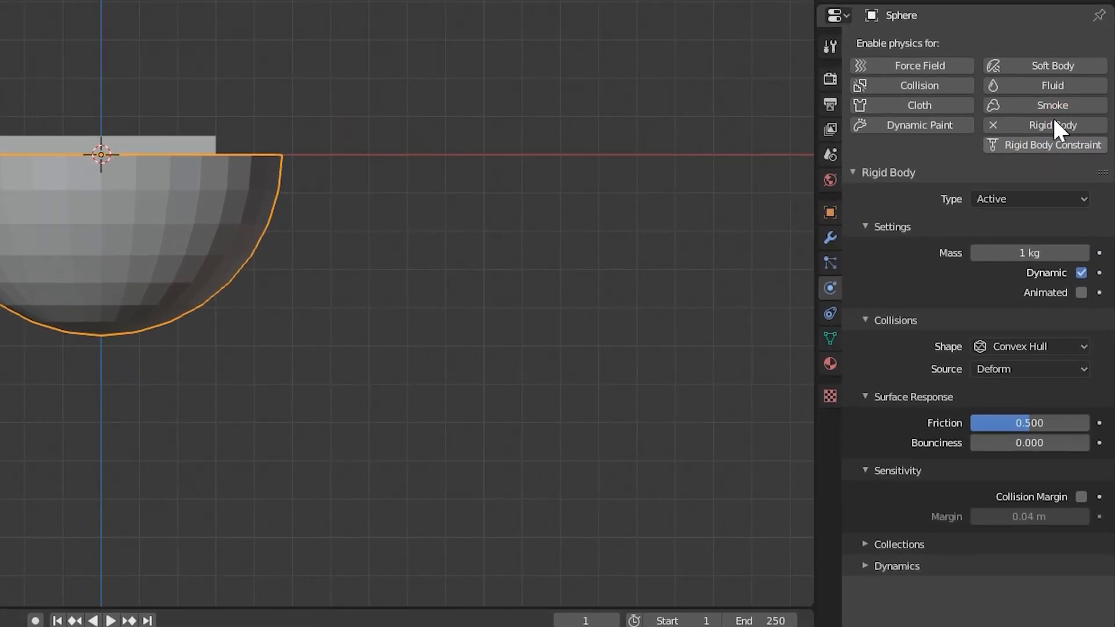
pyautogui.moveTo(1011, 213)
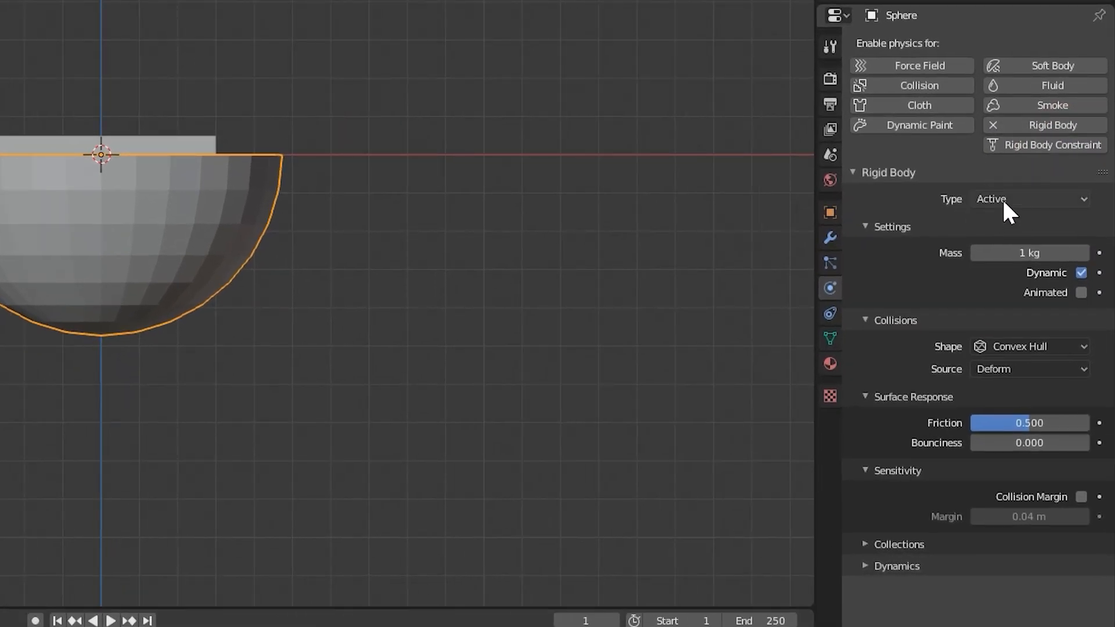
pyautogui.click(1029, 200)
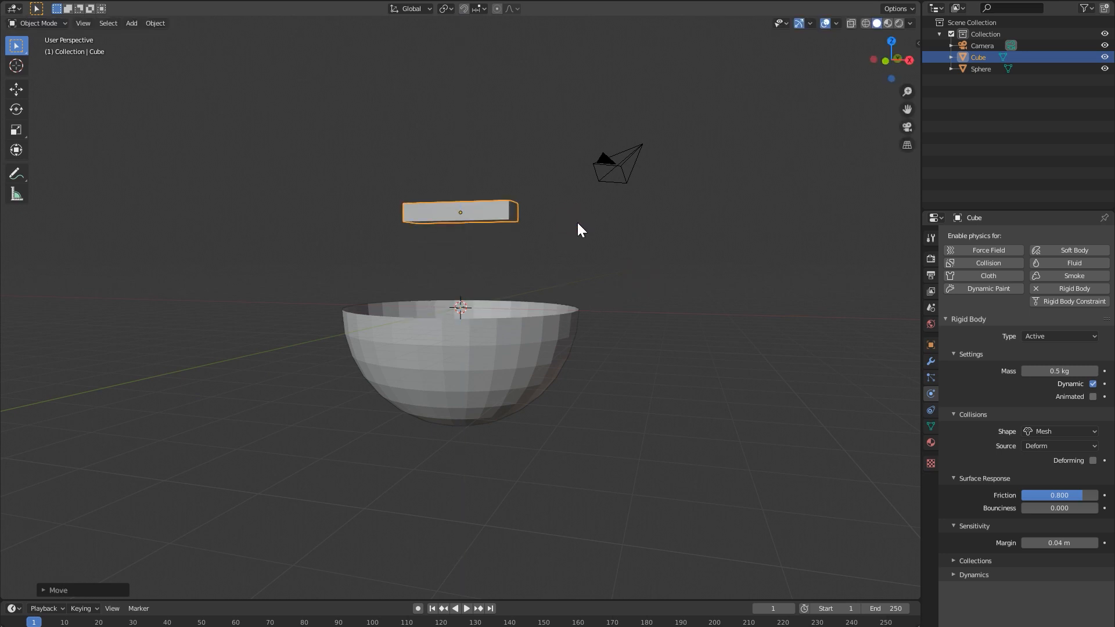
pyautogui.moveTo(579, 297)
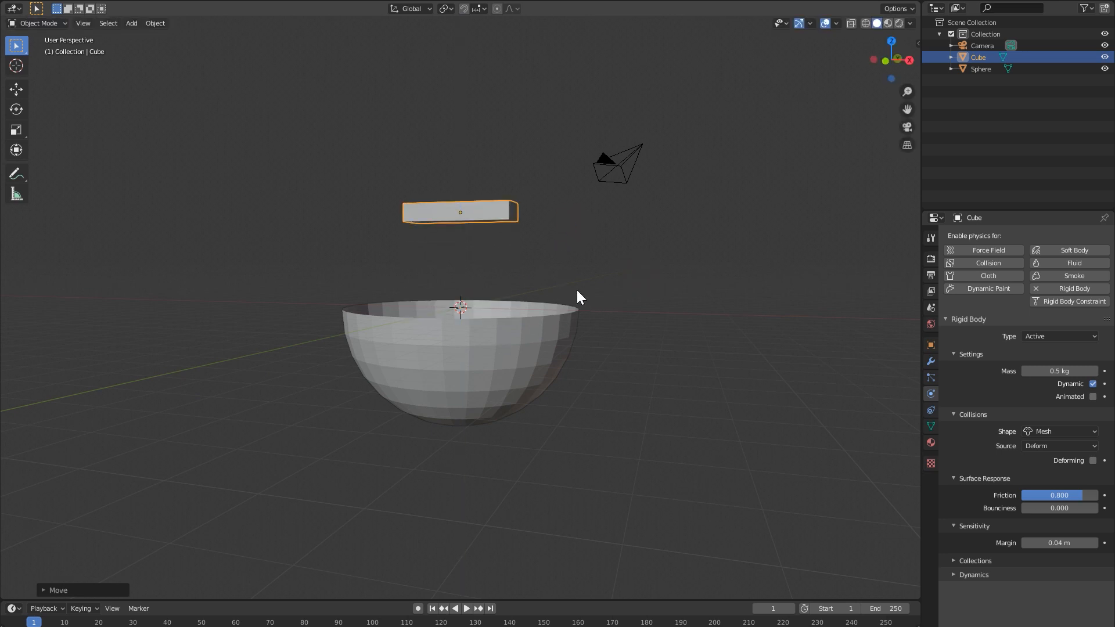
# Step: Play the simulation, then set the bowl's collision shape to Mesh
pyautogui.click(465, 609)
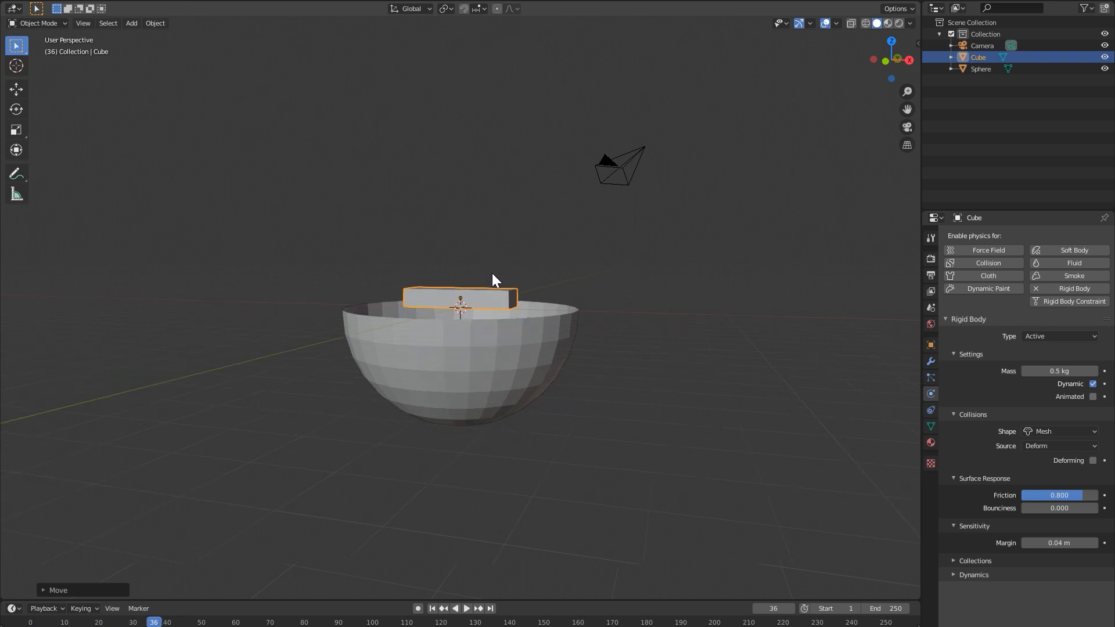
pyautogui.moveTo(494, 279); pyautogui.dragTo(554, 402)
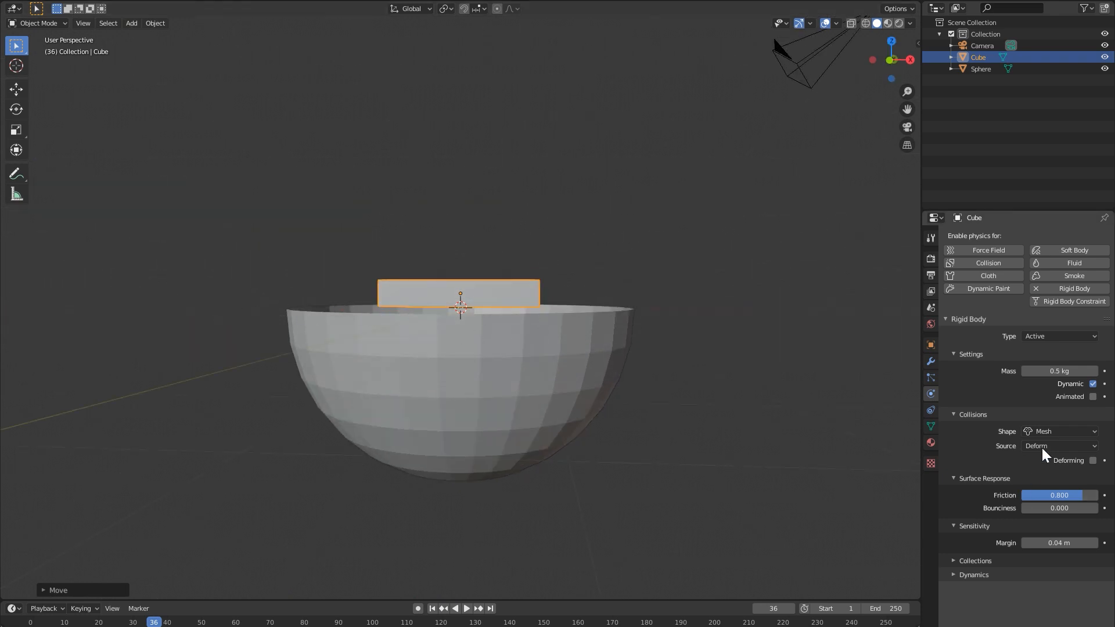
pyautogui.click(980, 68)
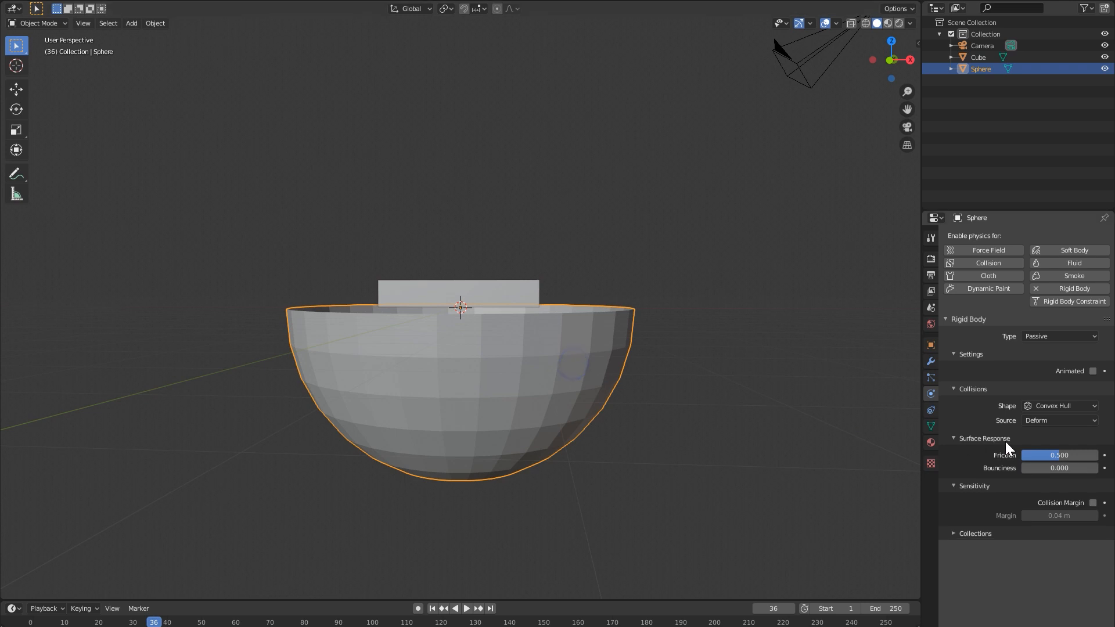
pyautogui.moveTo(1059, 413)
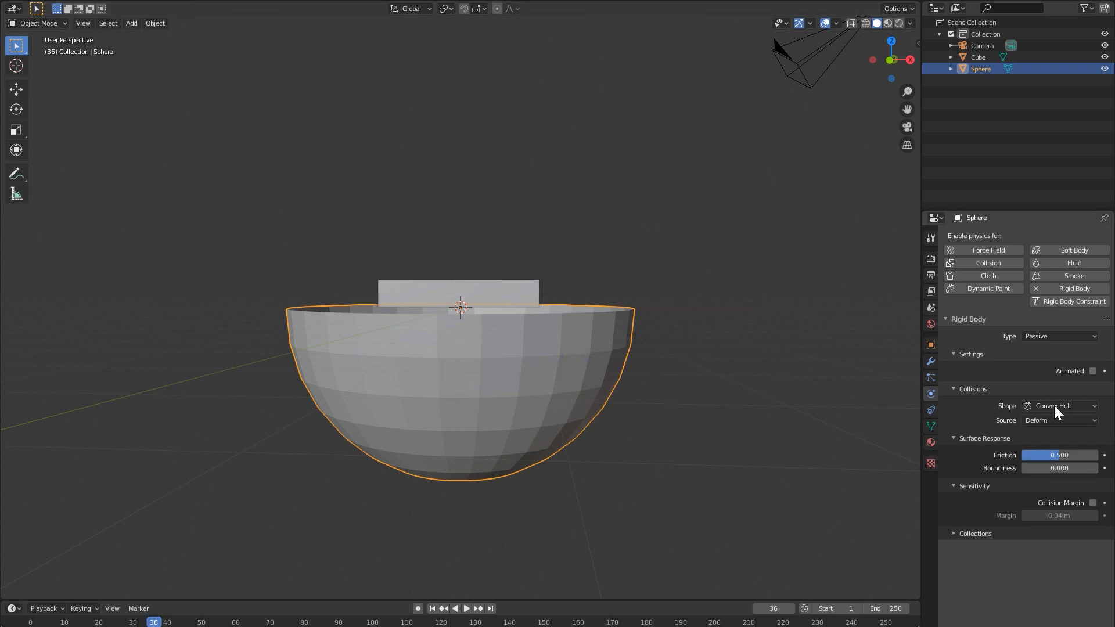
pyautogui.moveTo(690, 346)
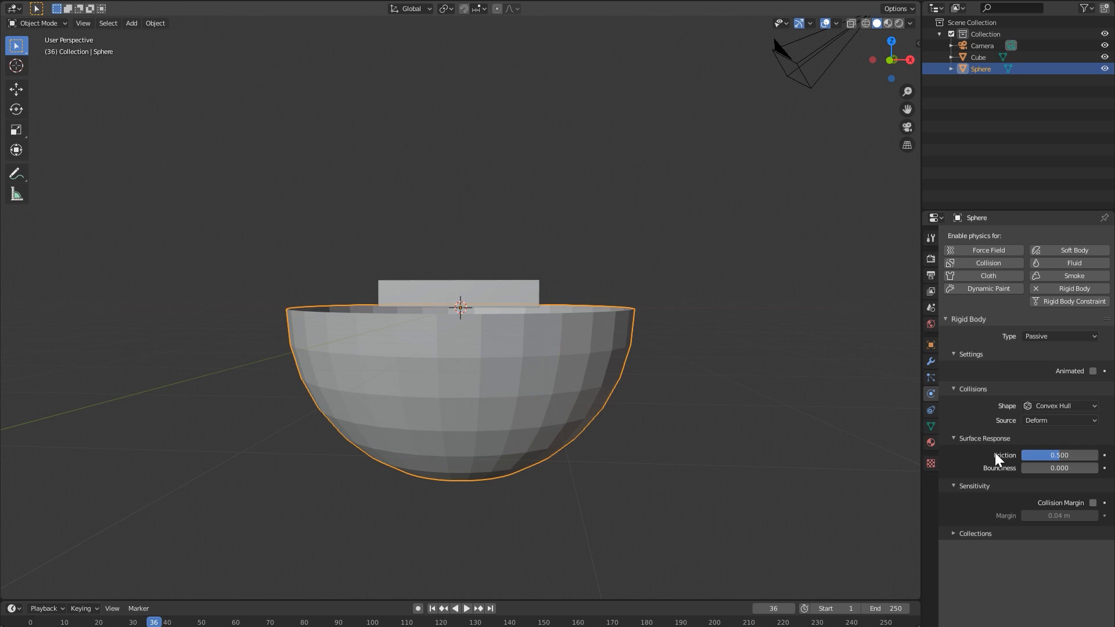
pyautogui.click(1059, 405)
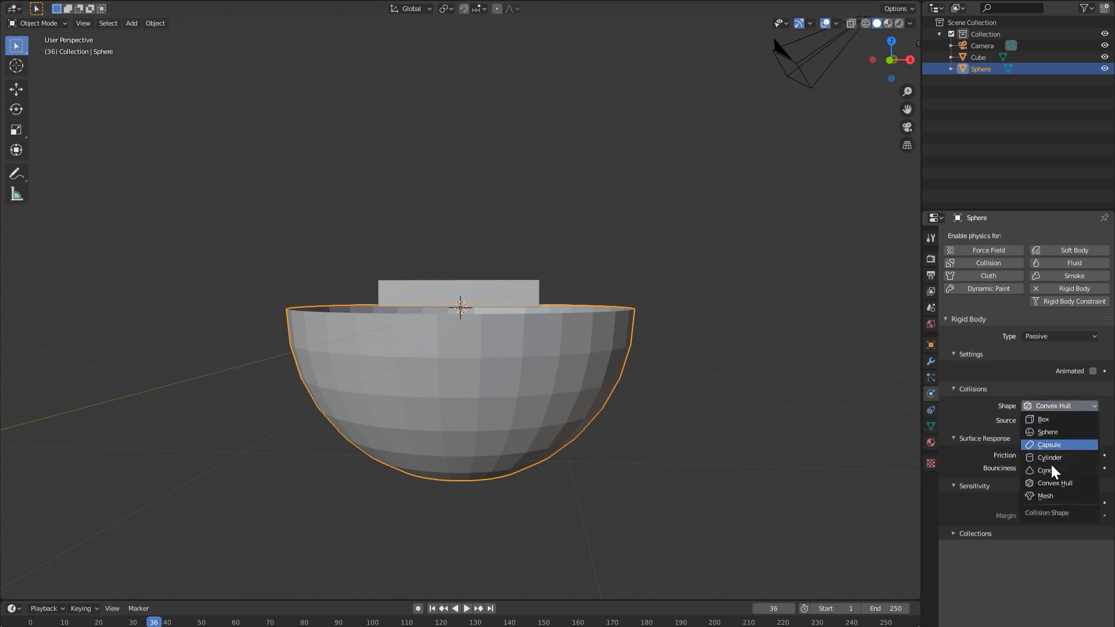
pyautogui.click(1046, 495)
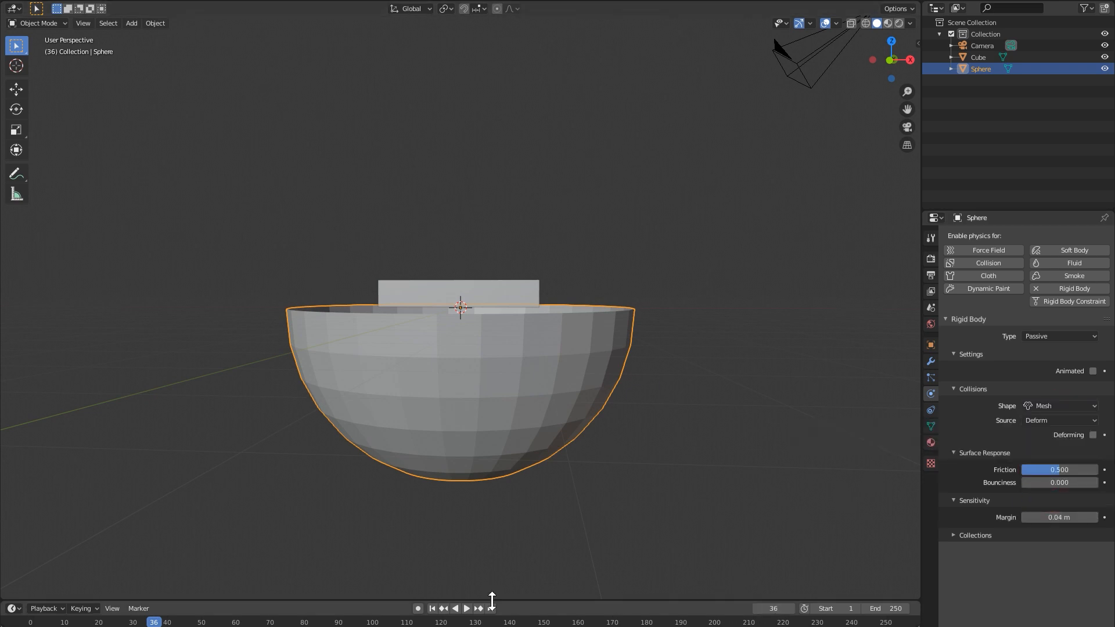
# Step: Rewind and replay the simulation to test the block landing in the bowl
pyautogui.click(432, 608)
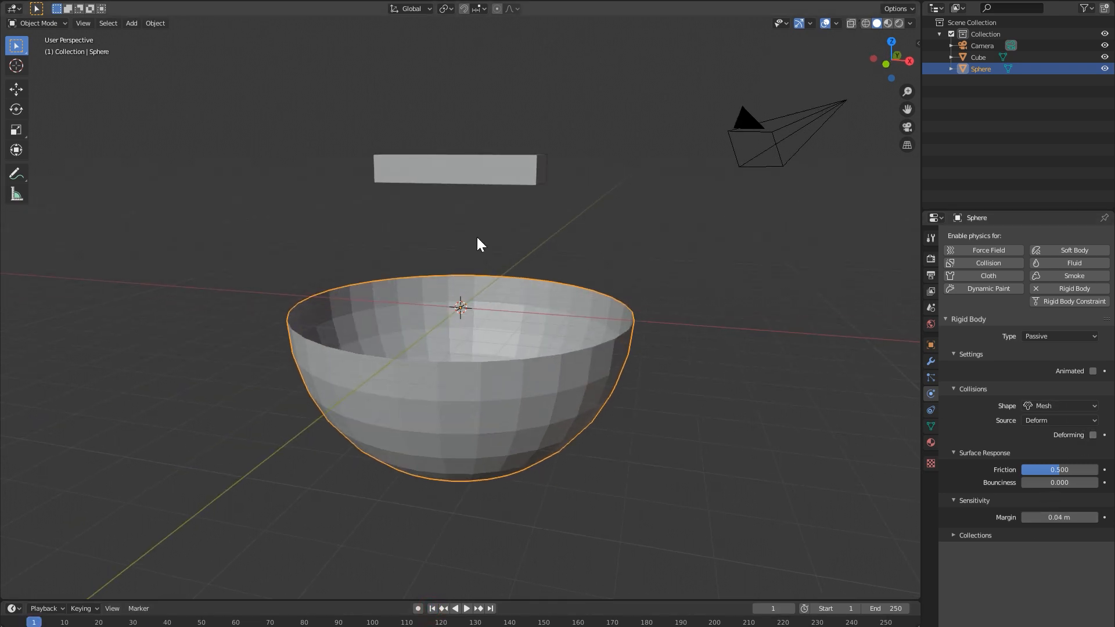
pyautogui.click(466, 609)
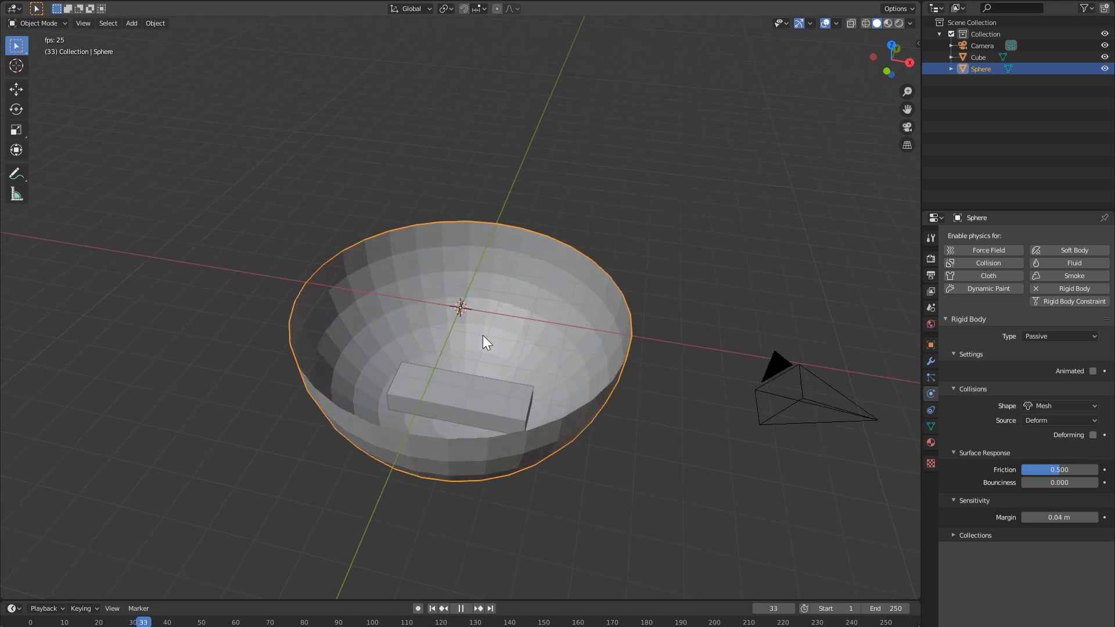
pyautogui.click(460, 608)
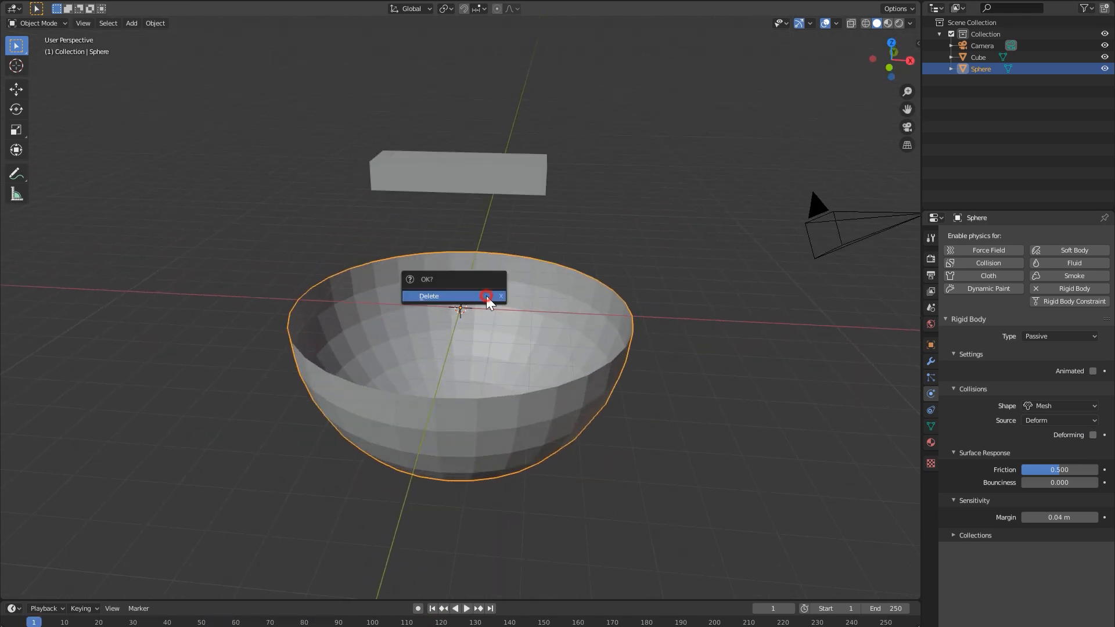
# Step: Replace the bowl with a passive rigid body plane and rewind the simulation
pyautogui.click(428, 295)
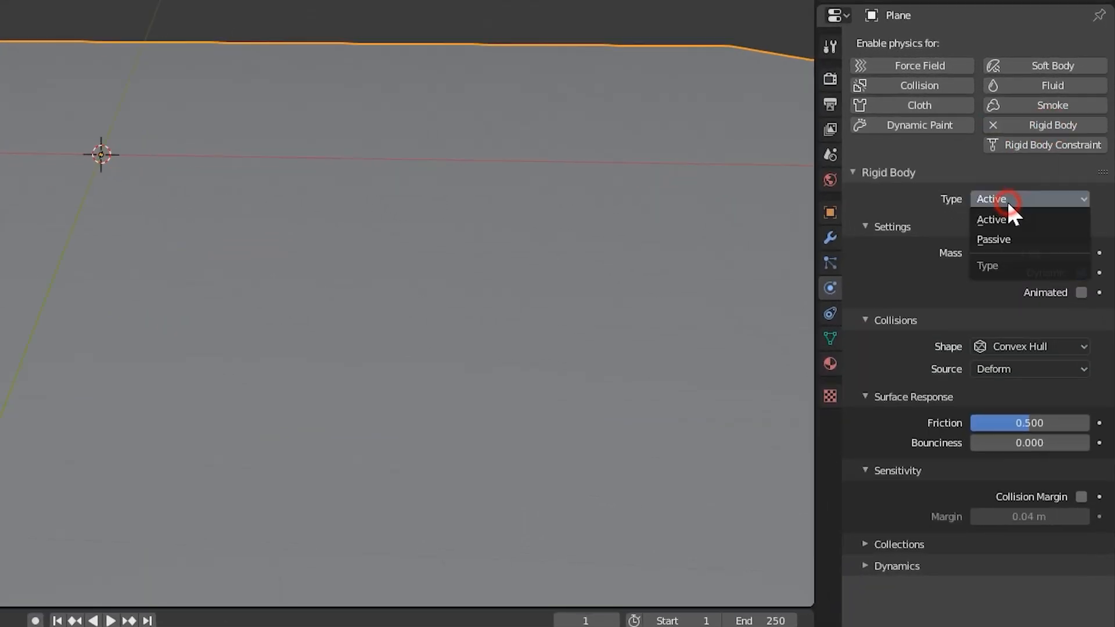
pyautogui.click(993, 239)
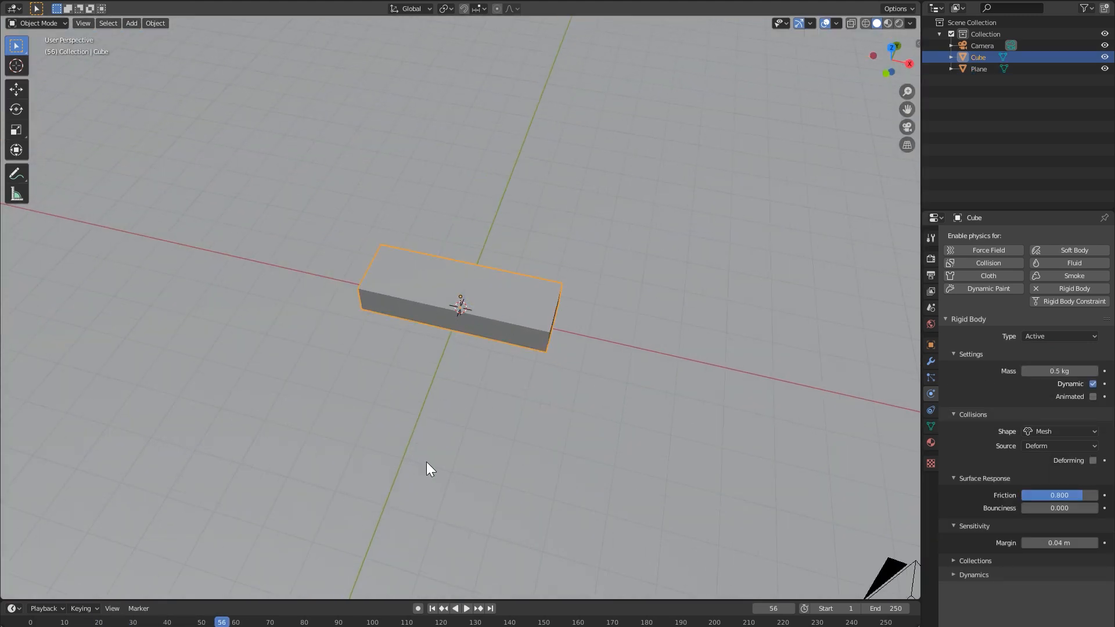
pyautogui.click(430, 608)
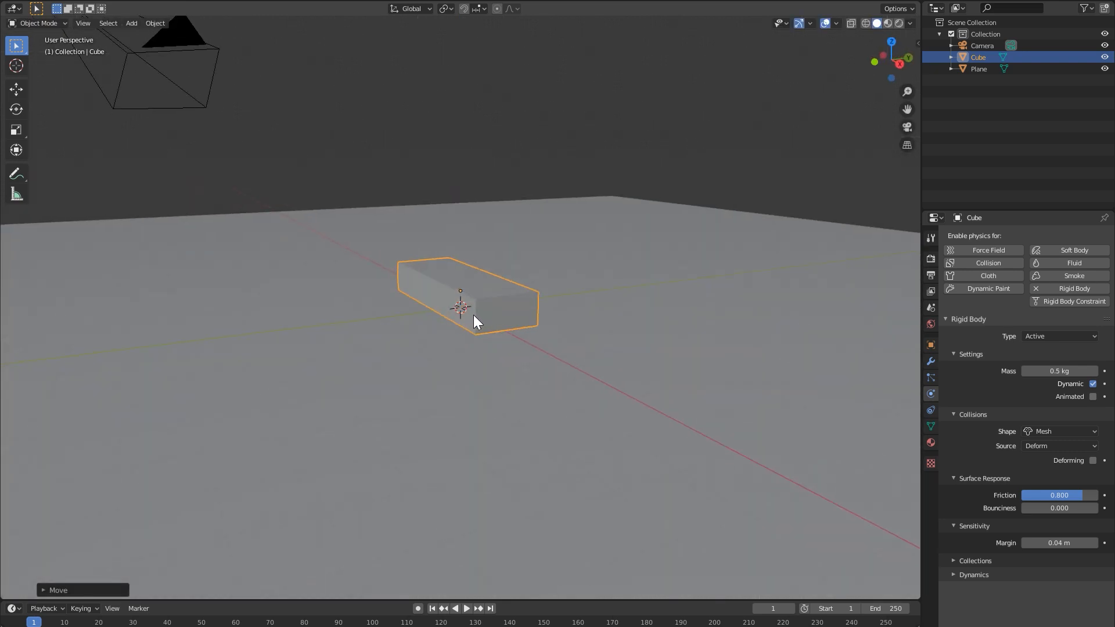
pyautogui.moveTo(477, 321); pyautogui.dragTo(626, 318)
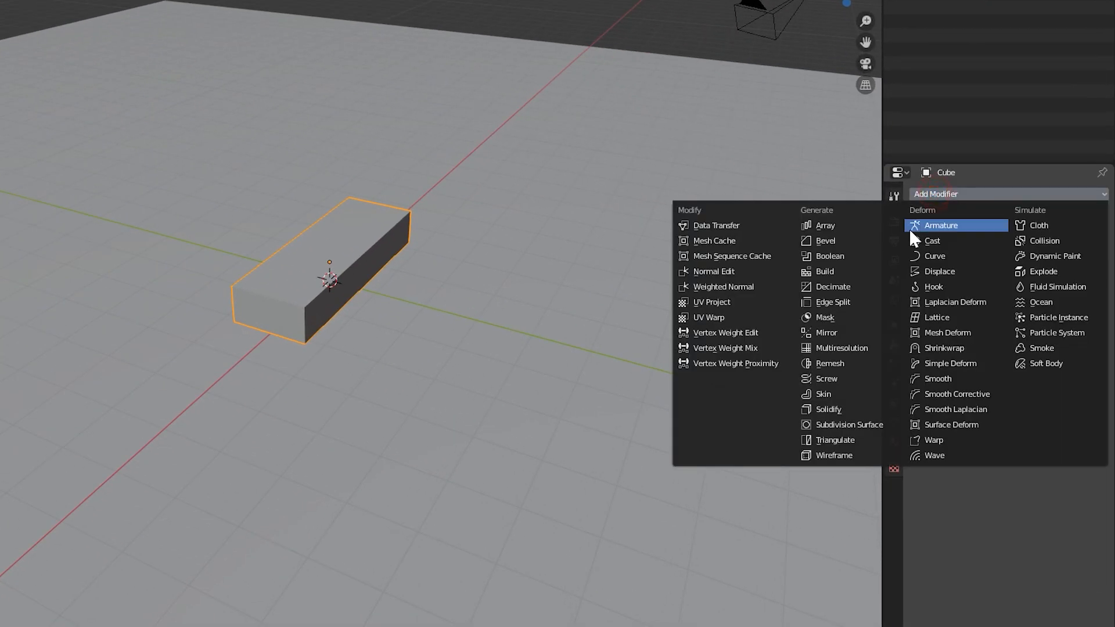
# Step: Add an Array modifier with Count 3, Relative Offset X 0 and Y 1.1
pyautogui.click(825, 226)
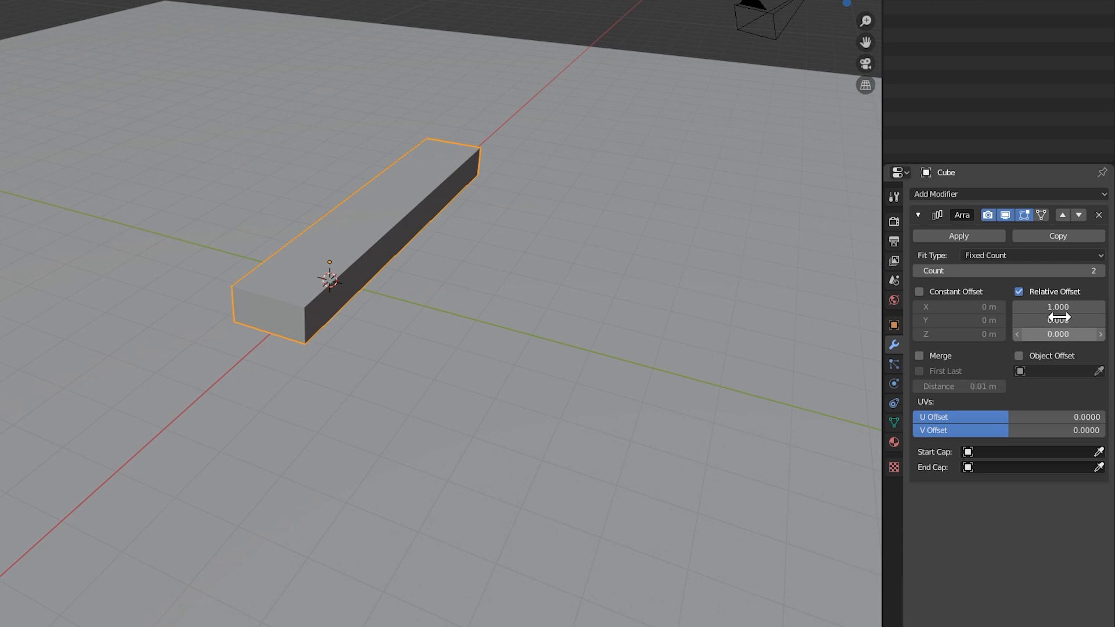
pyautogui.moveTo(1059, 307); pyautogui.dragTo(1039, 307)
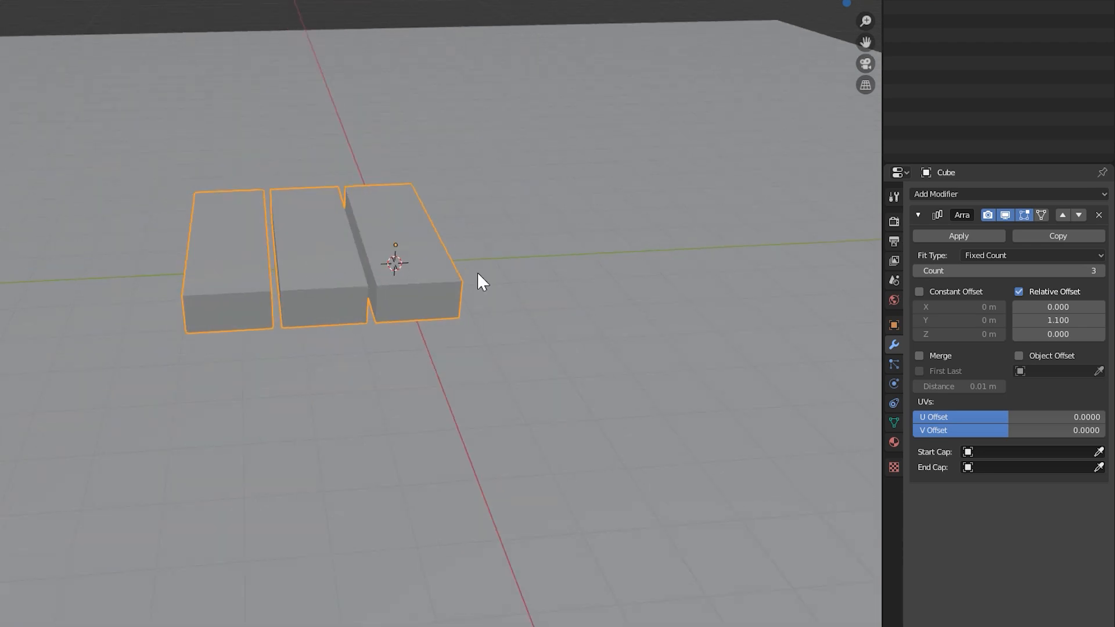
pyautogui.doubleClick(1059, 320)
pyautogui.write('1.000')
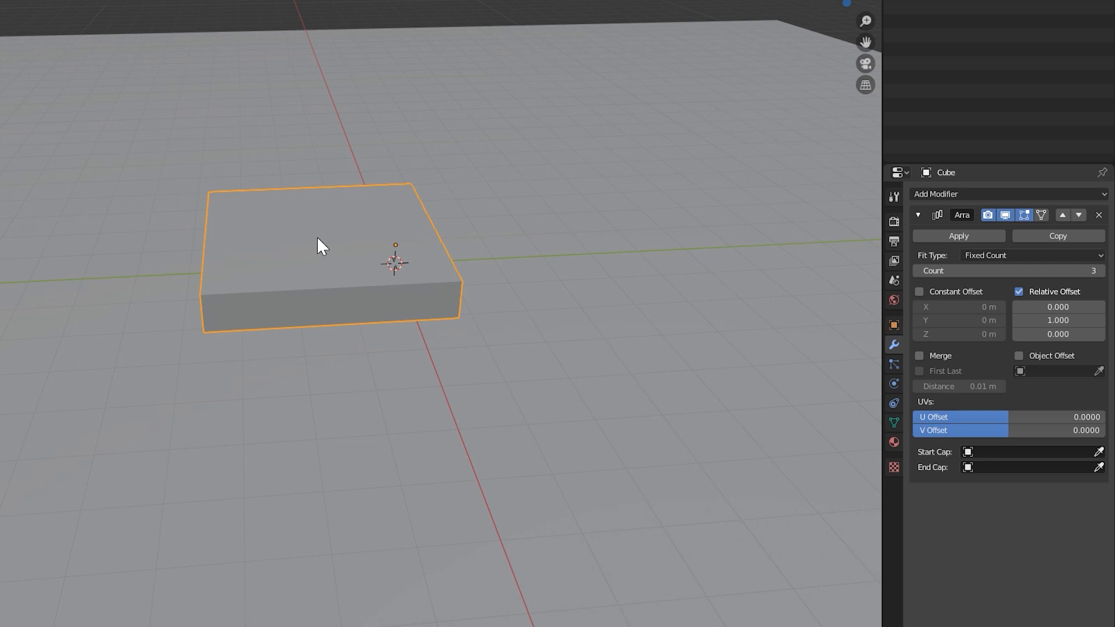
pyautogui.moveTo(402, 258)
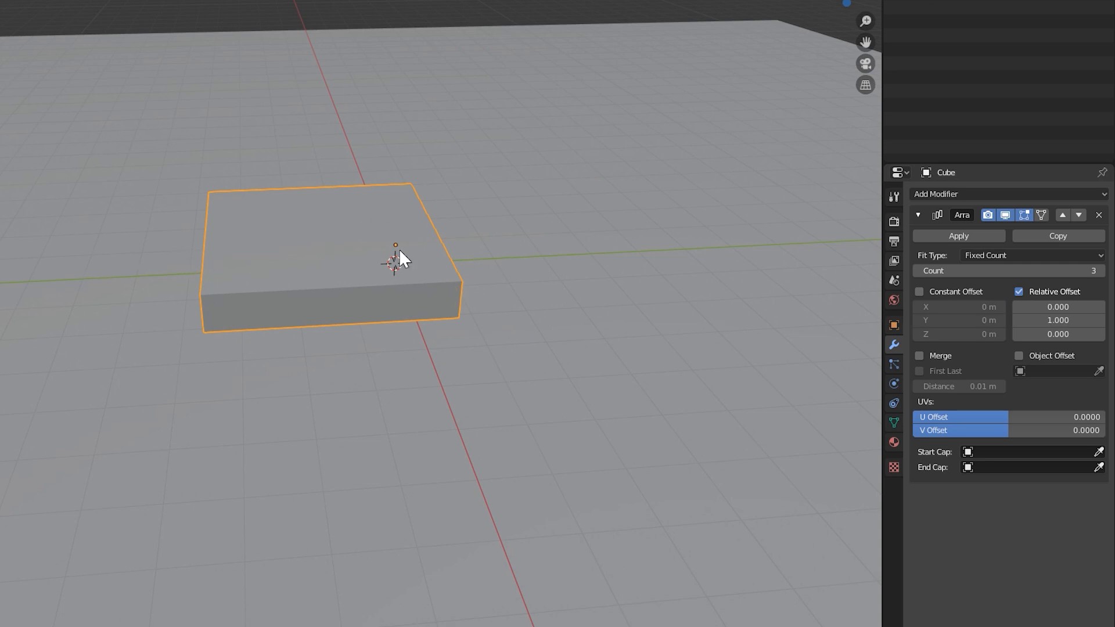
pyautogui.moveTo(595, 272)
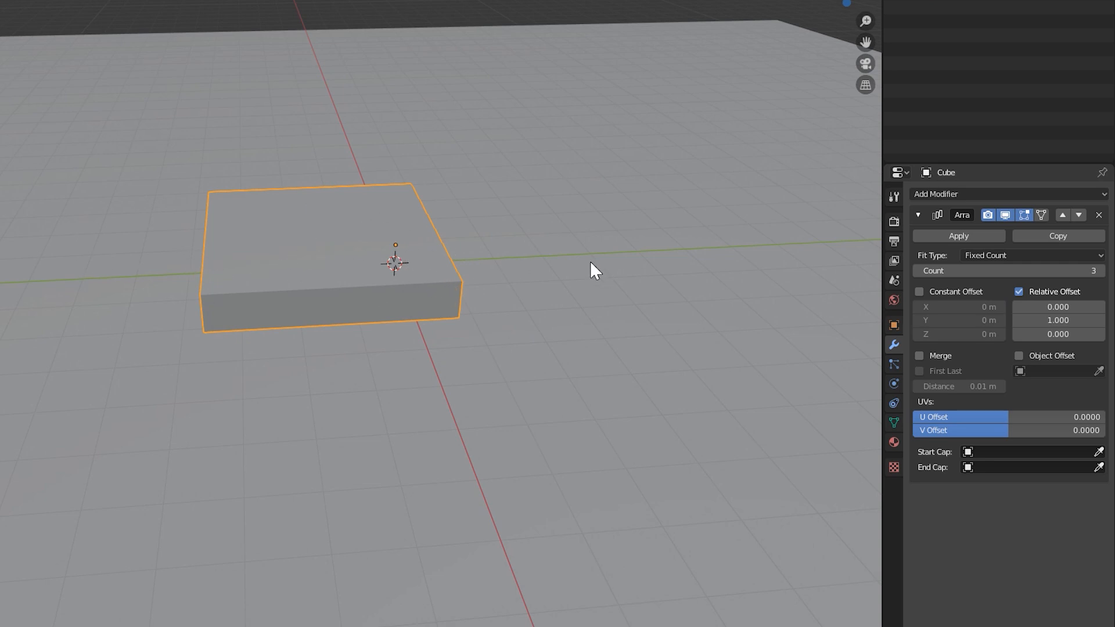
pyautogui.moveTo(1007, 307)
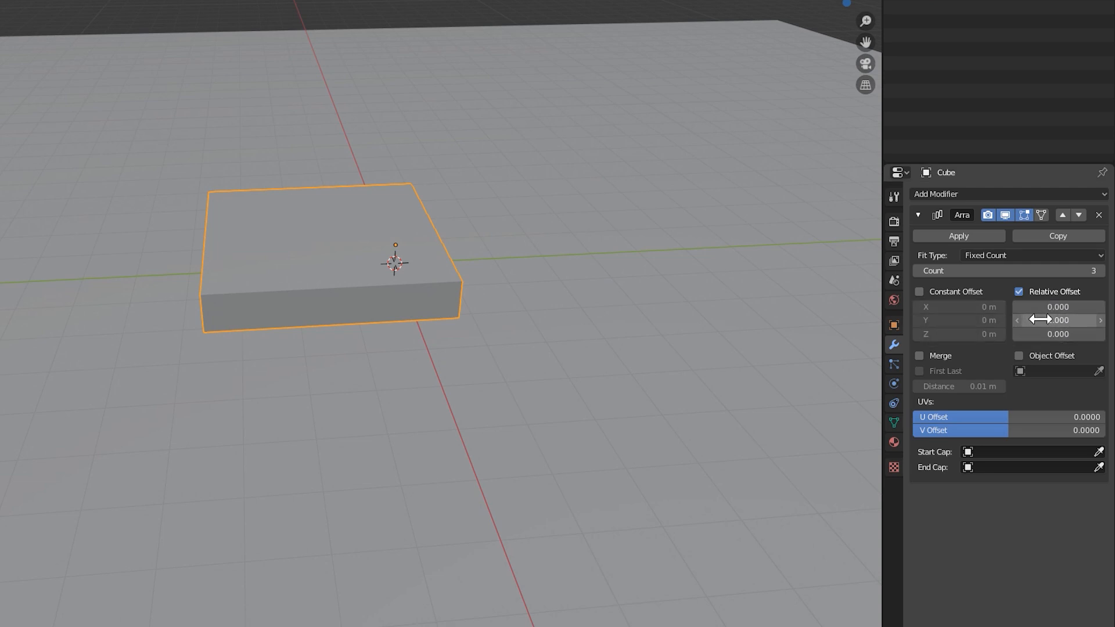
pyautogui.click(1058, 321)
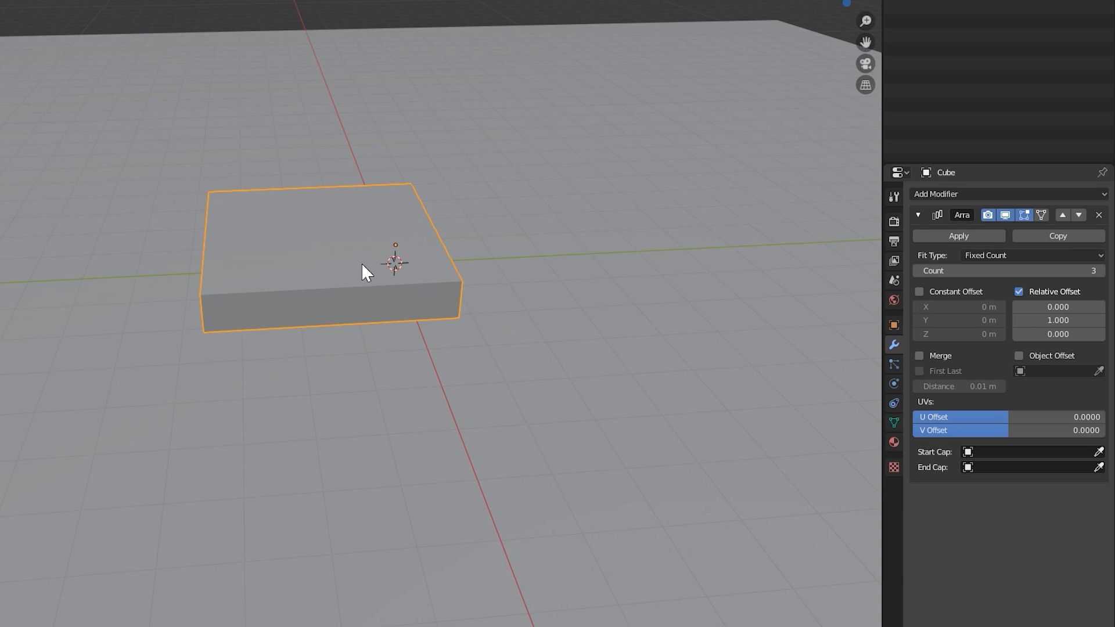
pyautogui.moveTo(390, 238)
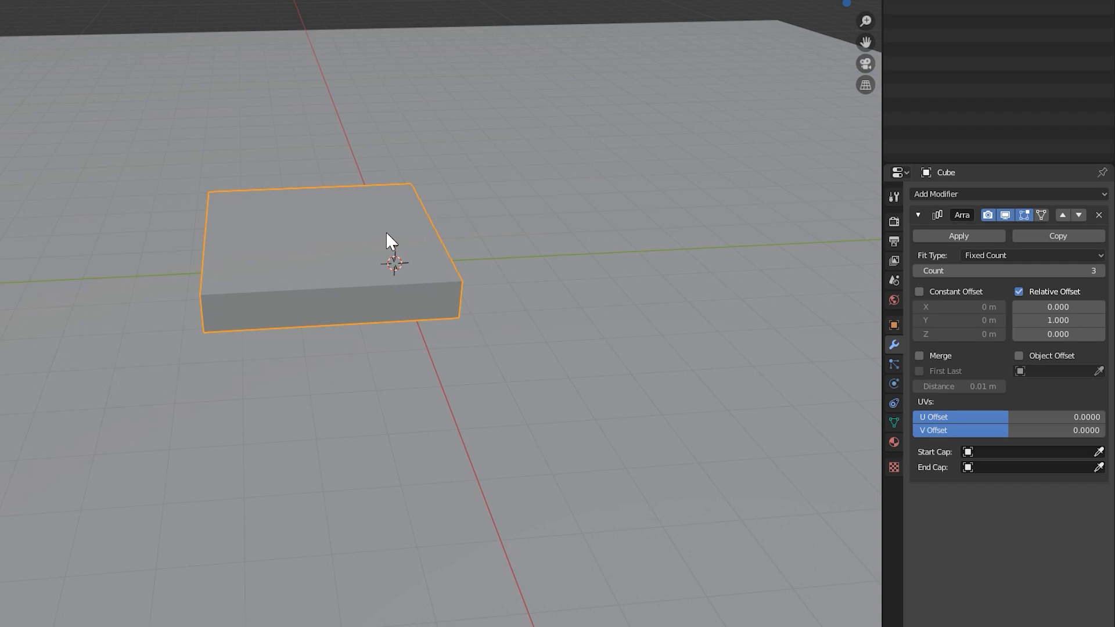
pyautogui.doubleClick(1058, 320)
pyautogui.write('1.100')
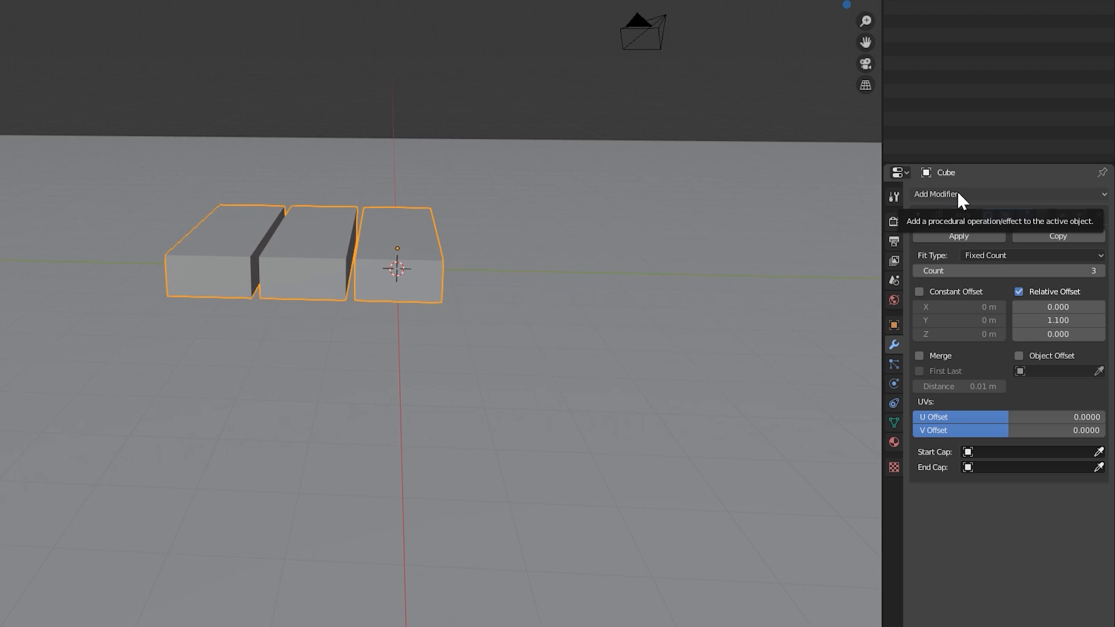
# Step: Add a second Array modifier with Count 9 and Relative Offset Z 1.1
pyautogui.click(938, 194)
pyautogui.write('0')
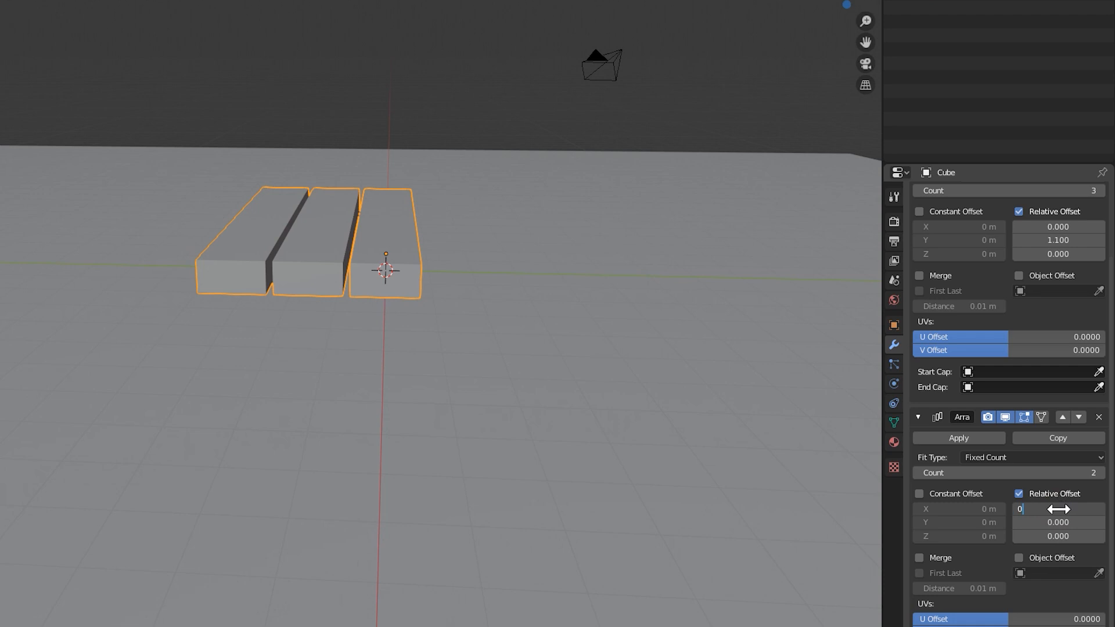
pyautogui.write('1.1')
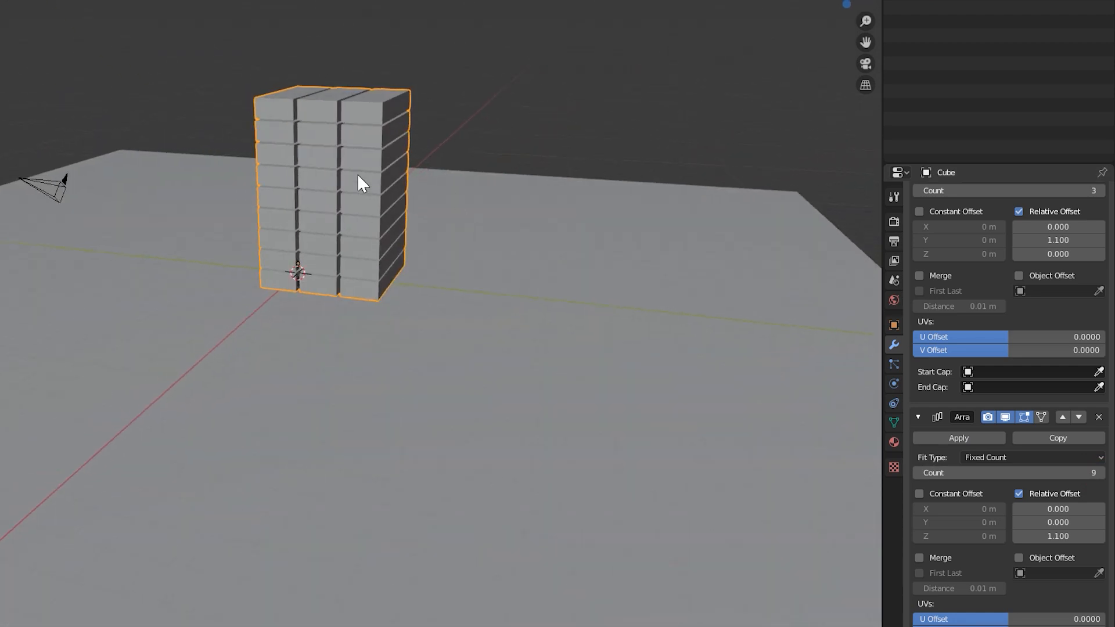
pyautogui.moveTo(243, 136)
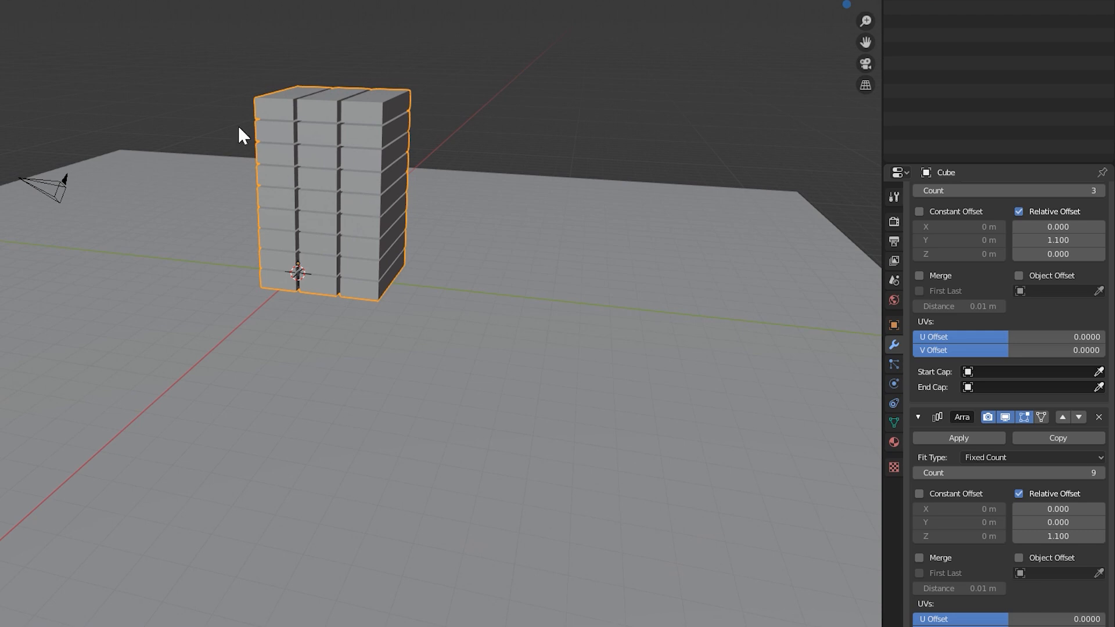
pyautogui.moveTo(712, 401)
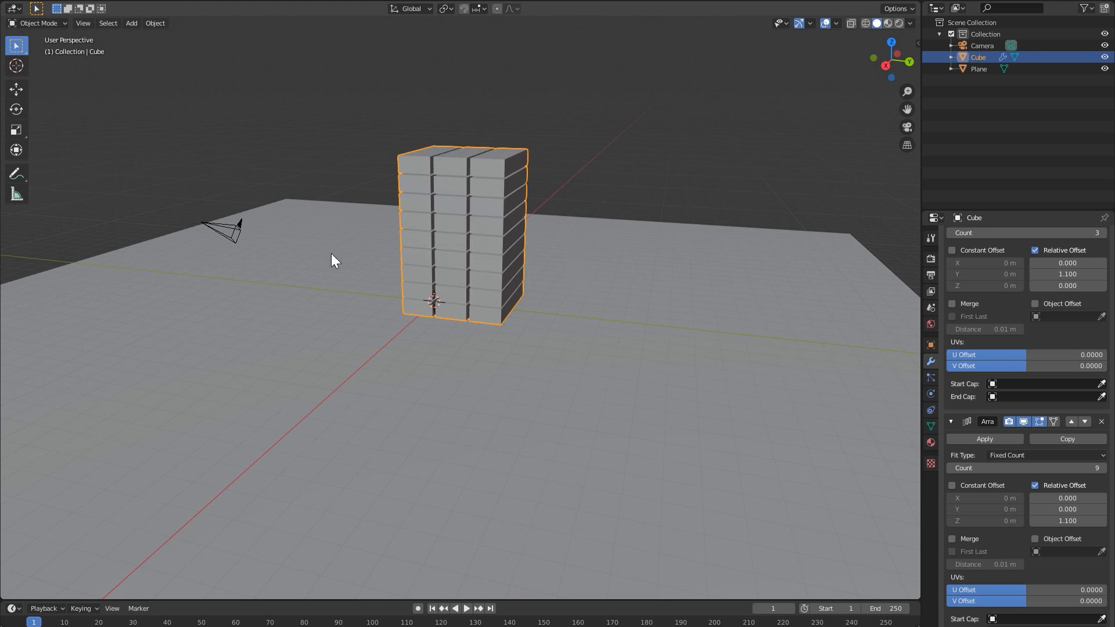
pyautogui.moveTo(856, 386)
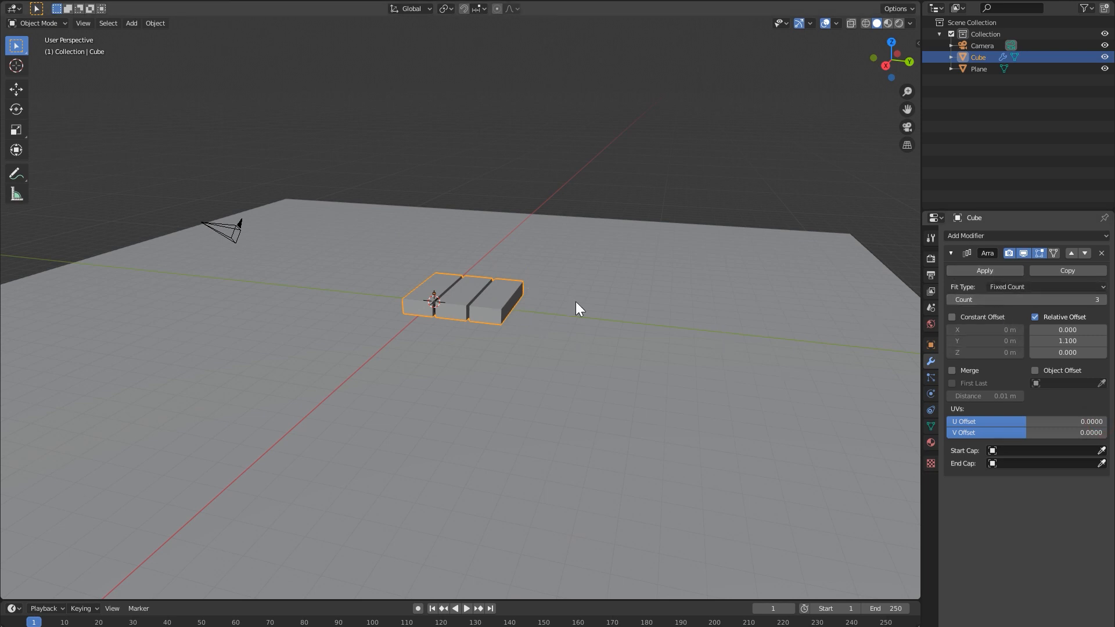
# Step: Apply the Array and separate the block mesh by loose parts
pyautogui.click(983, 270)
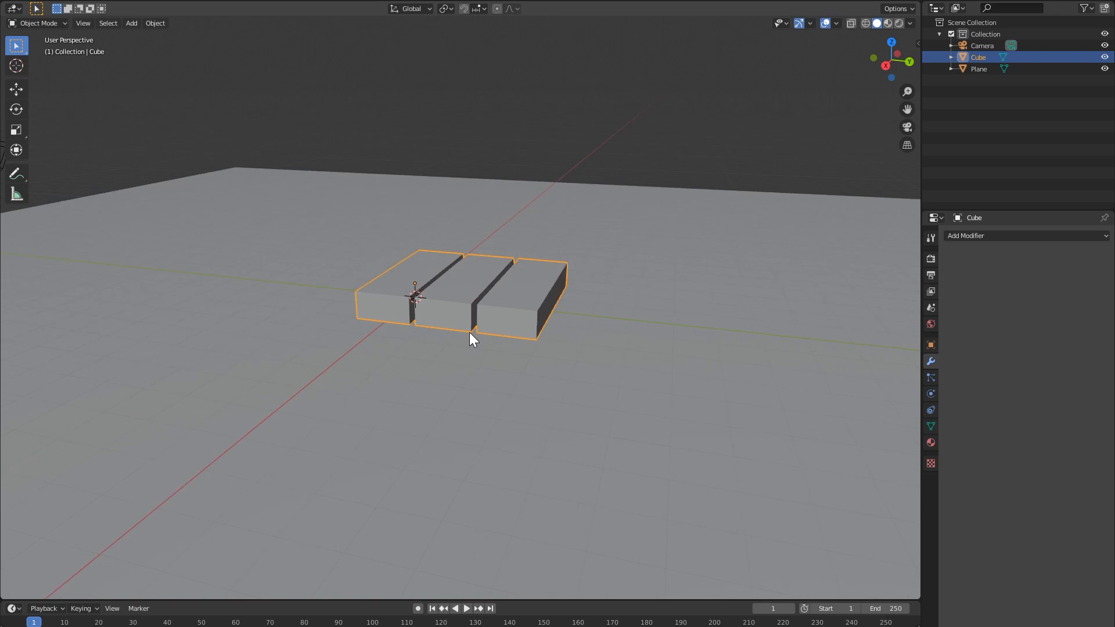
pyautogui.press('Tab')
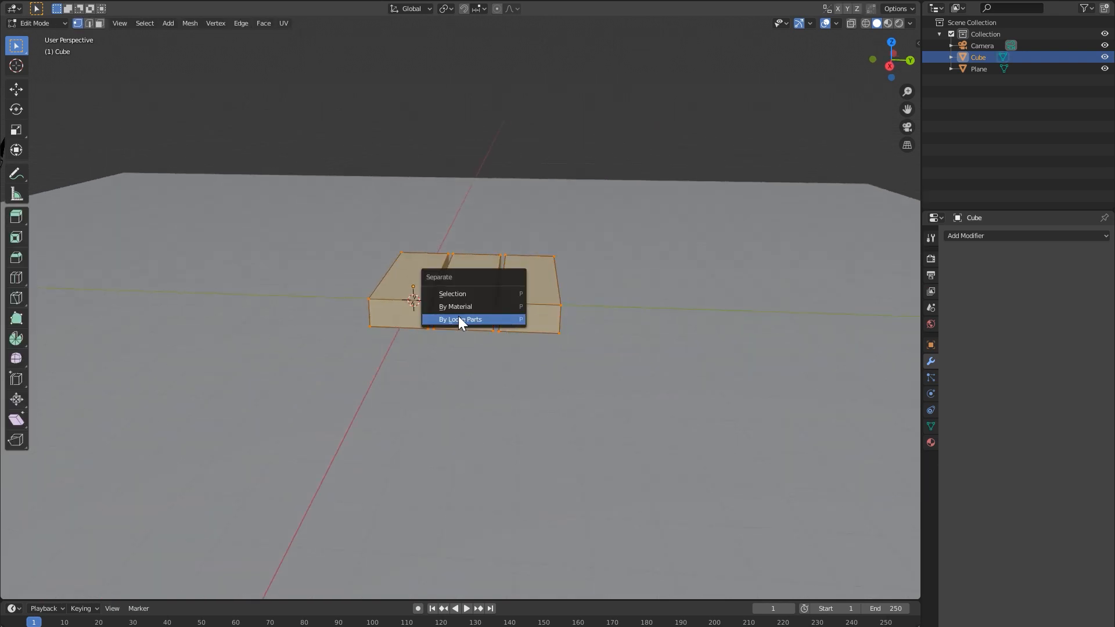
pyautogui.click(460, 319)
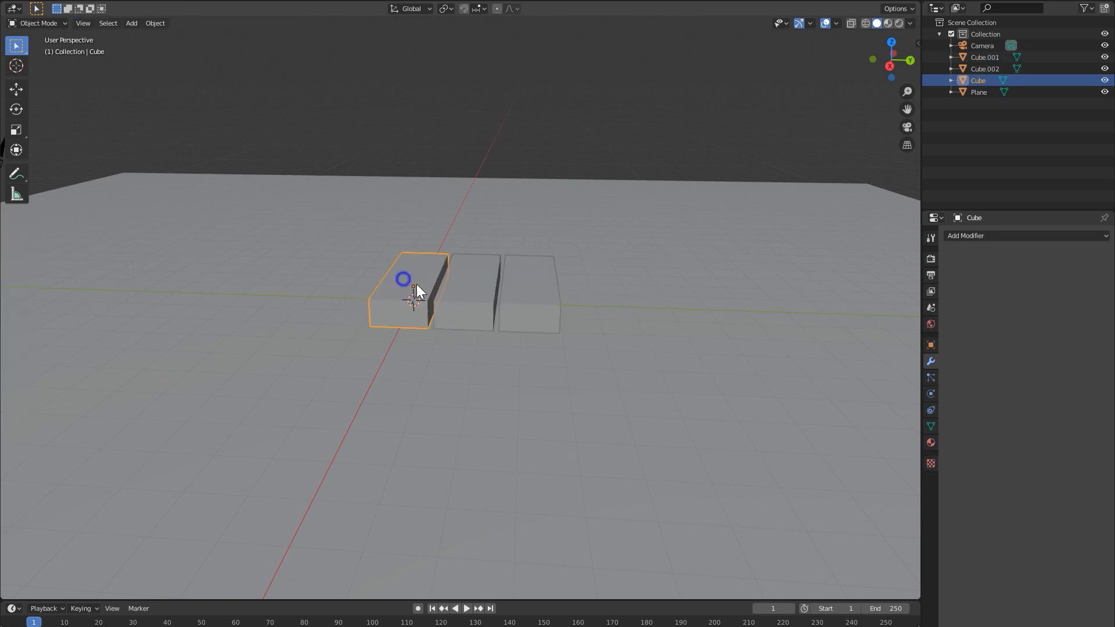
# Step: Select all three blocks, then play and rewind to test them falling
pyautogui.click(527, 282)
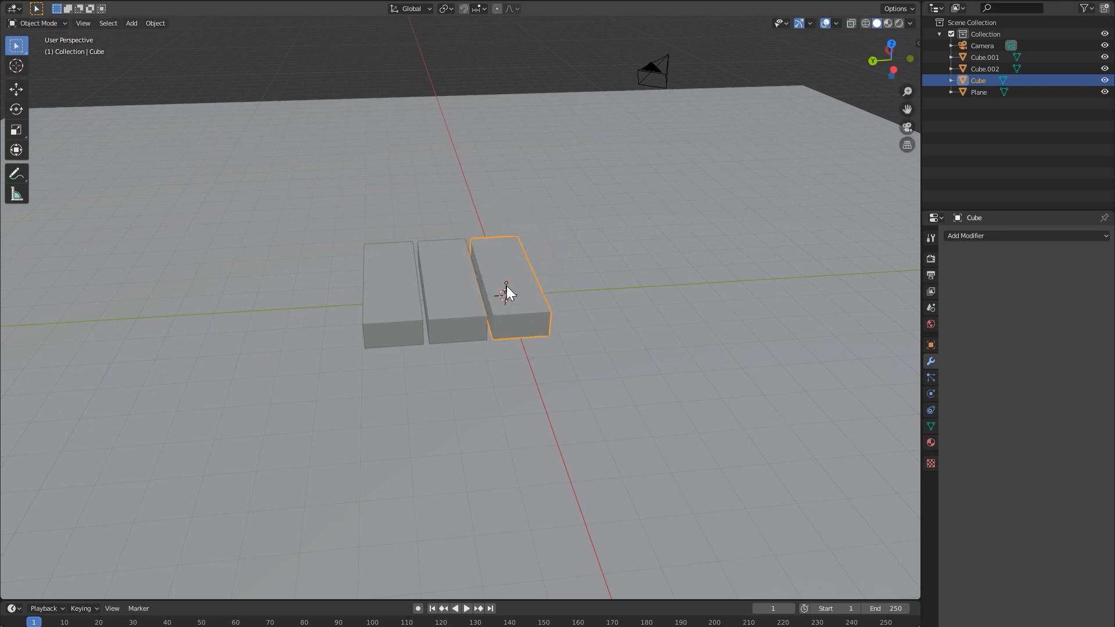
pyautogui.click(460, 269)
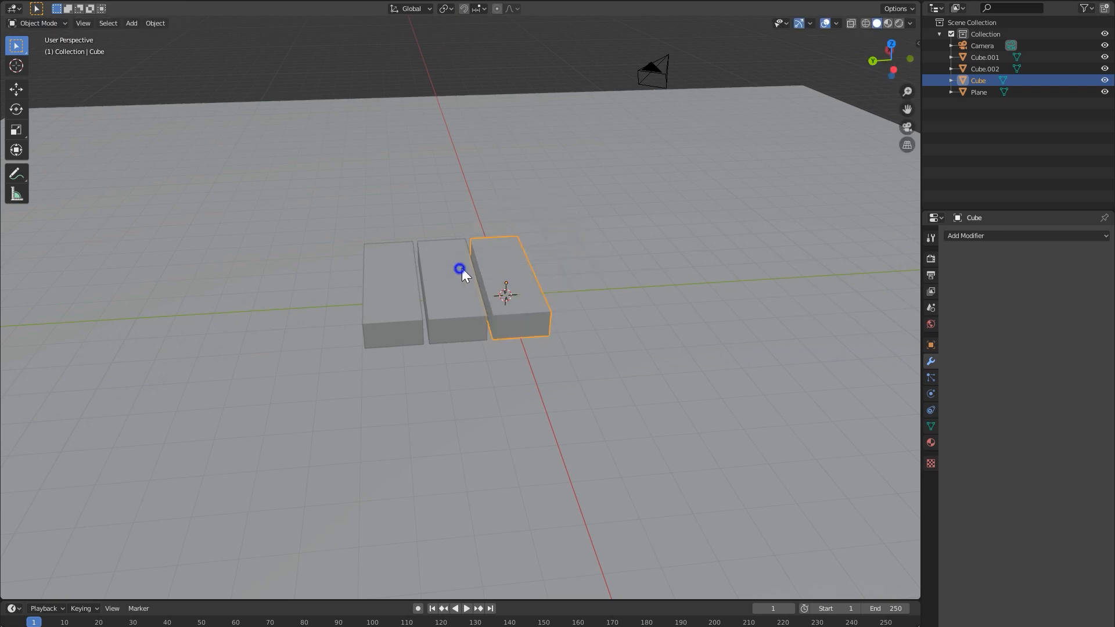
pyautogui.click(455, 285)
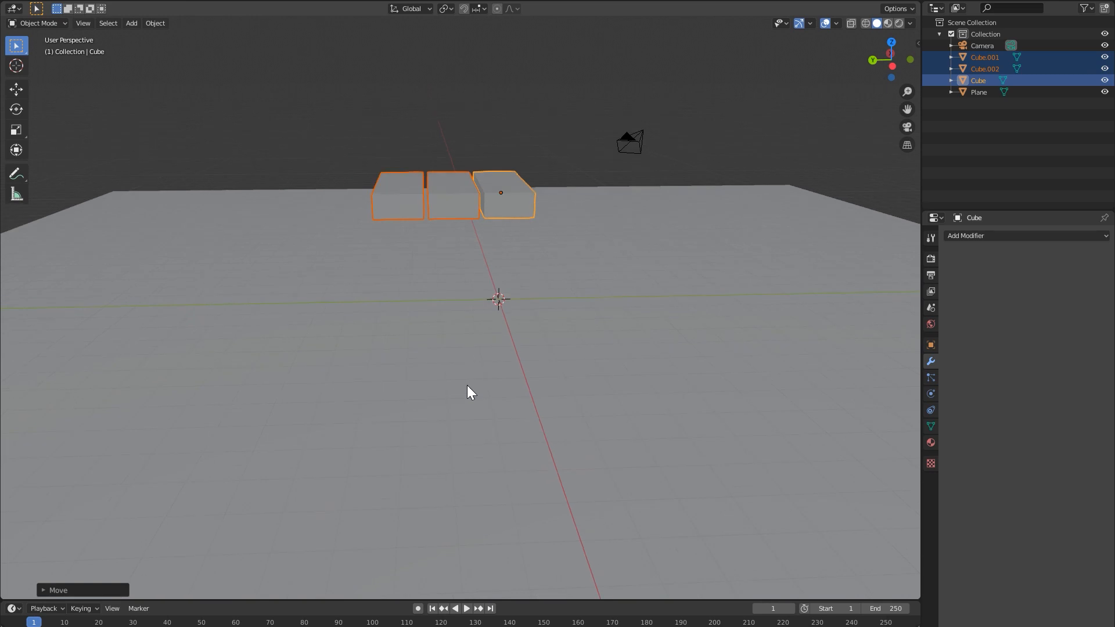
pyautogui.click(466, 608)
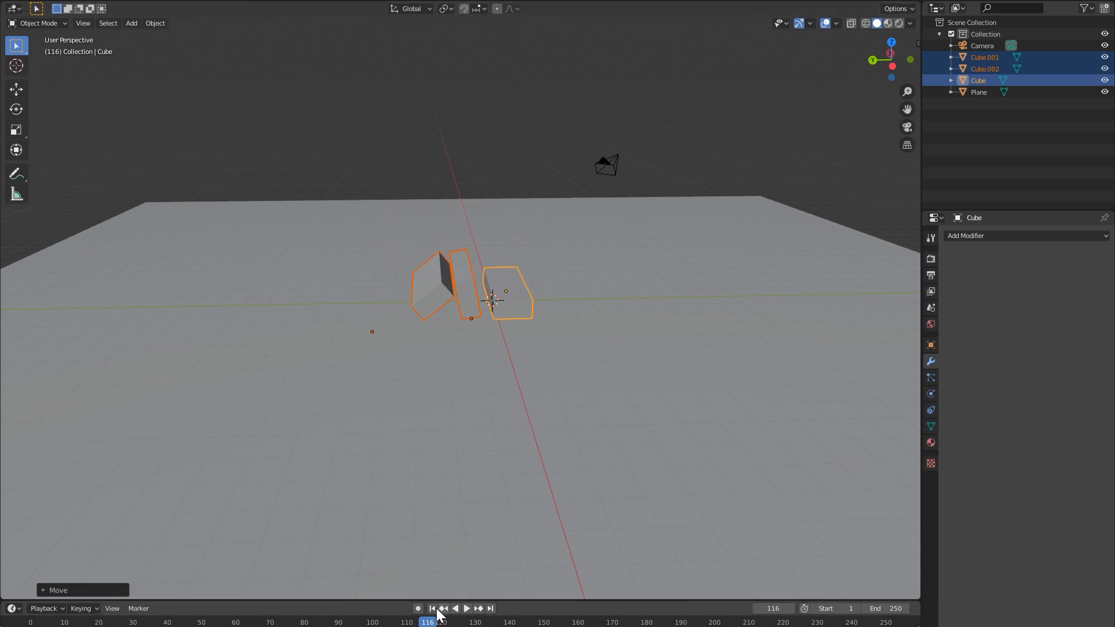
pyautogui.click(432, 608)
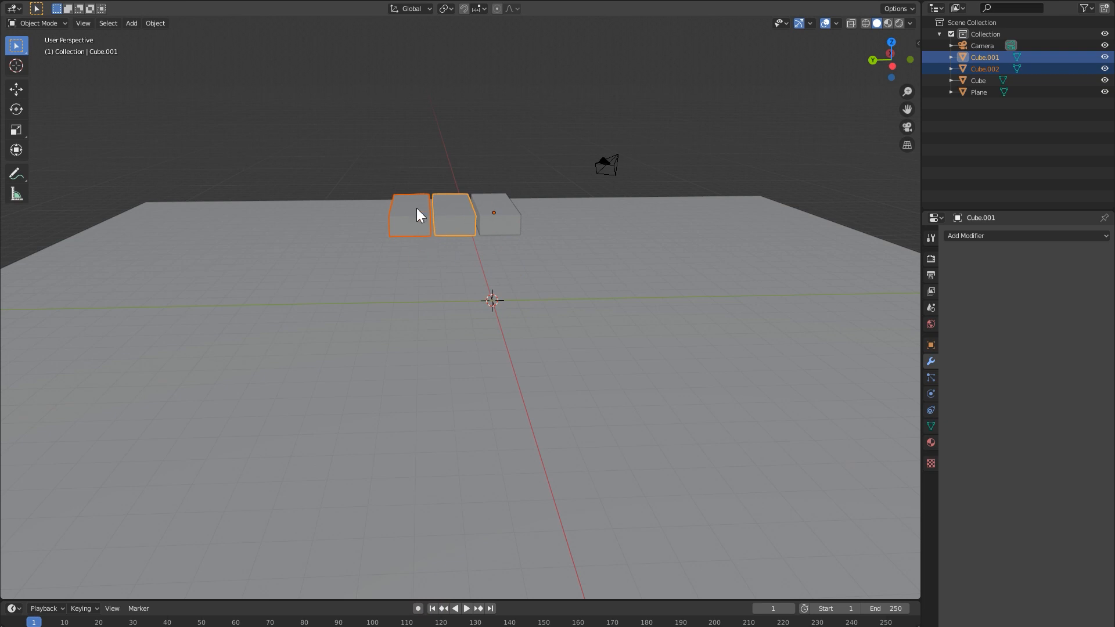
pyautogui.moveTo(364, 203)
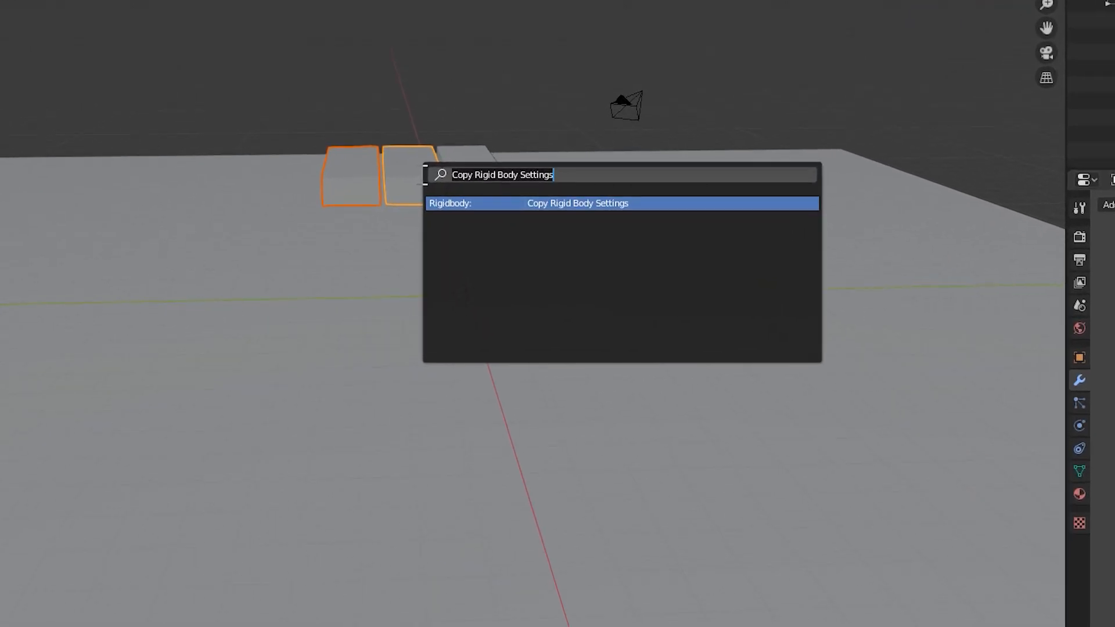
# Step: Set each block's origin to its centre of mass (Volume)
pyautogui.write('origin')
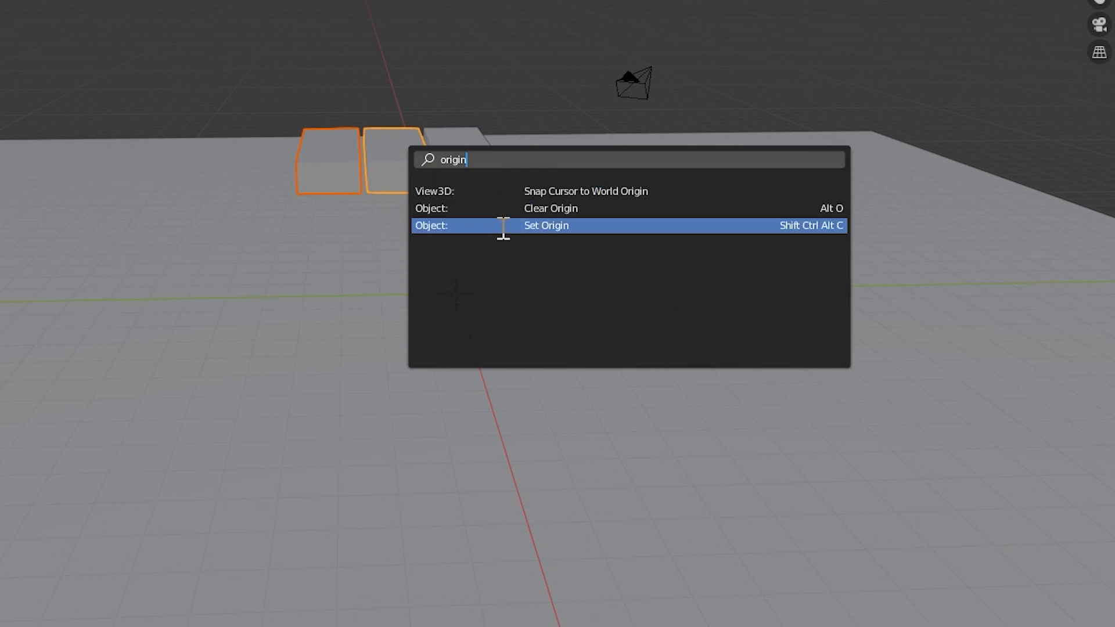
pyautogui.click(546, 225)
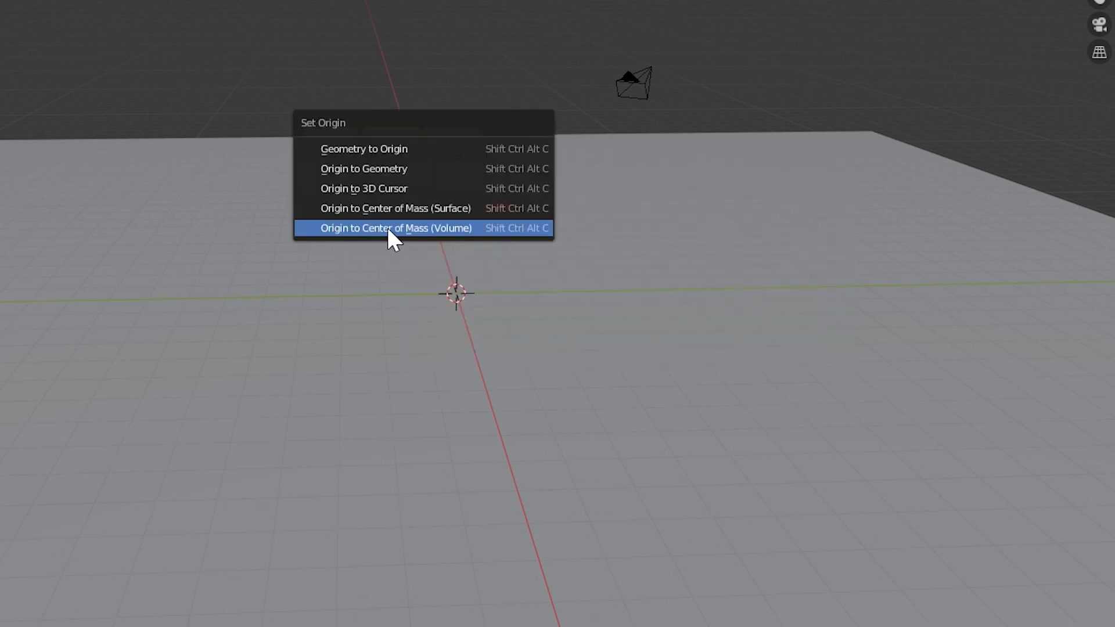
pyautogui.click(396, 227)
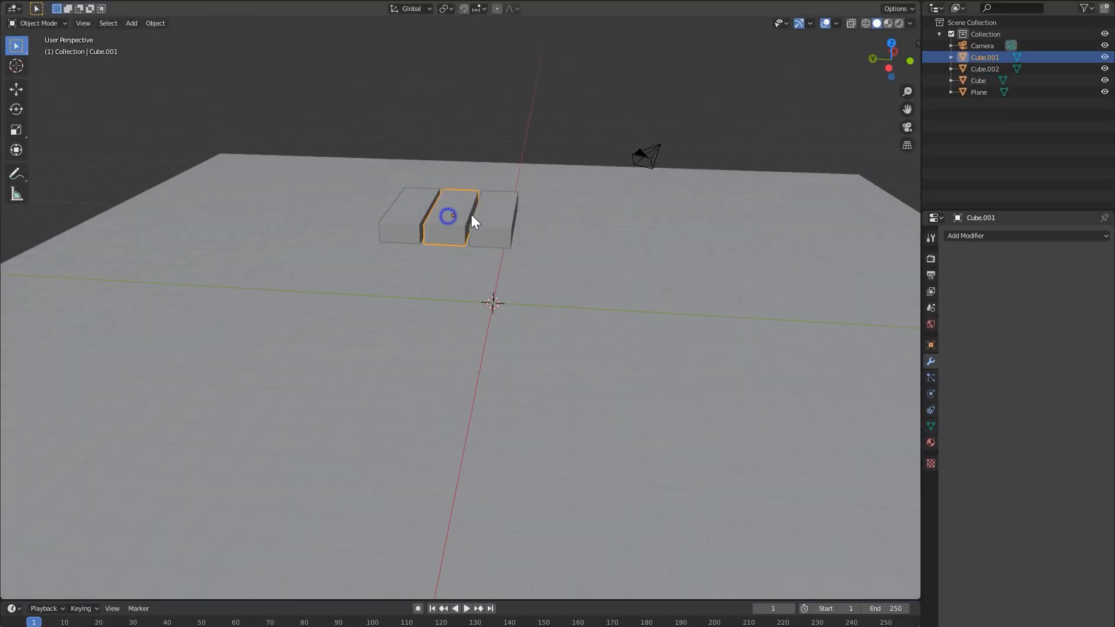
# Step: Select the blocks, test the drop, rewind, and switch to front view
pyautogui.click(407, 213)
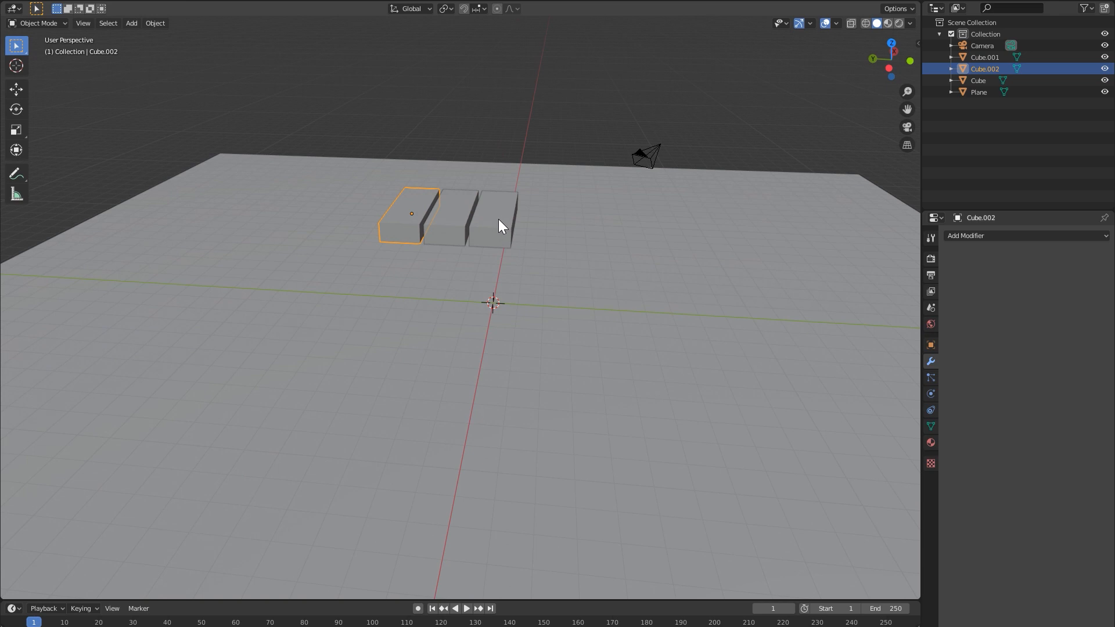
pyautogui.click(466, 609)
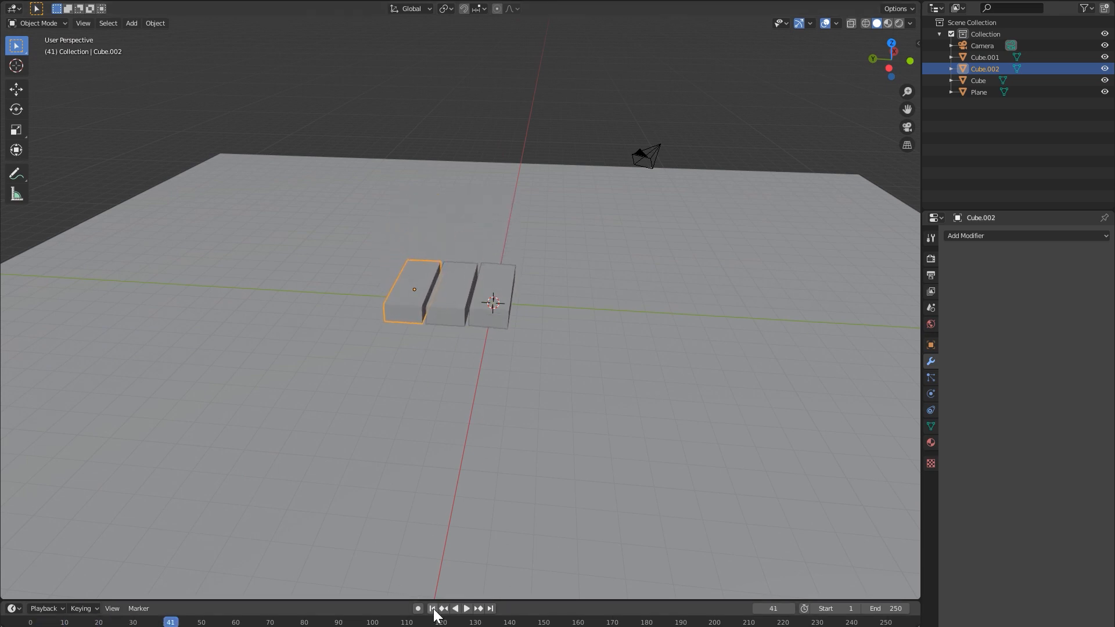
pyautogui.click(430, 608)
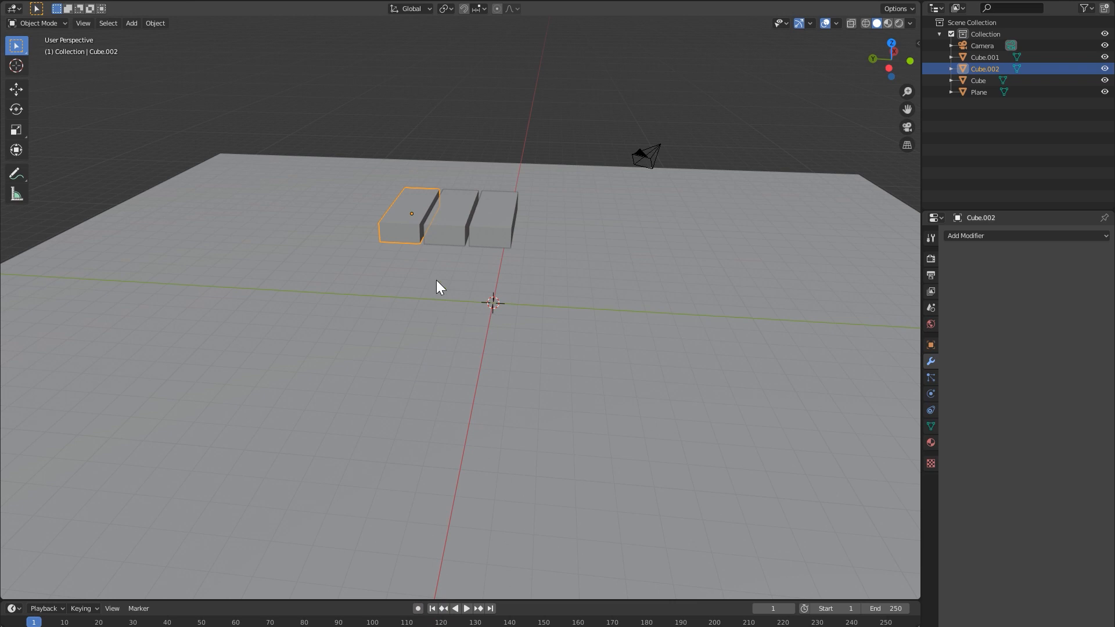
pyautogui.press('KP_1')
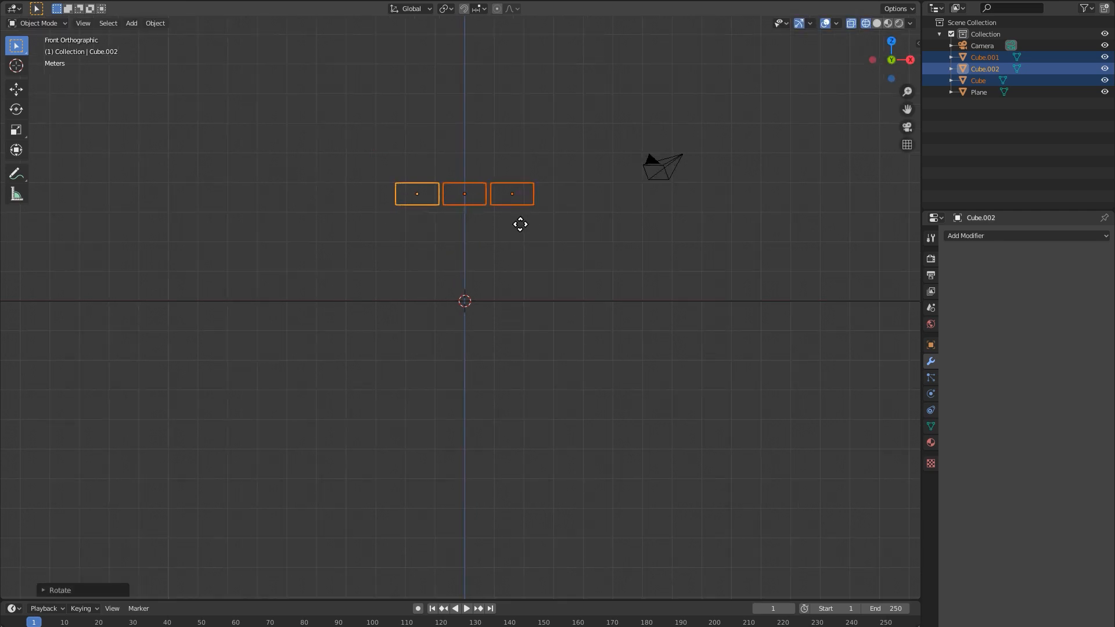
# Step: Lower the row to the floor and stack duplicated layers crosswise into a tower
pyautogui.moveTo(520, 224); pyautogui.dragTo(487, 327)
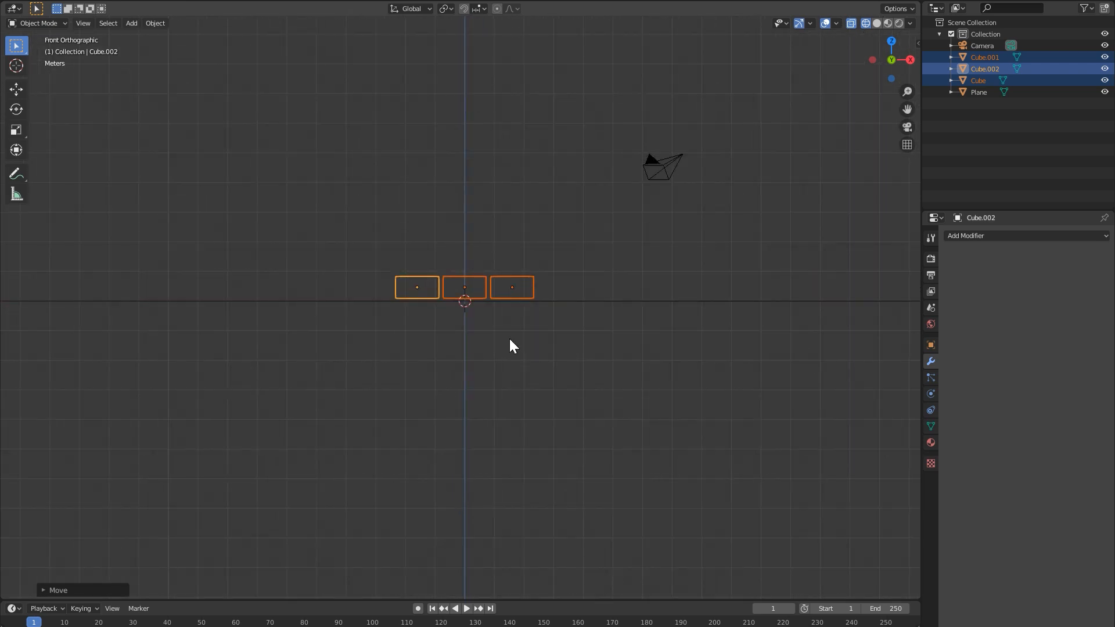
pyautogui.click(466, 608)
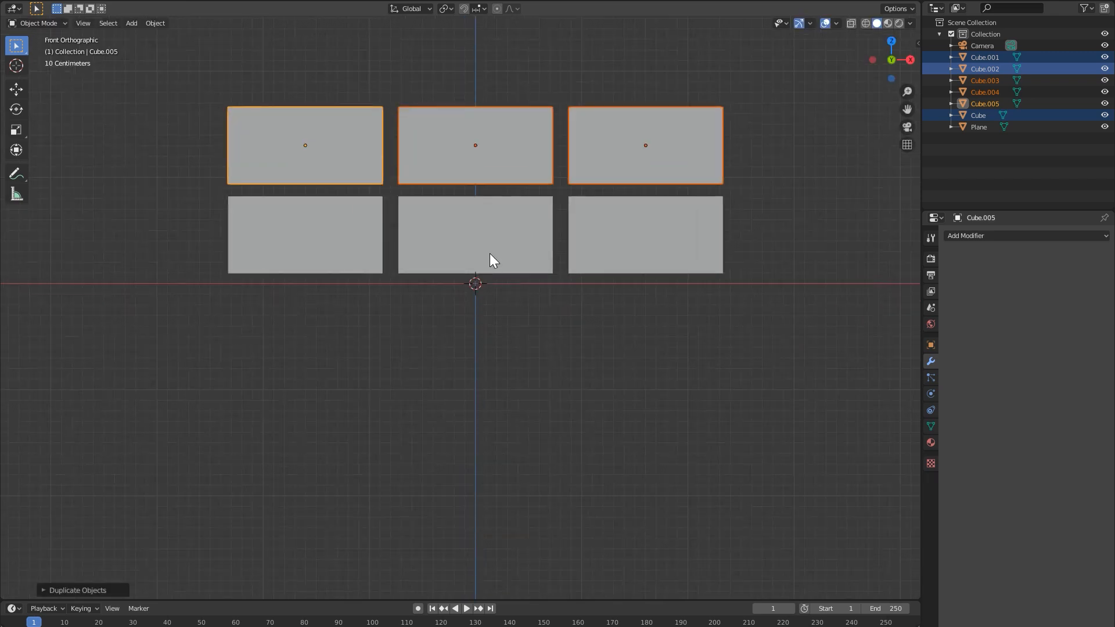
pyautogui.moveTo(541, 199)
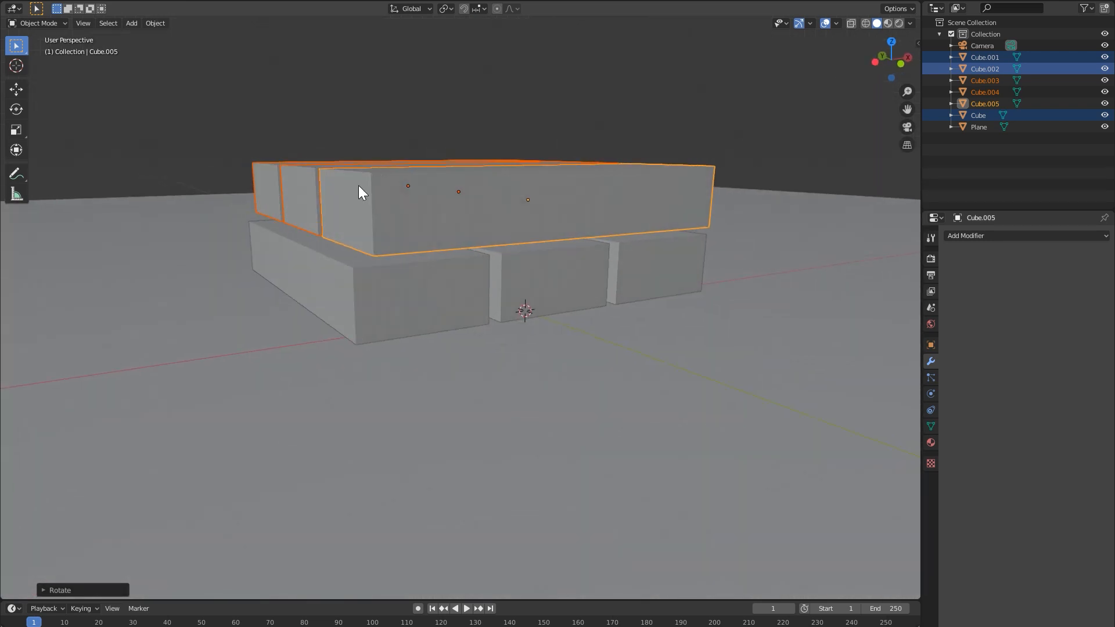
pyautogui.click(465, 608)
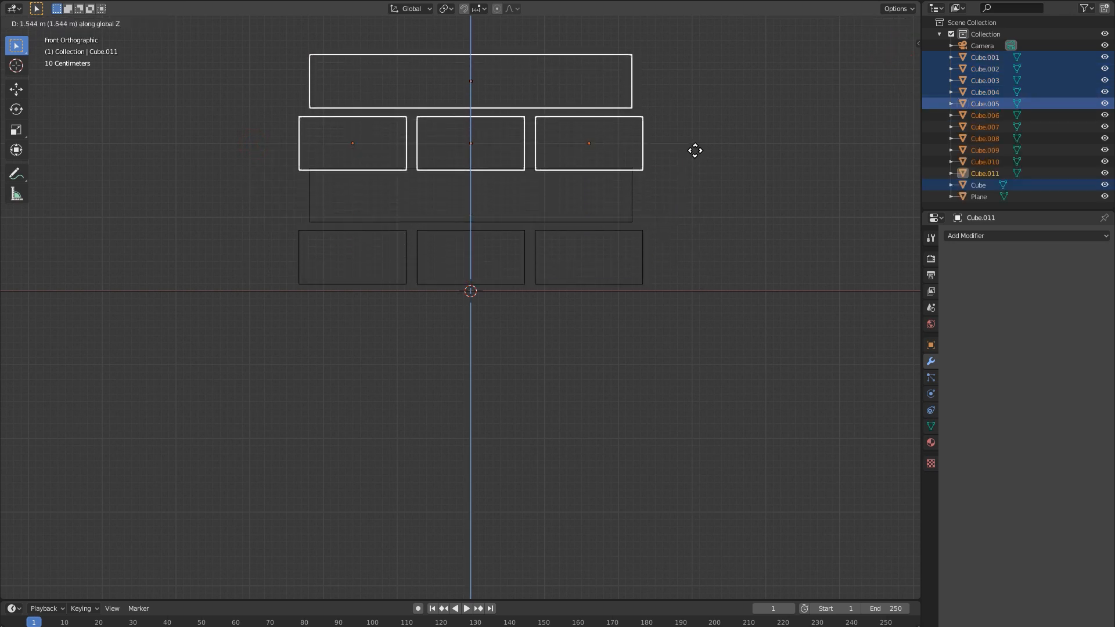
pyautogui.click(700, 143)
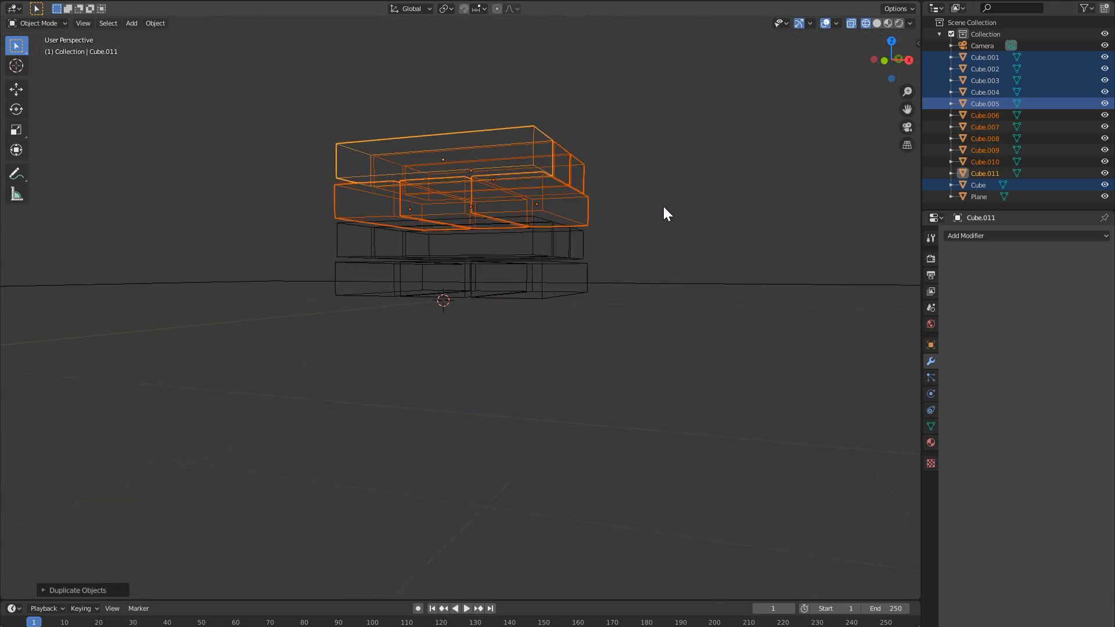
pyautogui.click(466, 608)
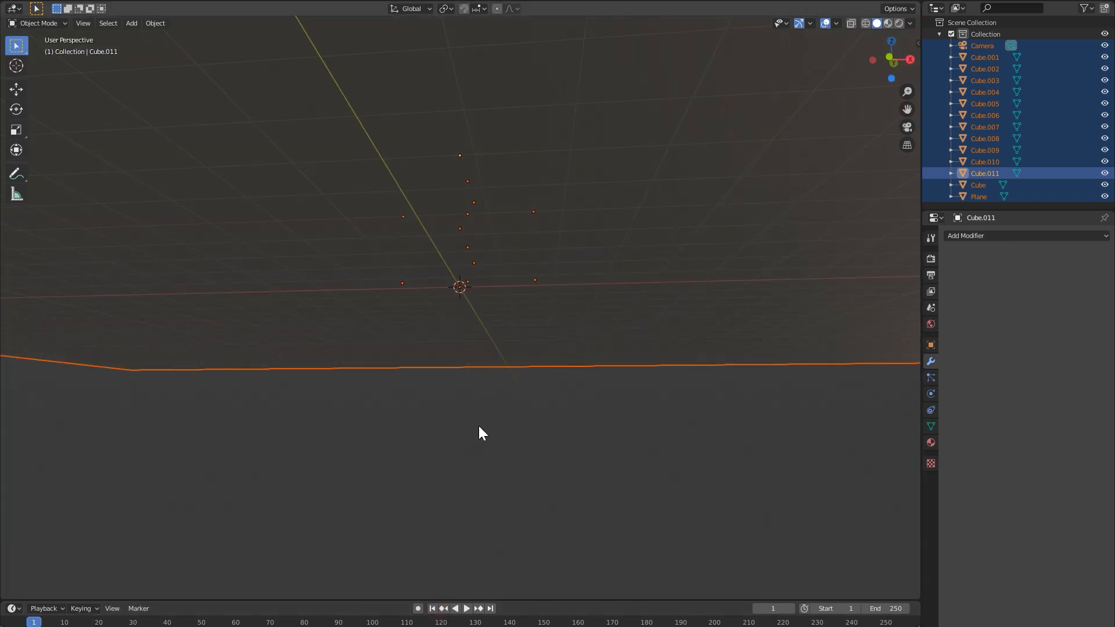
pyautogui.press('KP_1')
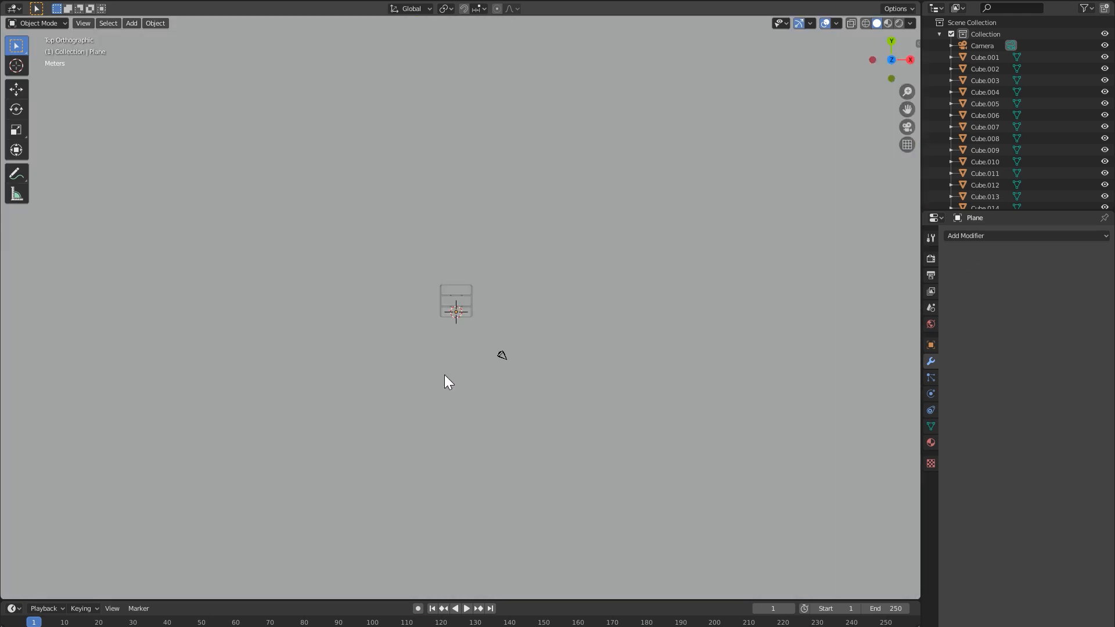
# Step: Add a Suzanne monkey mesh, move it aside, and orbit to perspective
pyautogui.click(131, 23)
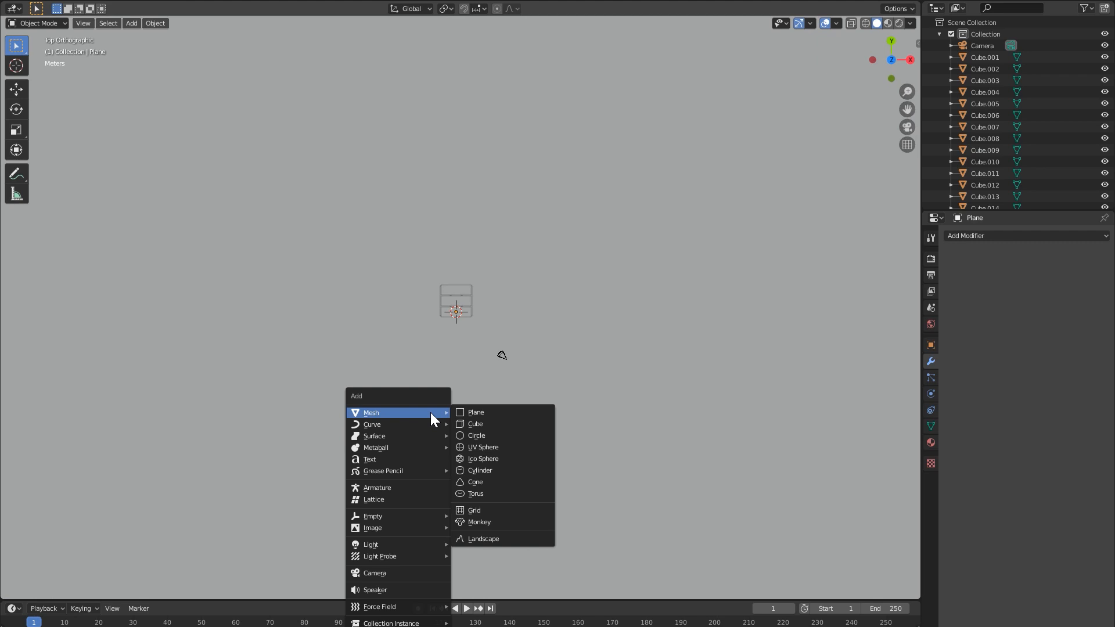
pyautogui.moveTo(487, 510)
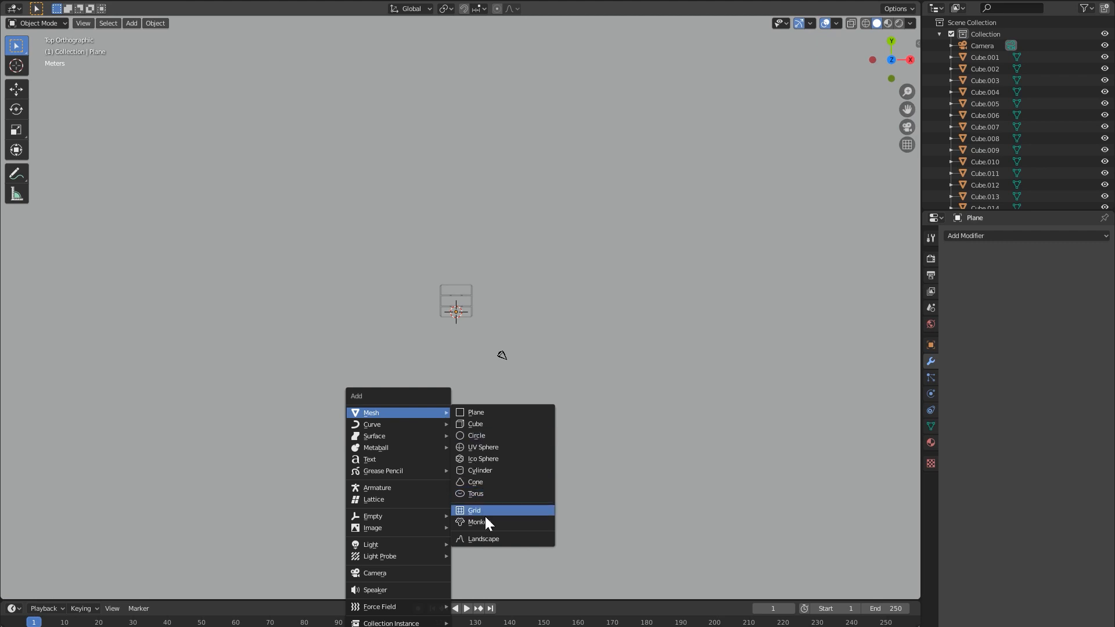
pyautogui.click(478, 522)
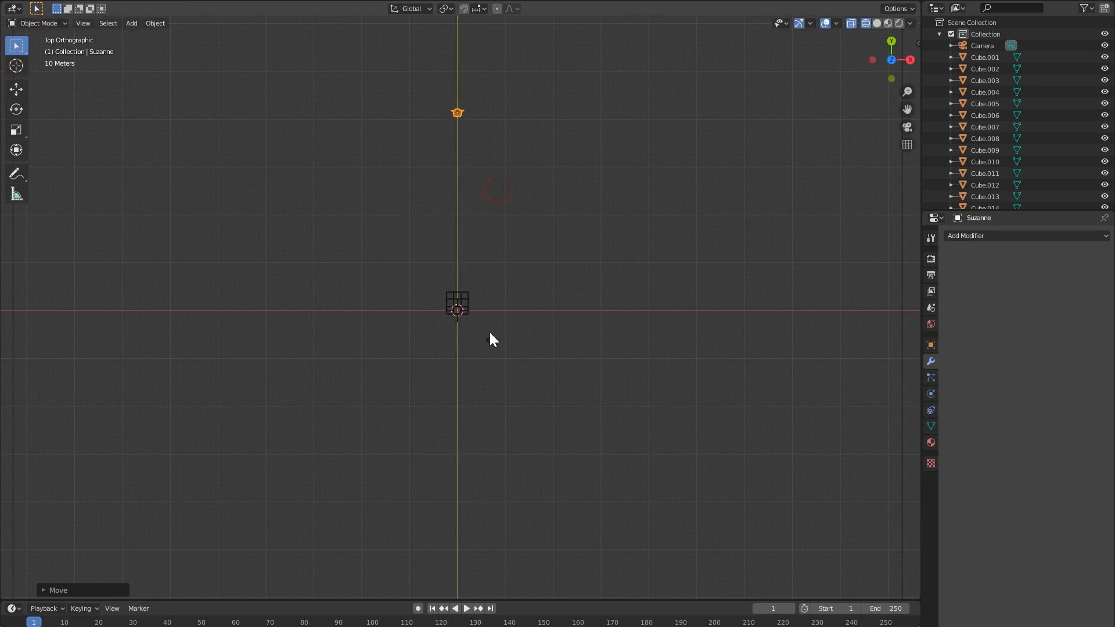
pyautogui.moveTo(494, 339); pyautogui.dragTo(590, 369)
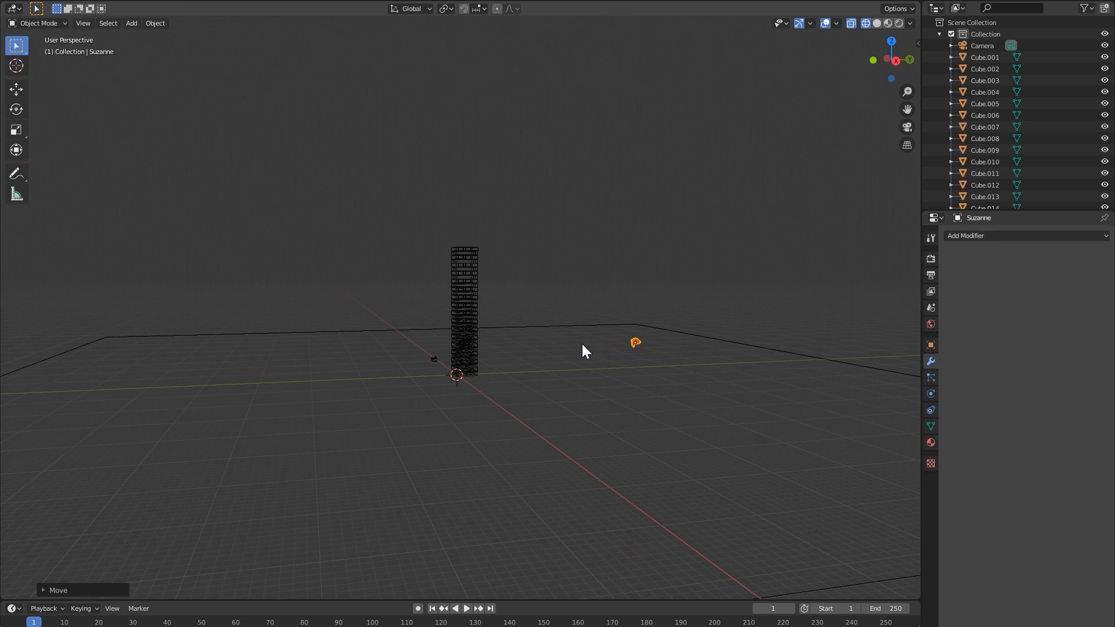
pyautogui.moveTo(680, 274)
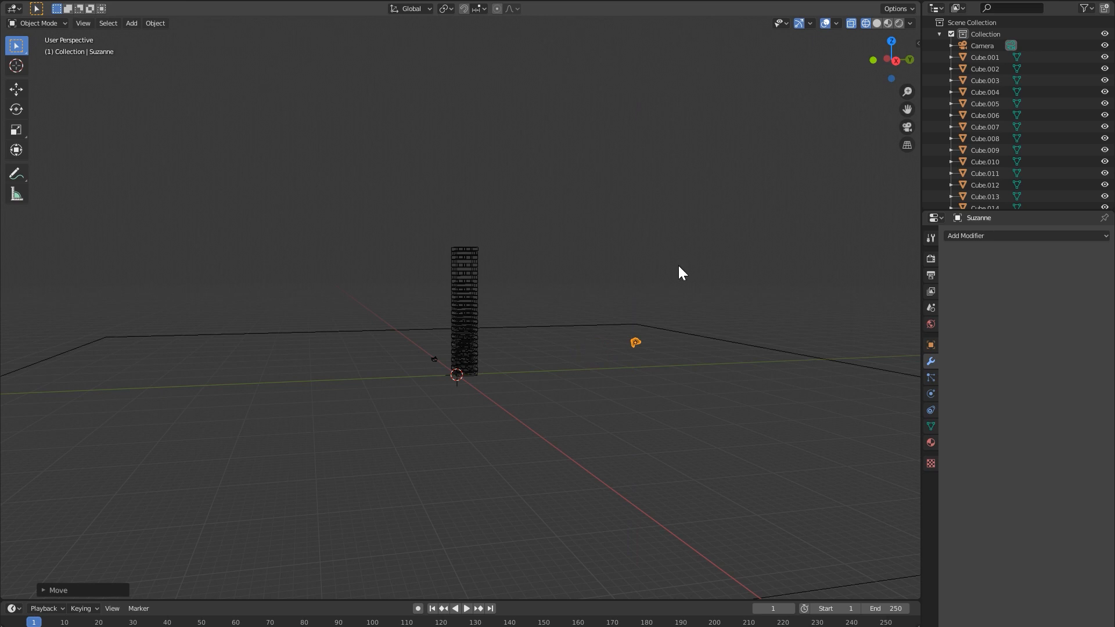
pyautogui.moveTo(548, 384)
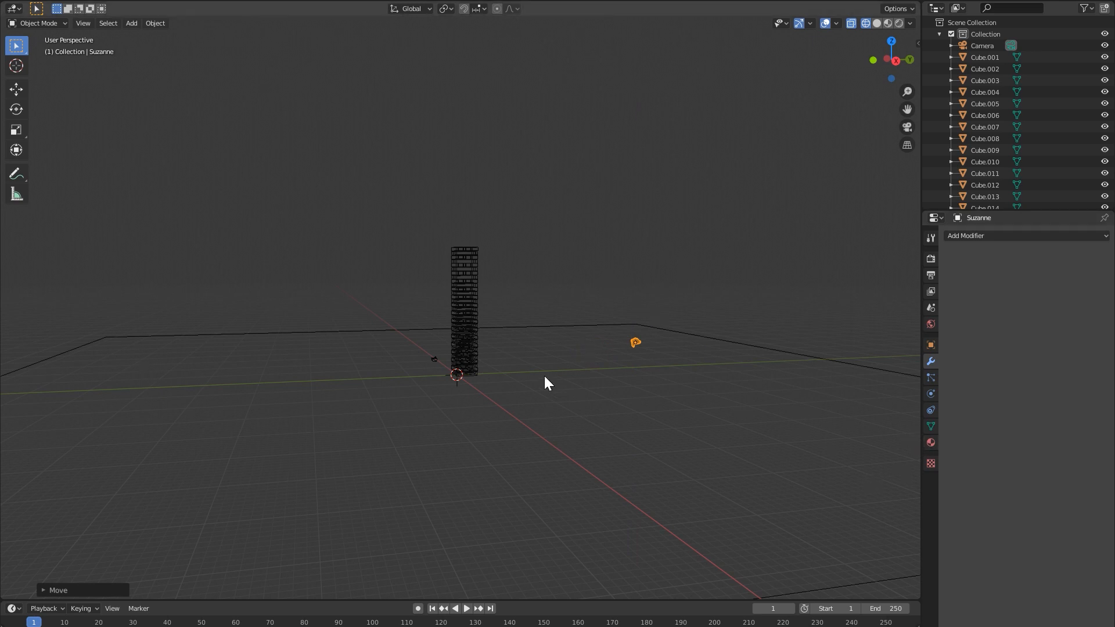
pyautogui.moveTo(902, 414)
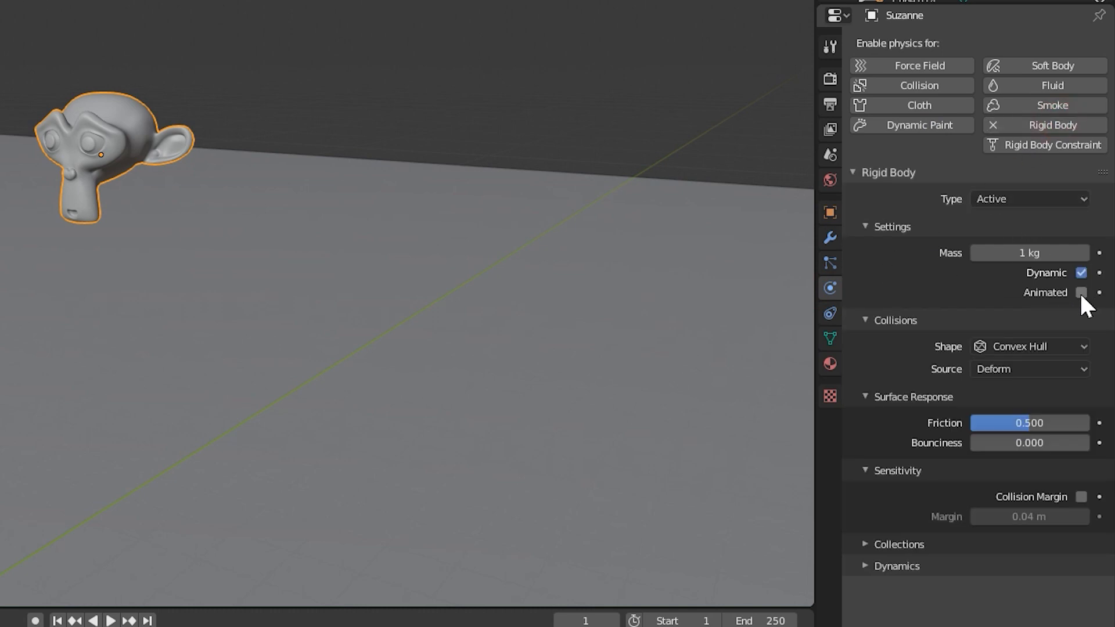
# Step: Tick Animated on Suzanne's rigid body, test playback, and place it beside the tower
pyautogui.click(1082, 292)
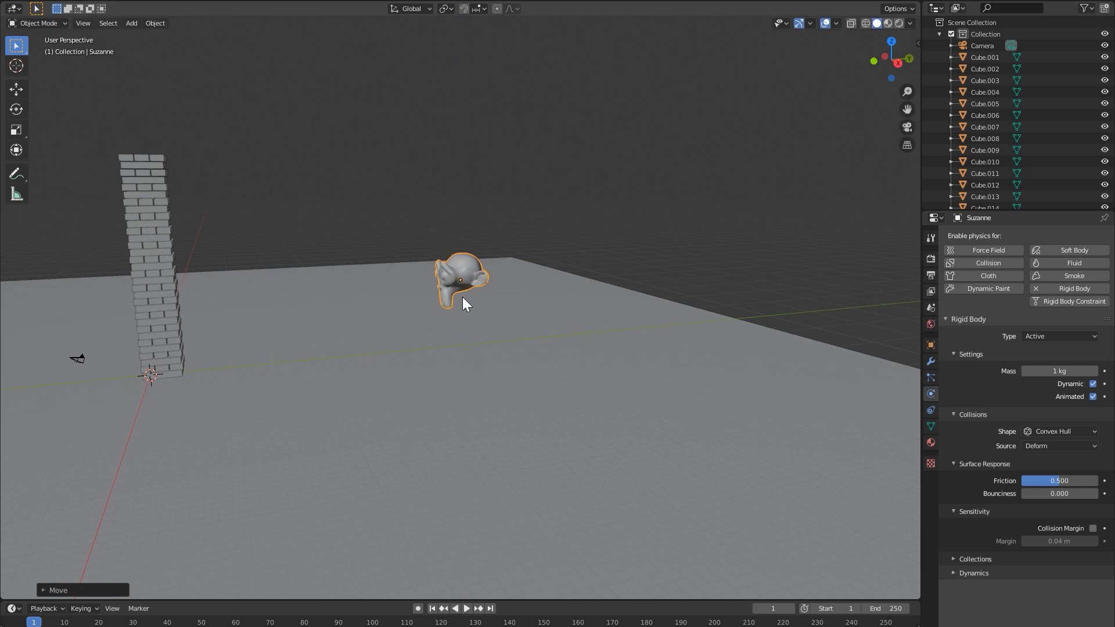
pyautogui.moveTo(447, 323)
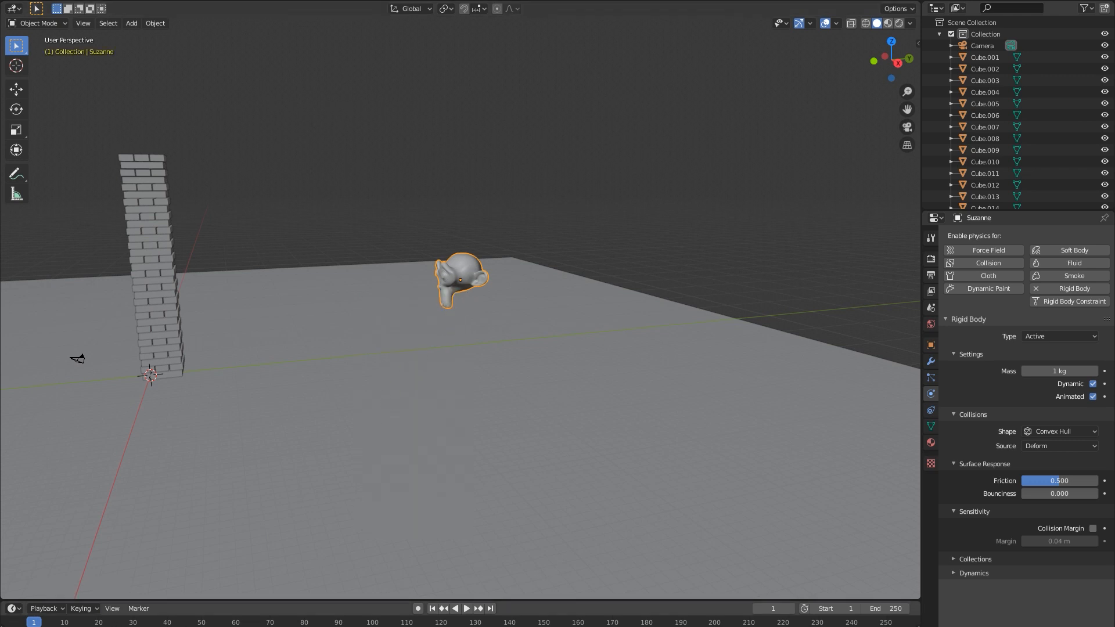
pyautogui.click(465, 608)
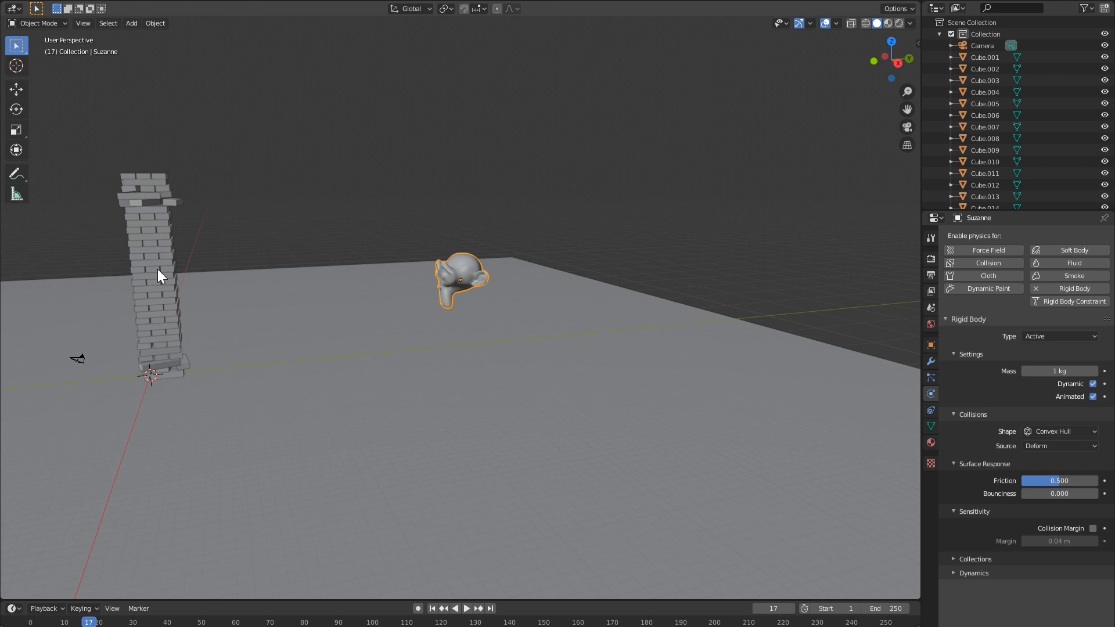
pyautogui.moveTo(386, 307)
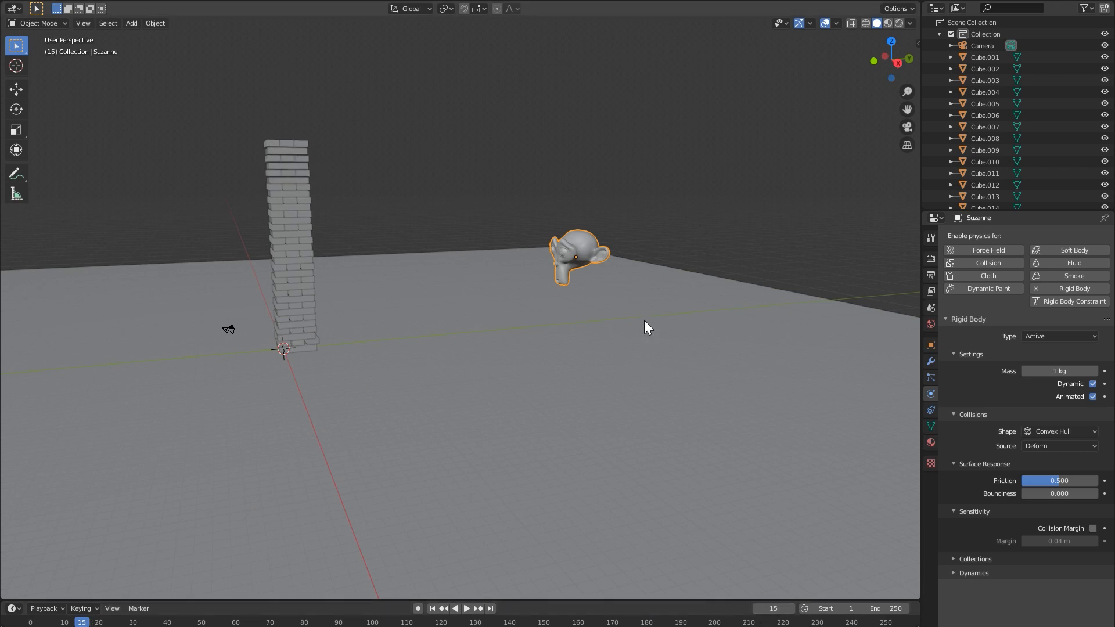
pyautogui.moveTo(573, 276)
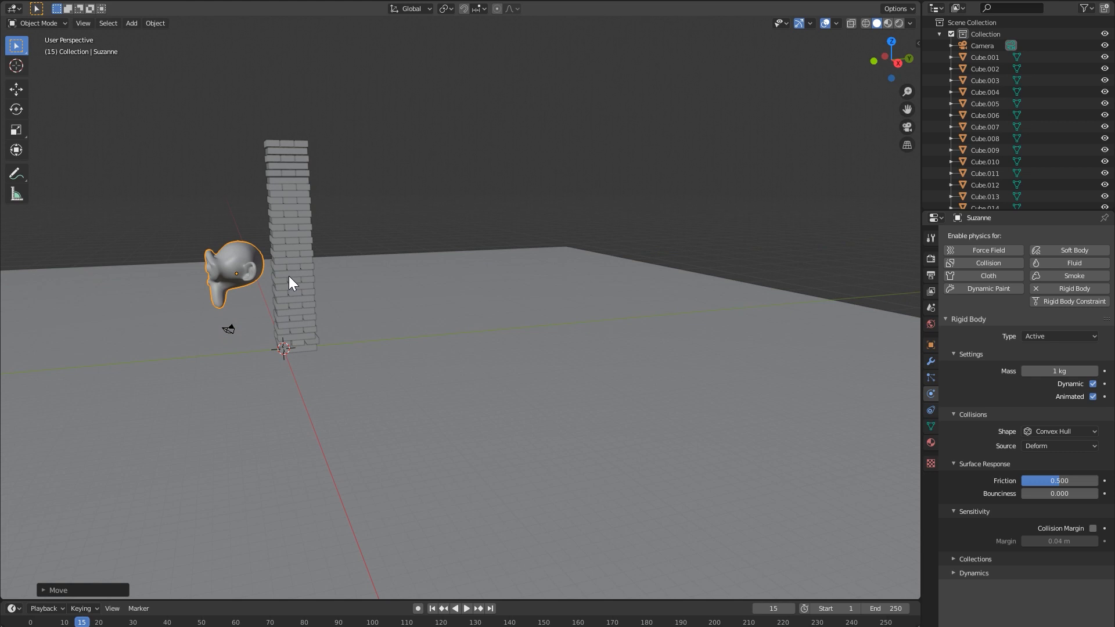
pyautogui.click(273, 279)
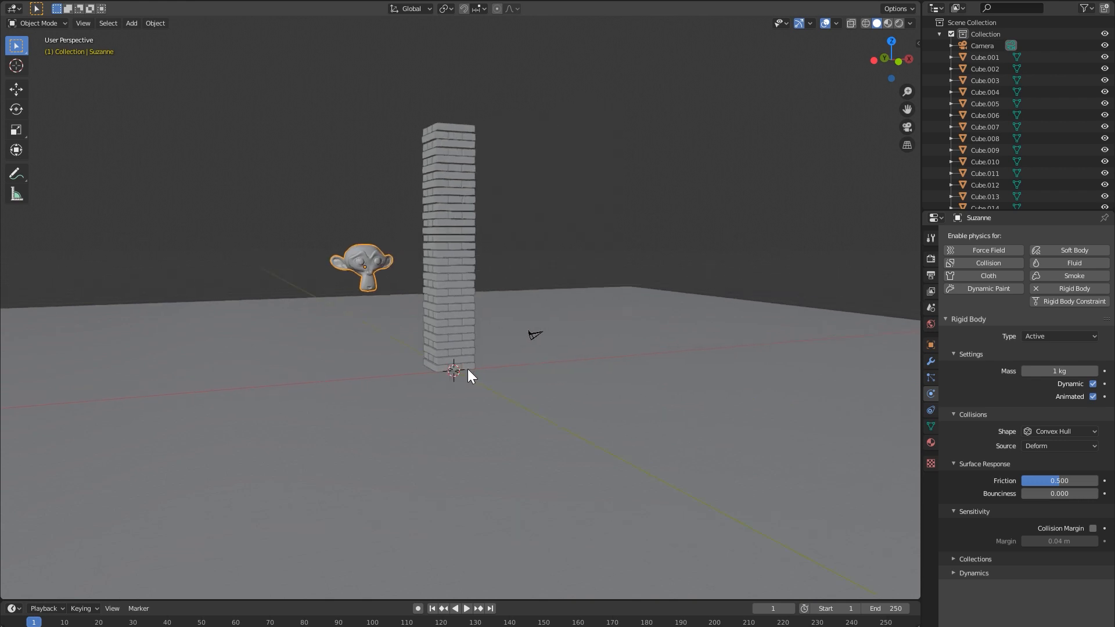
# Step: Play and rewind the simulation, scale Suzanne down, and replay to check
pyautogui.click(466, 608)
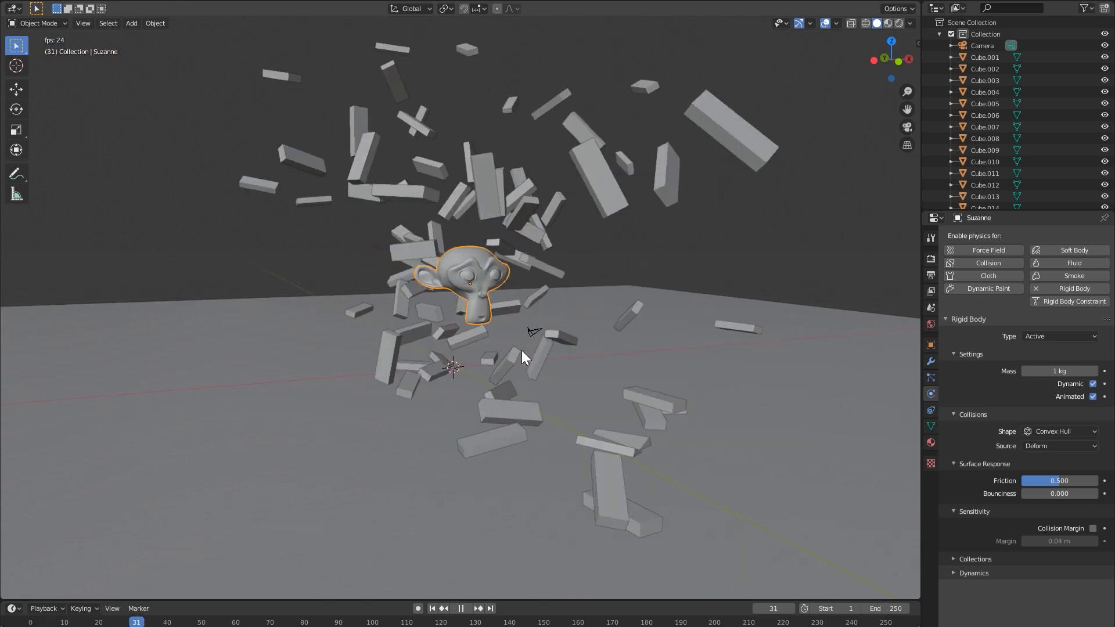
pyautogui.click(431, 608)
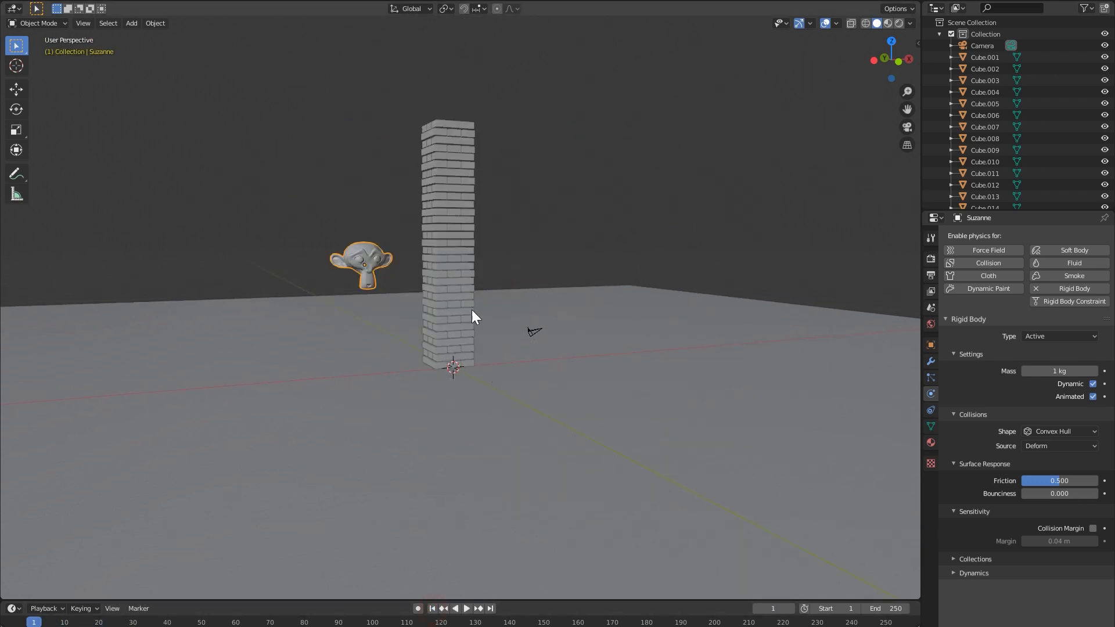
pyautogui.click(465, 608)
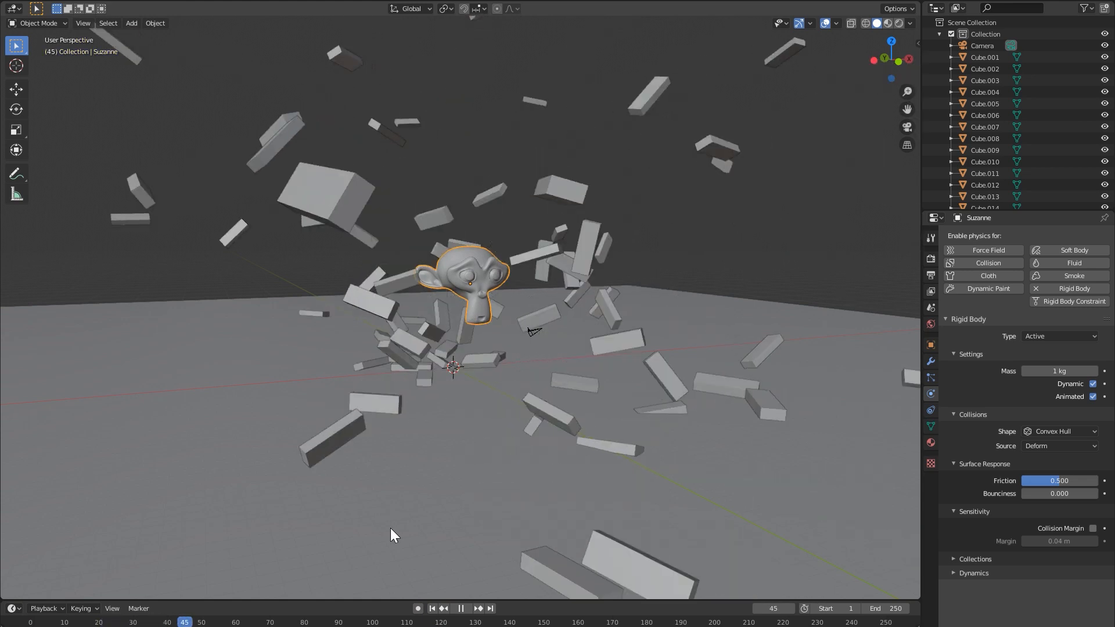
pyautogui.click(460, 608)
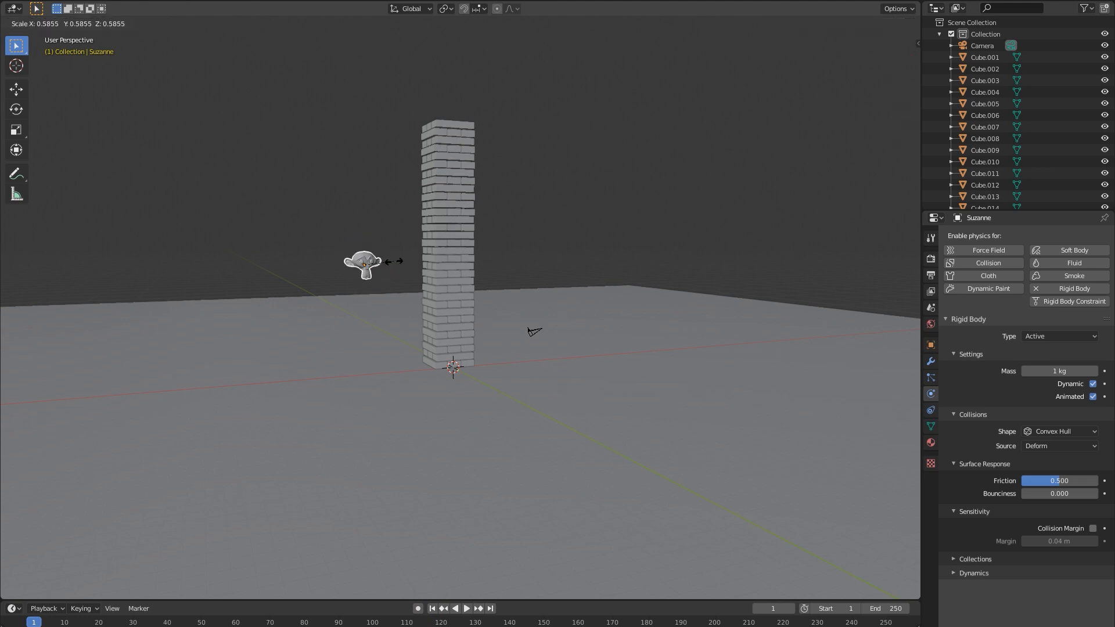
pyautogui.click(466, 608)
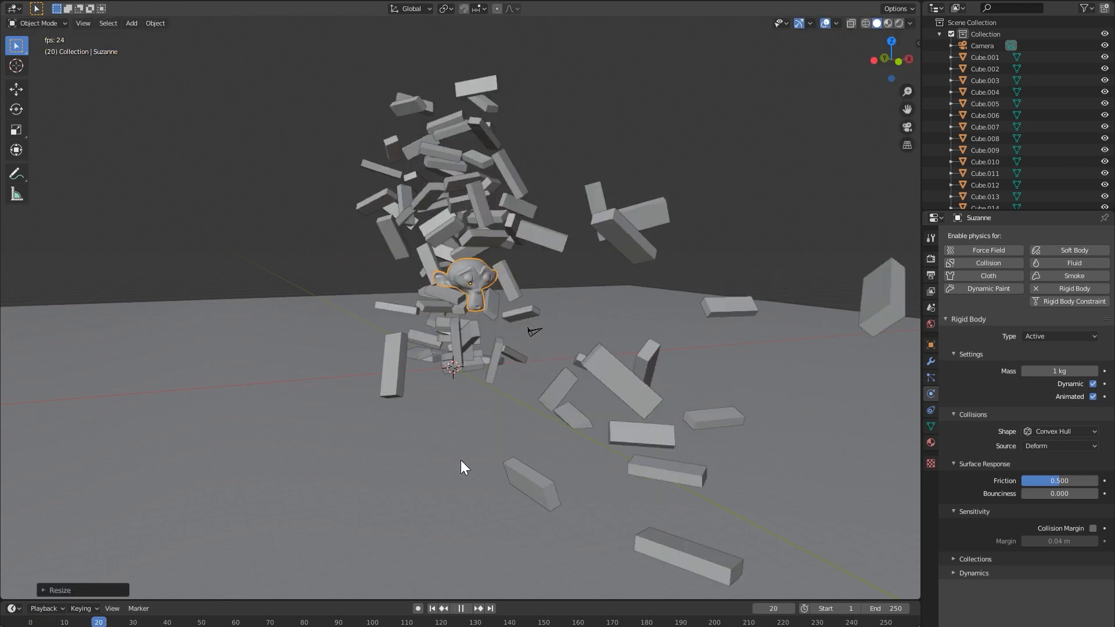
pyautogui.click(430, 608)
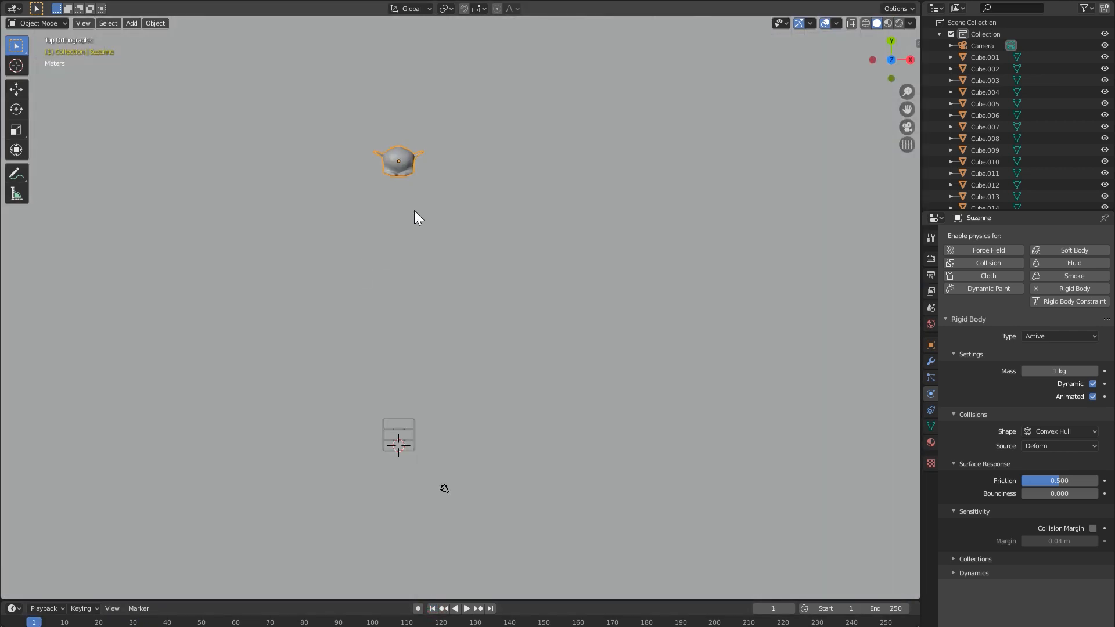
# Step: Clear Suzanne.001's copied keyframes, move it to its start, and keyframe frame 1
pyautogui.moveTo(398, 160); pyautogui.dragTo(541, 370)
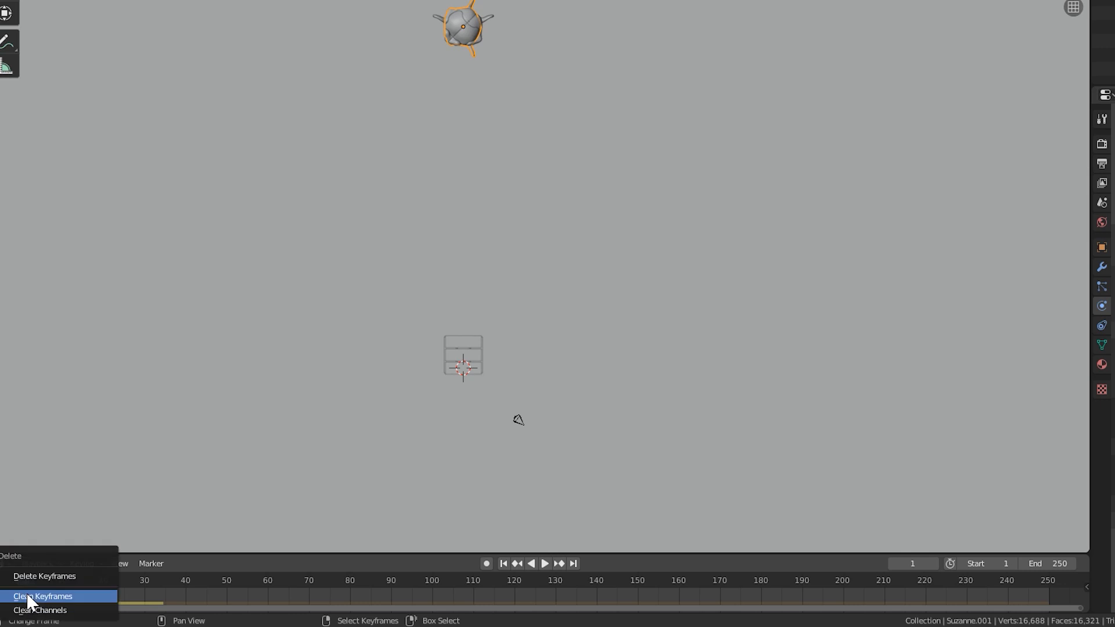
pyautogui.click(43, 596)
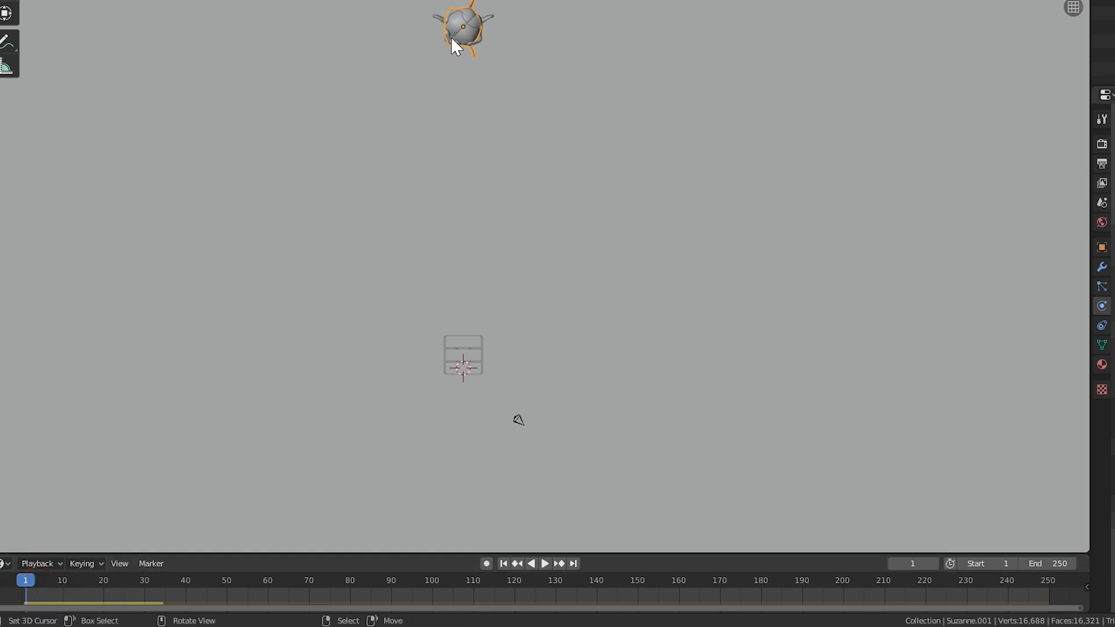
pyautogui.moveTo(462, 28); pyautogui.dragTo(711, 366)
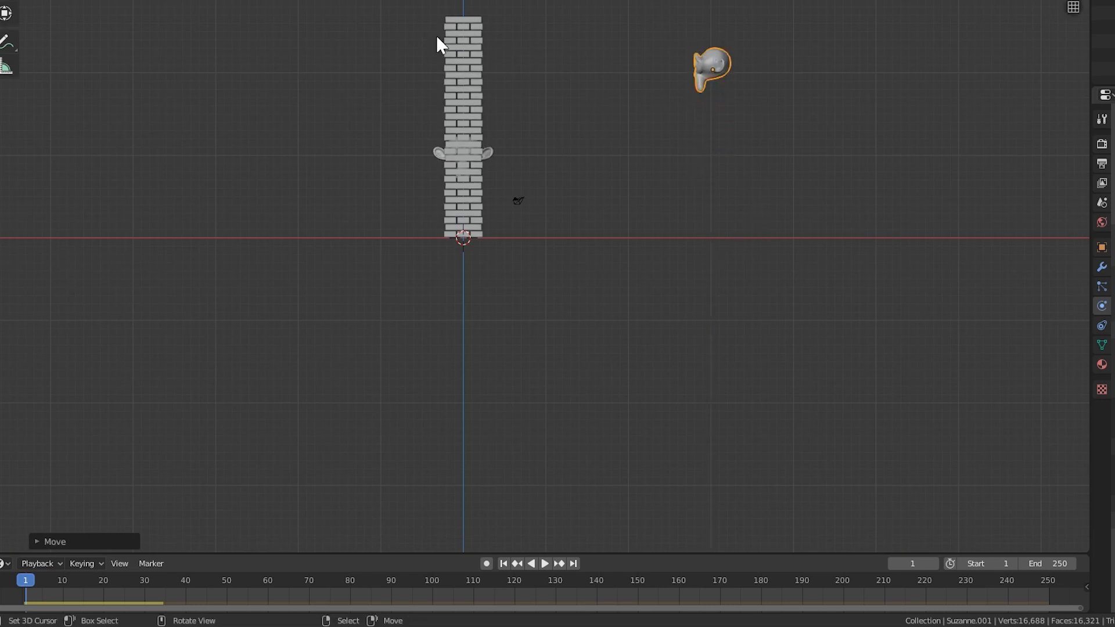
pyautogui.press('i')
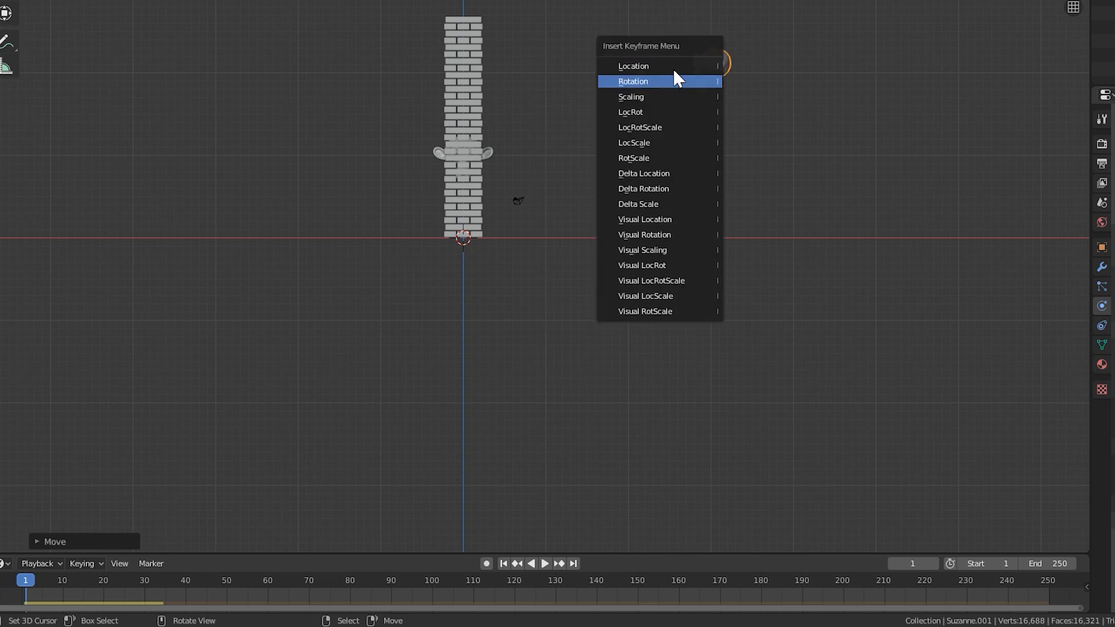
pyautogui.click(634, 81)
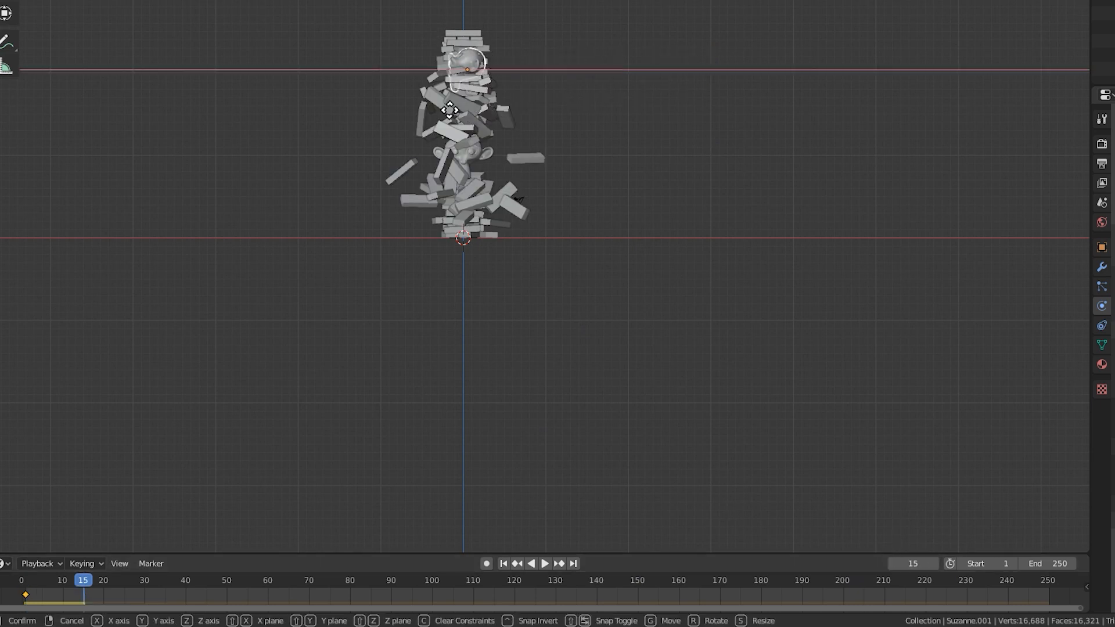
# Step: Keyframe Suzanne.001's location at frame 15, then play and rewind
pyautogui.press('i')
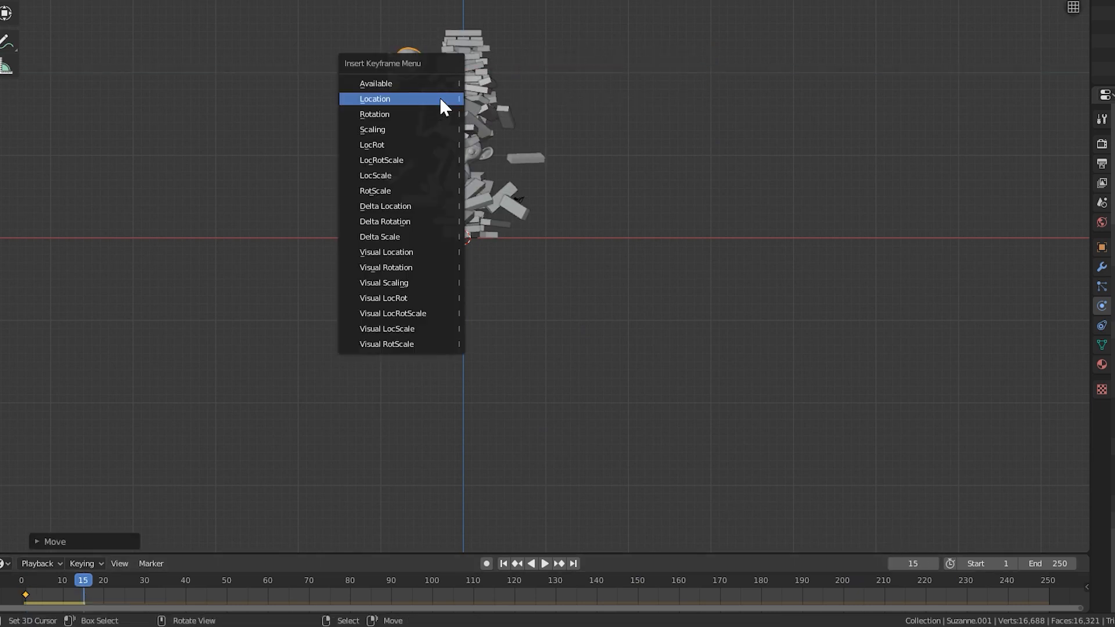
pyautogui.click(505, 564)
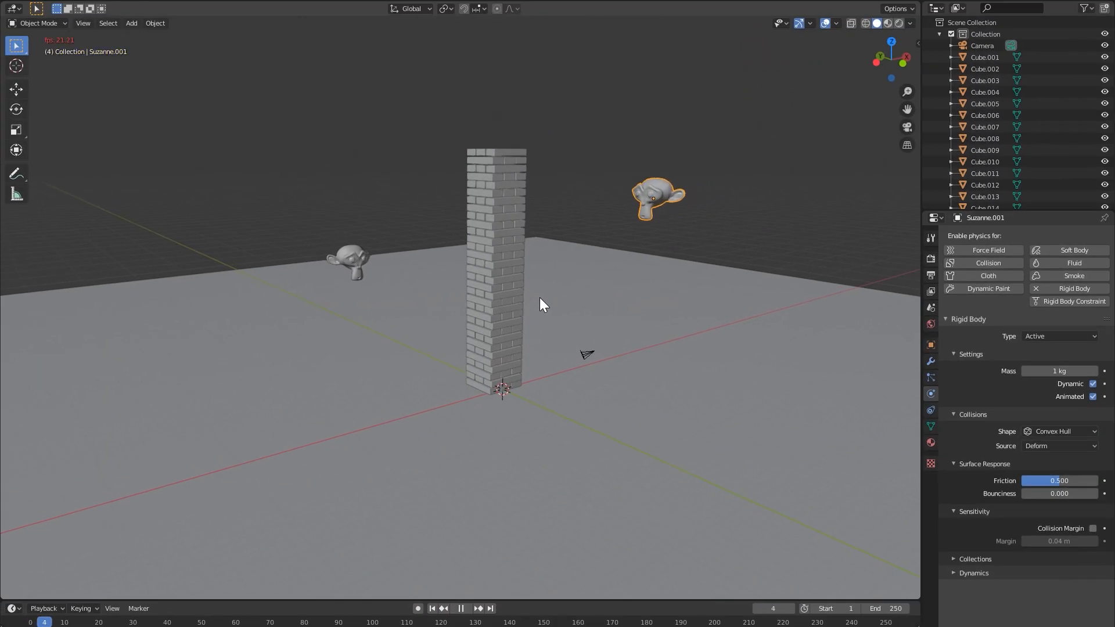
pyautogui.click(460, 608)
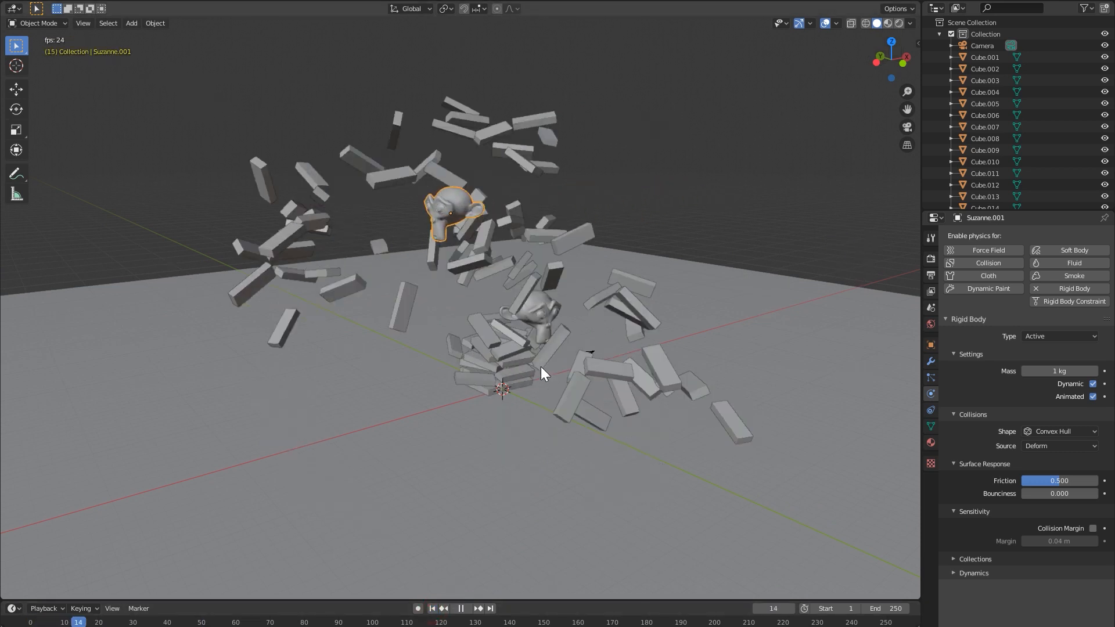
pyautogui.click(431, 608)
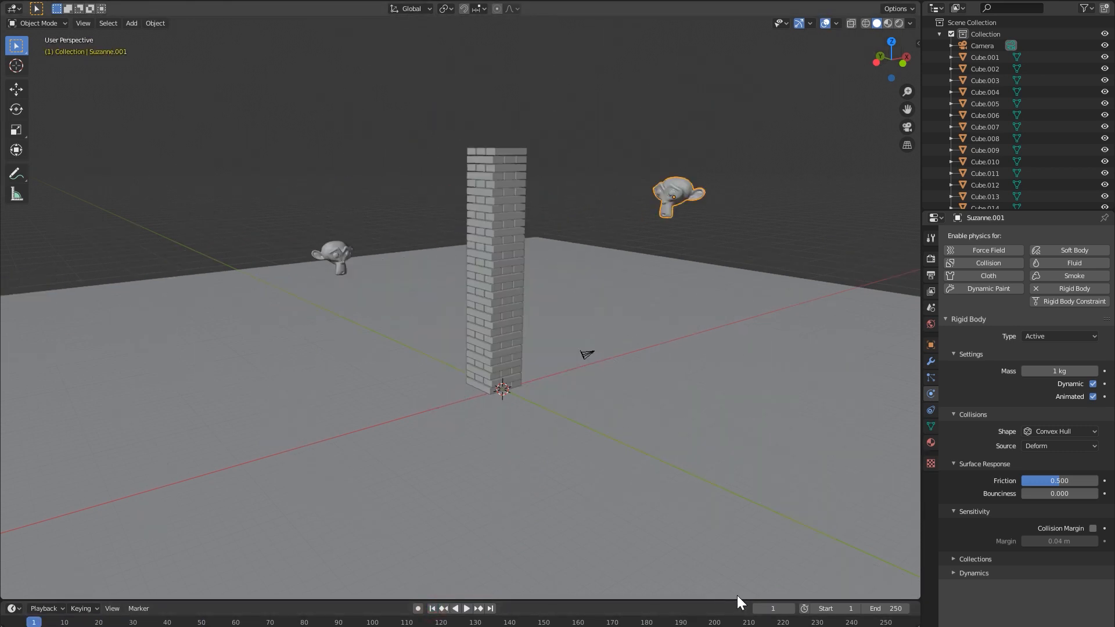
pyautogui.moveTo(611, 343)
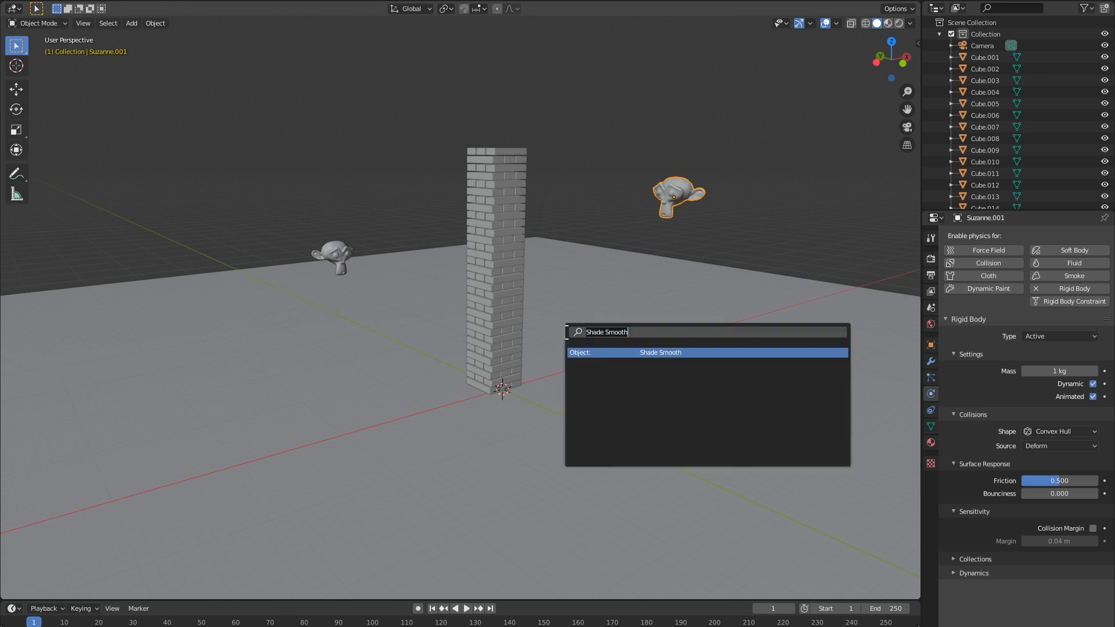
# Step: Search 'bake' in the command search
pyautogui.write('bake')
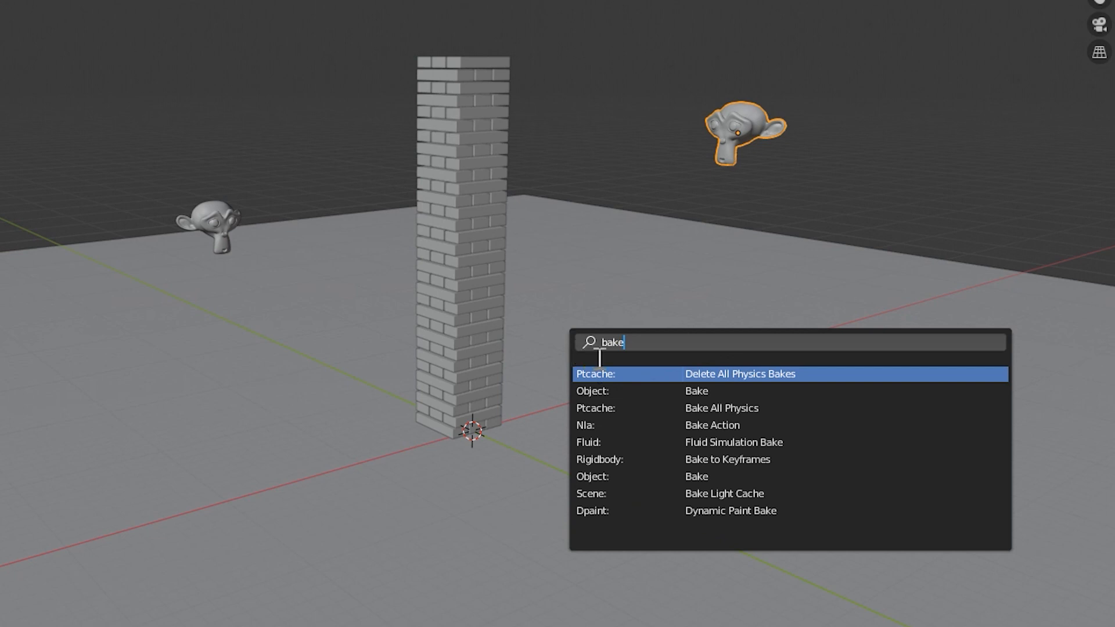
pyautogui.moveTo(722, 391)
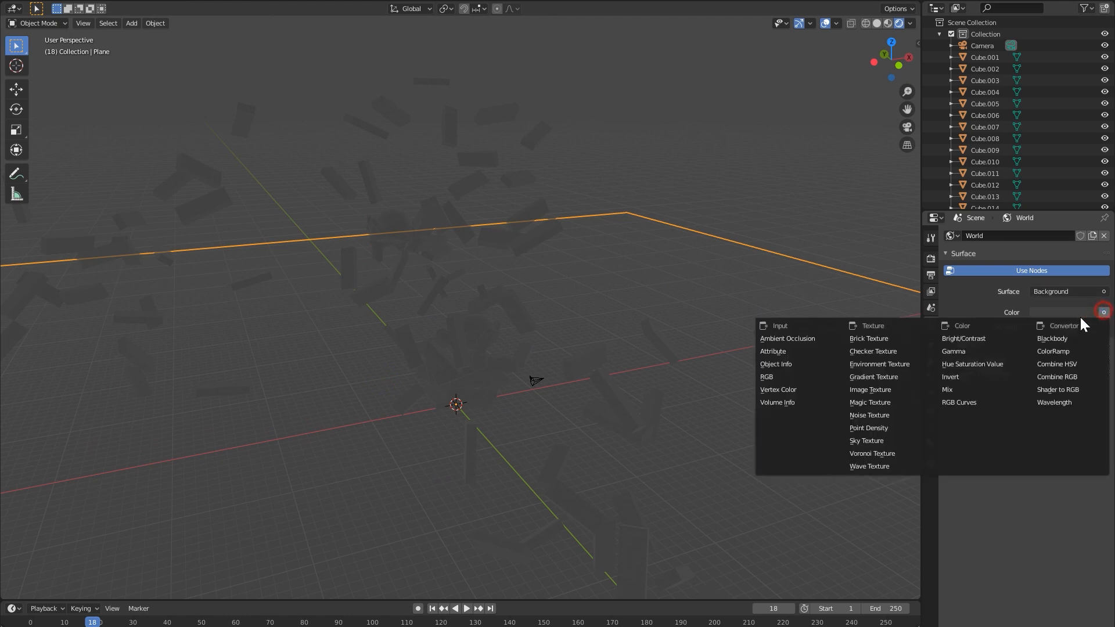
# Step: Set the world Color to an Environment Texture and open an HDRI image
pyautogui.click(879, 365)
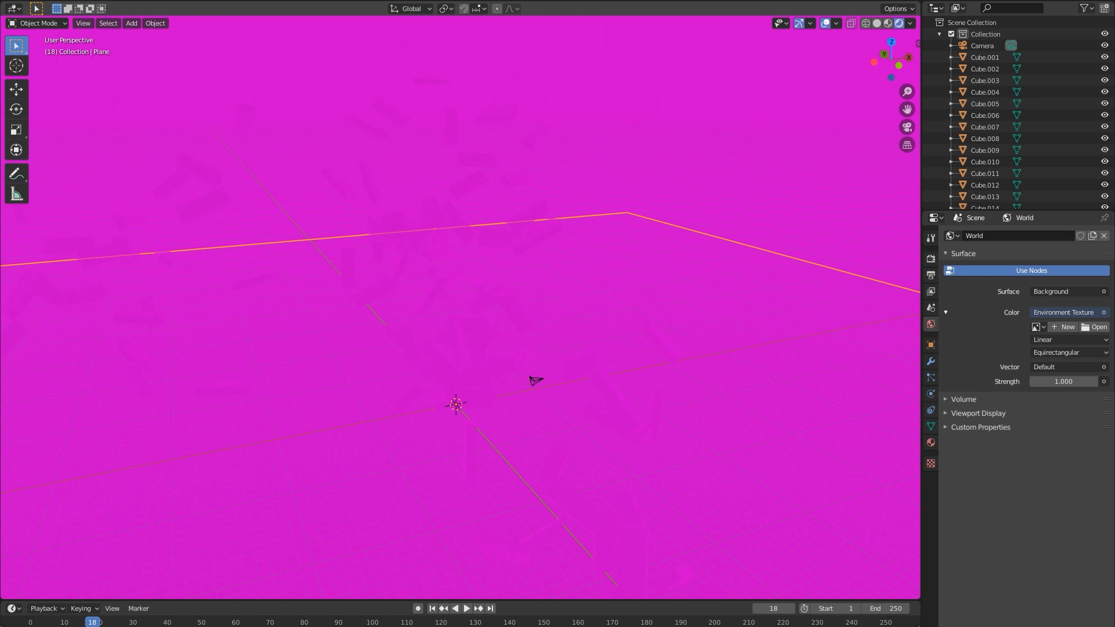
pyautogui.click(1099, 326)
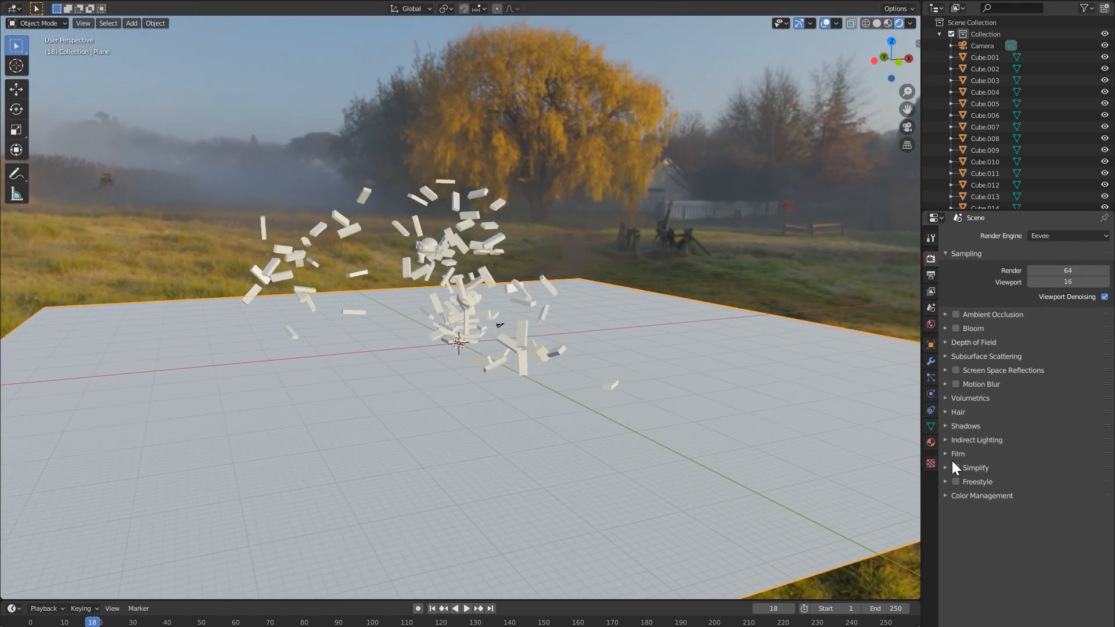
pyautogui.click(957, 454)
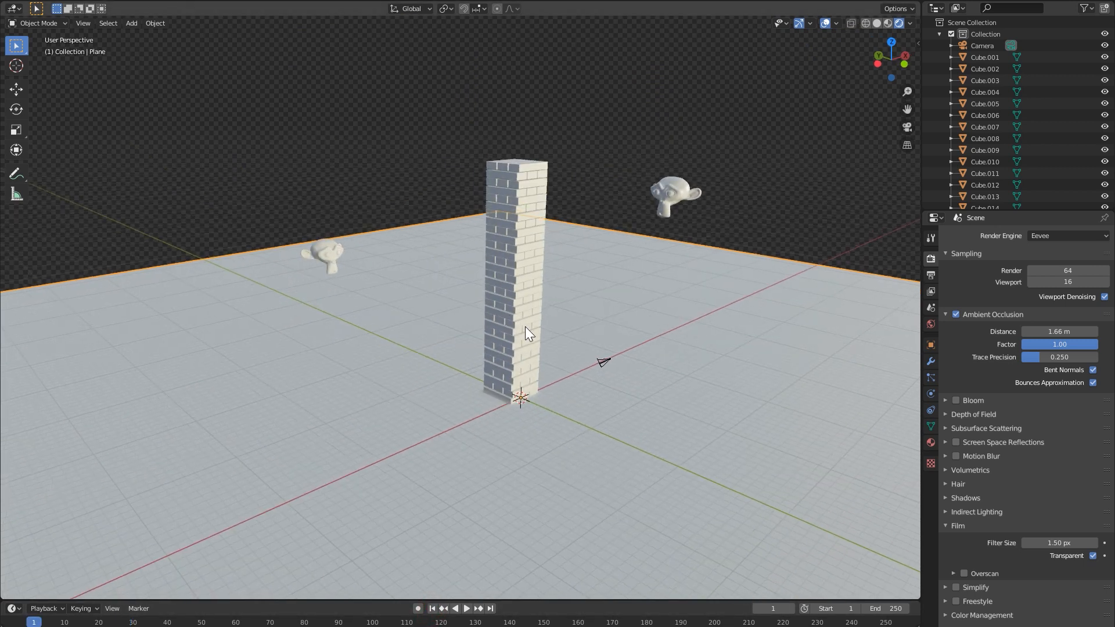
pyautogui.moveTo(517, 269)
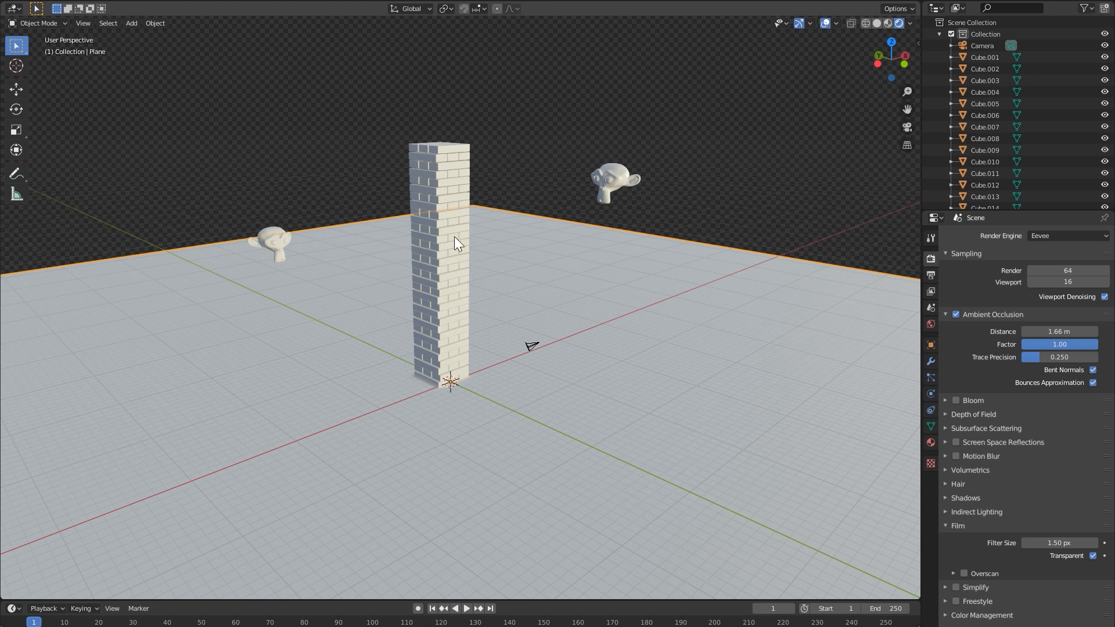
# Step: Select the top block, then play, rewind, and replay the simulation
pyautogui.click(411, 137)
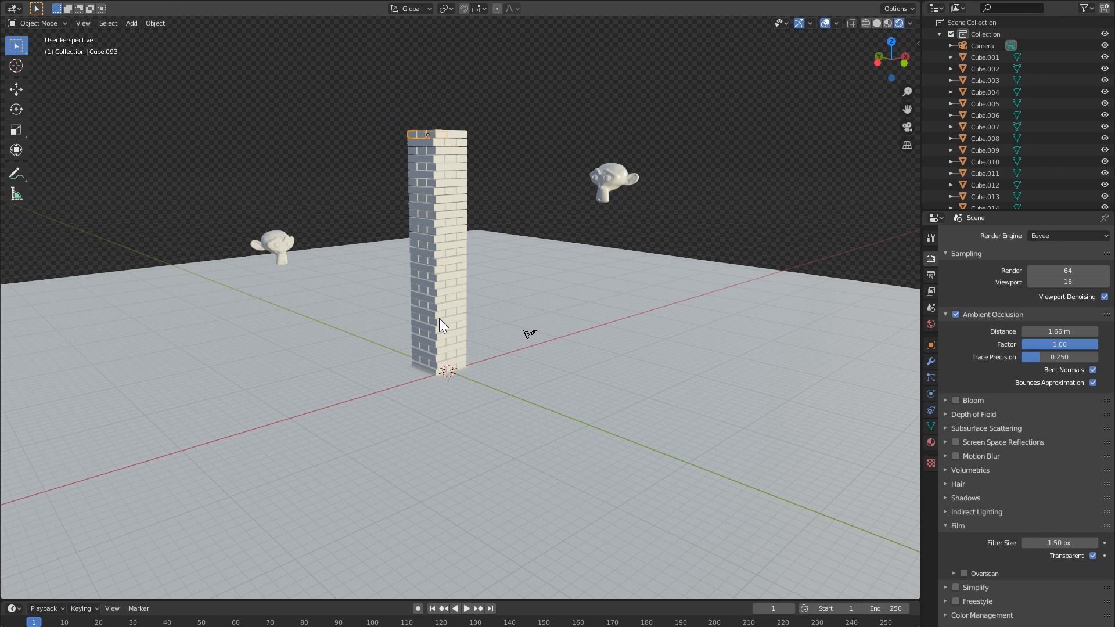
pyautogui.click(466, 608)
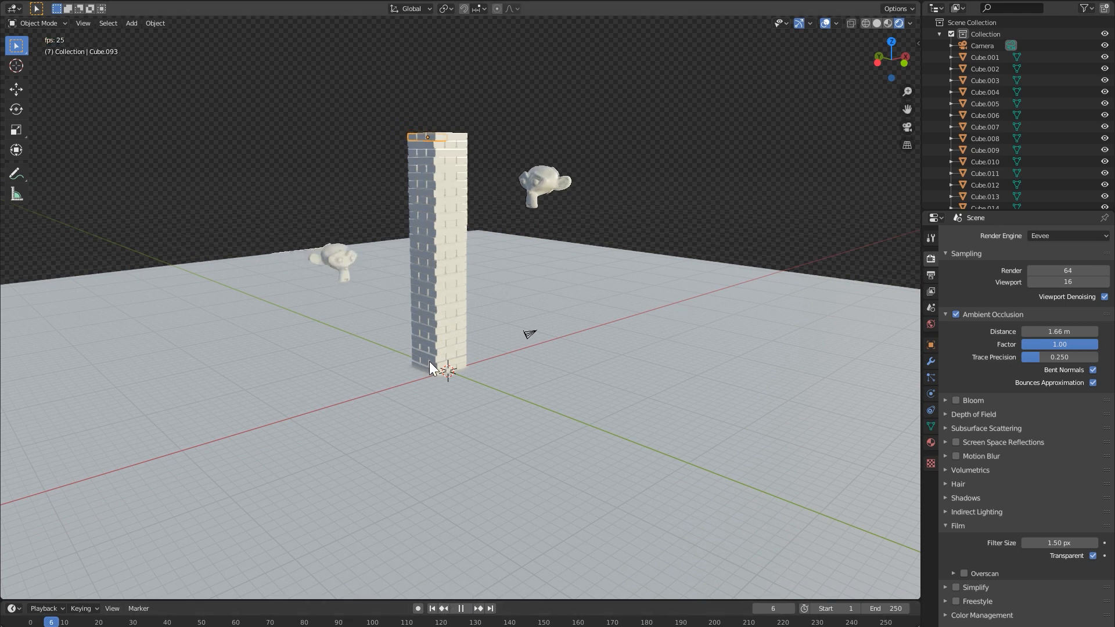
pyautogui.click(431, 608)
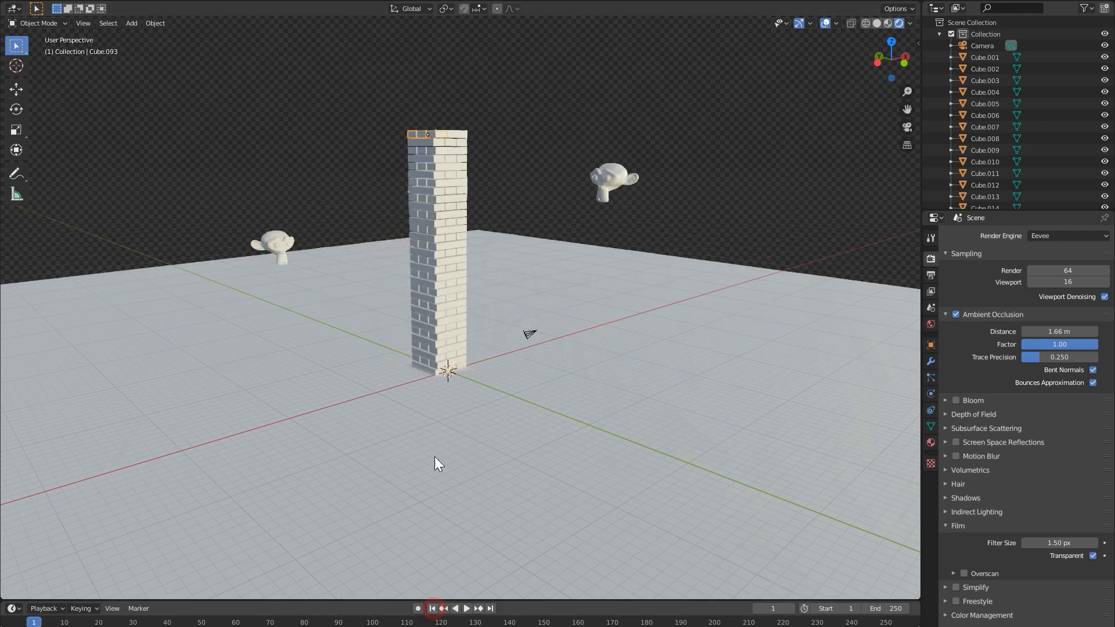
pyautogui.click(466, 609)
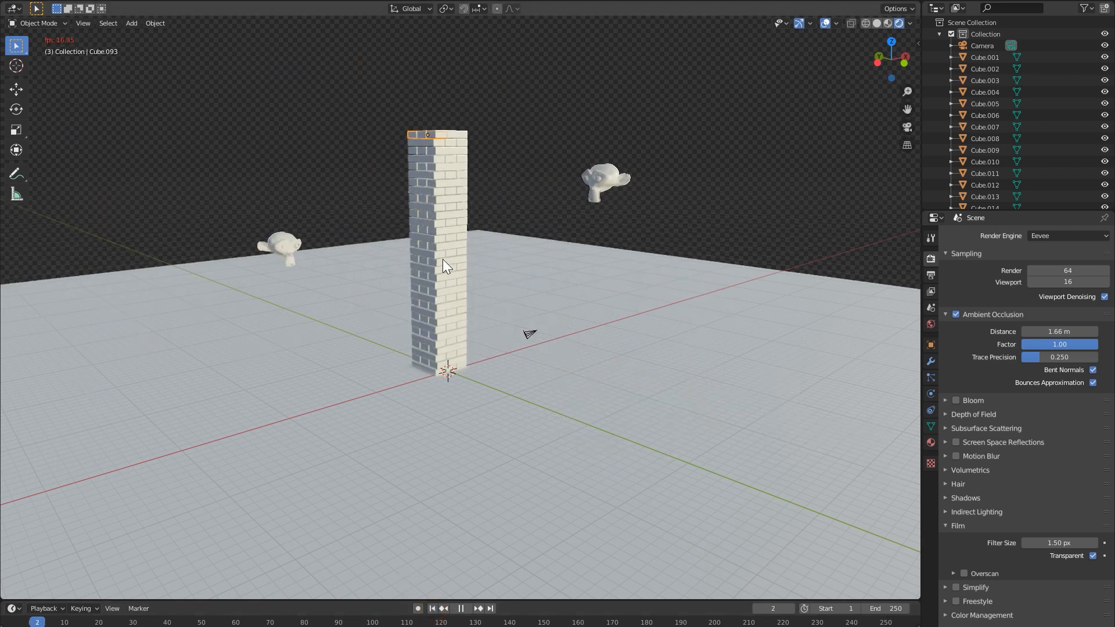
# Step: Replay the tower blast from frame 1, then rewind and show the top block's constraints
pyautogui.click(431, 609)
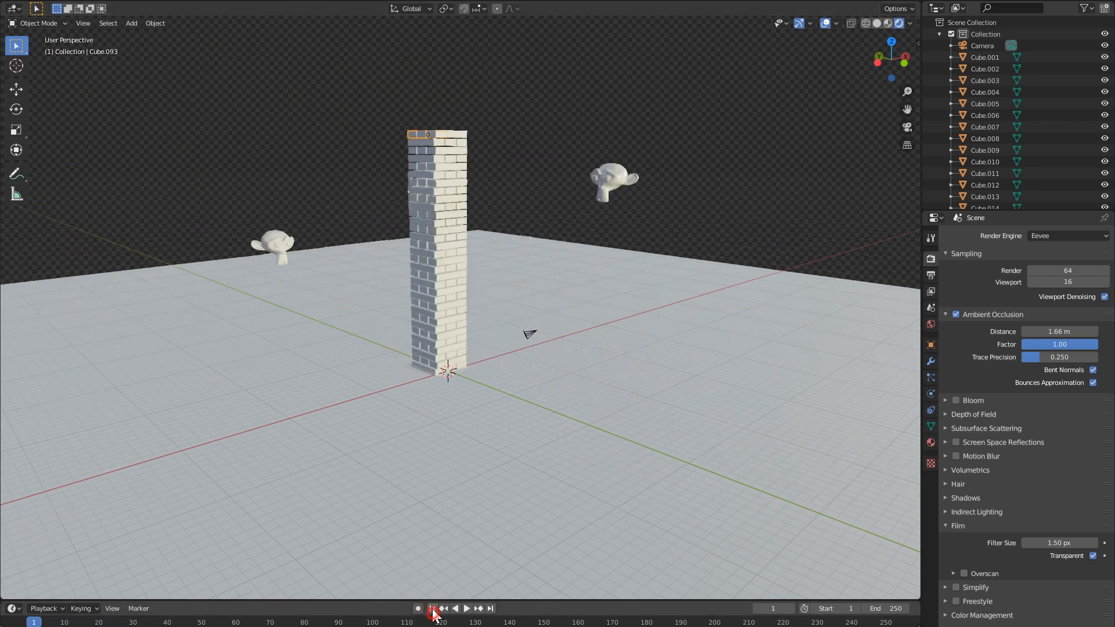
pyautogui.click(466, 608)
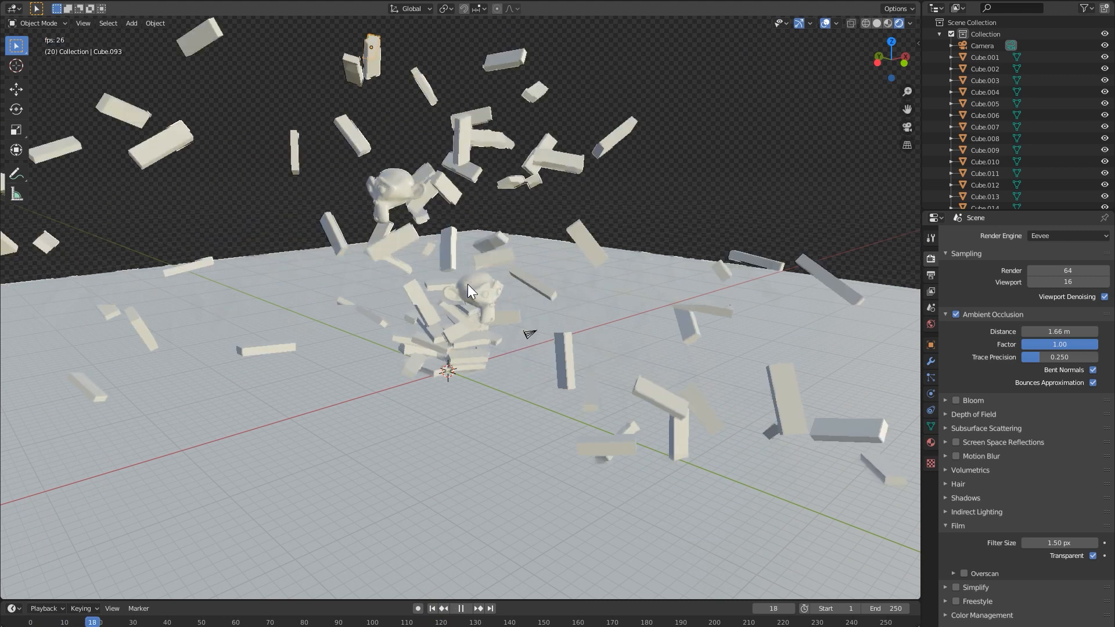
pyautogui.click(431, 608)
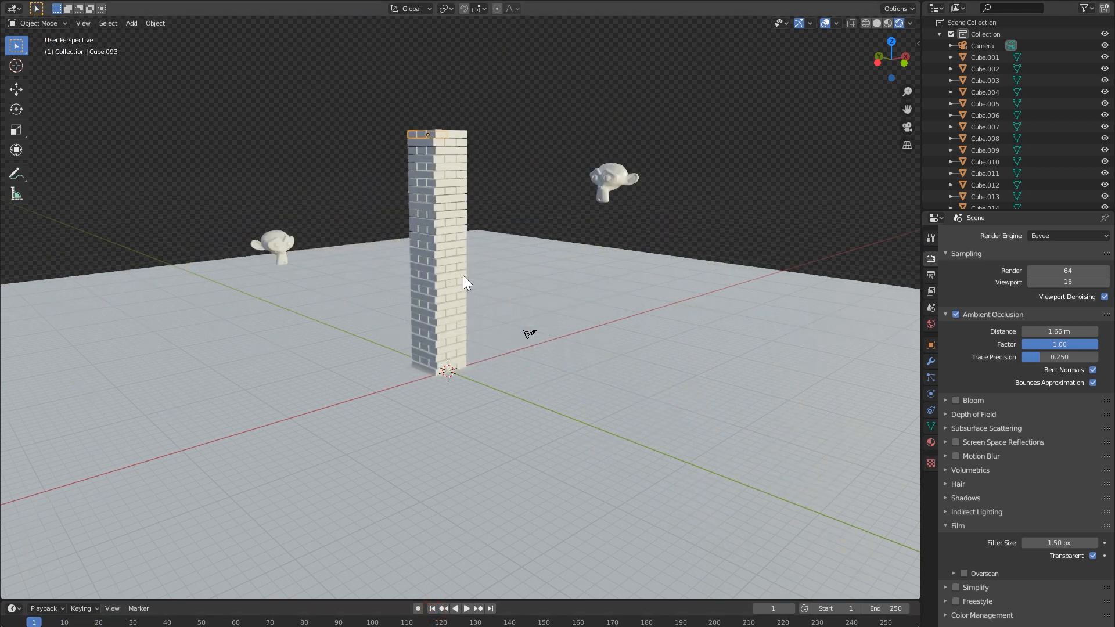
pyautogui.click(466, 608)
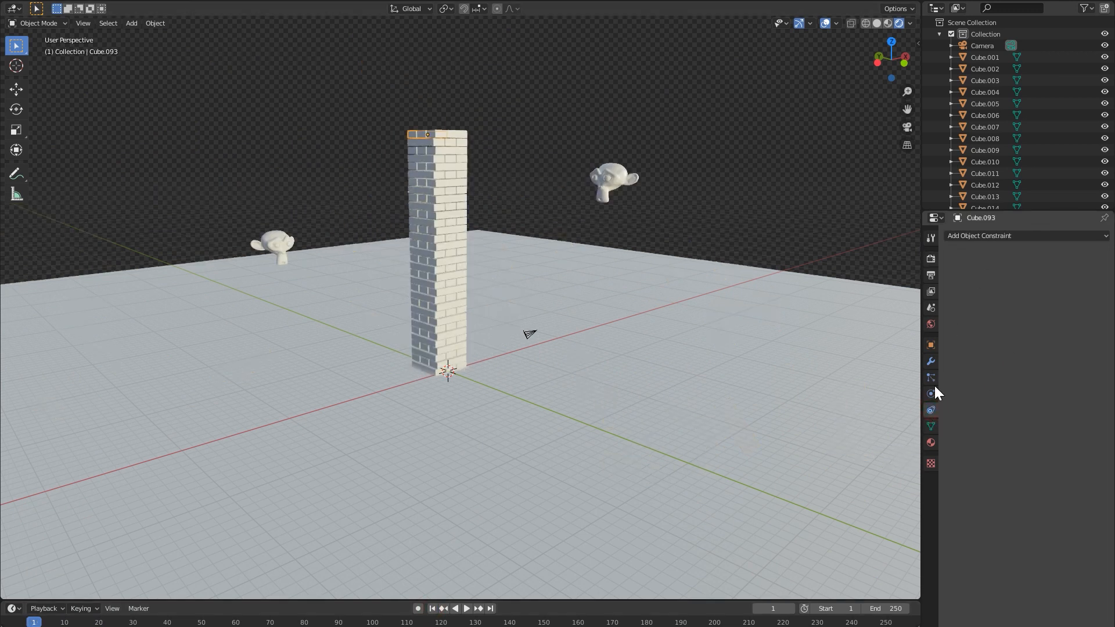
# Step: Show the top block's physics: active rigid body, 0.5 kg mass, Mesh collisions
pyautogui.click(930, 394)
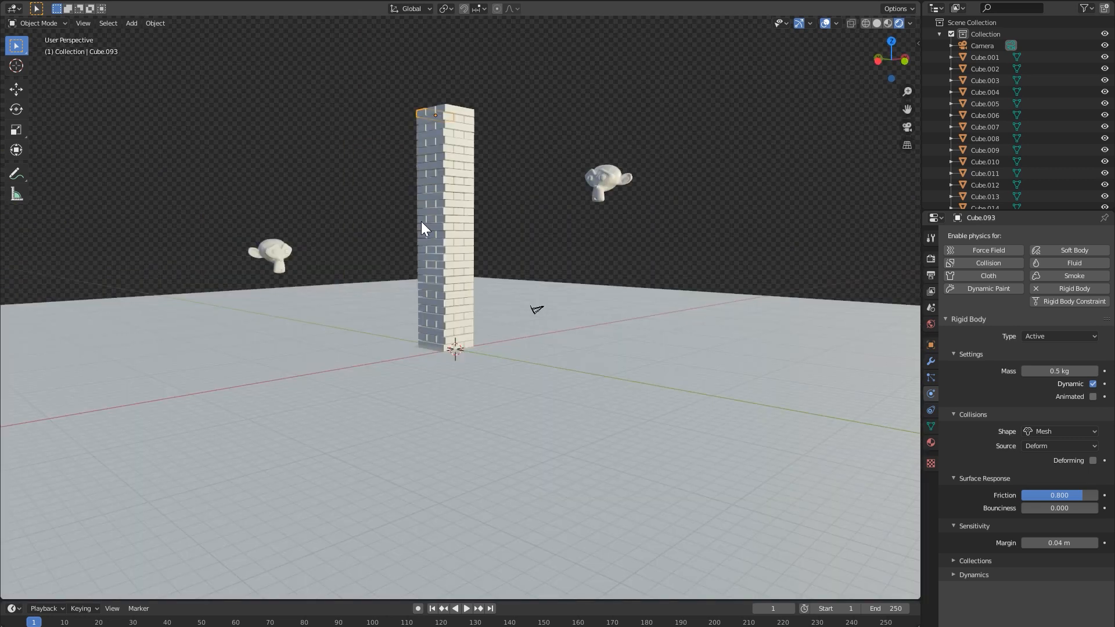
pyautogui.moveTo(528, 221)
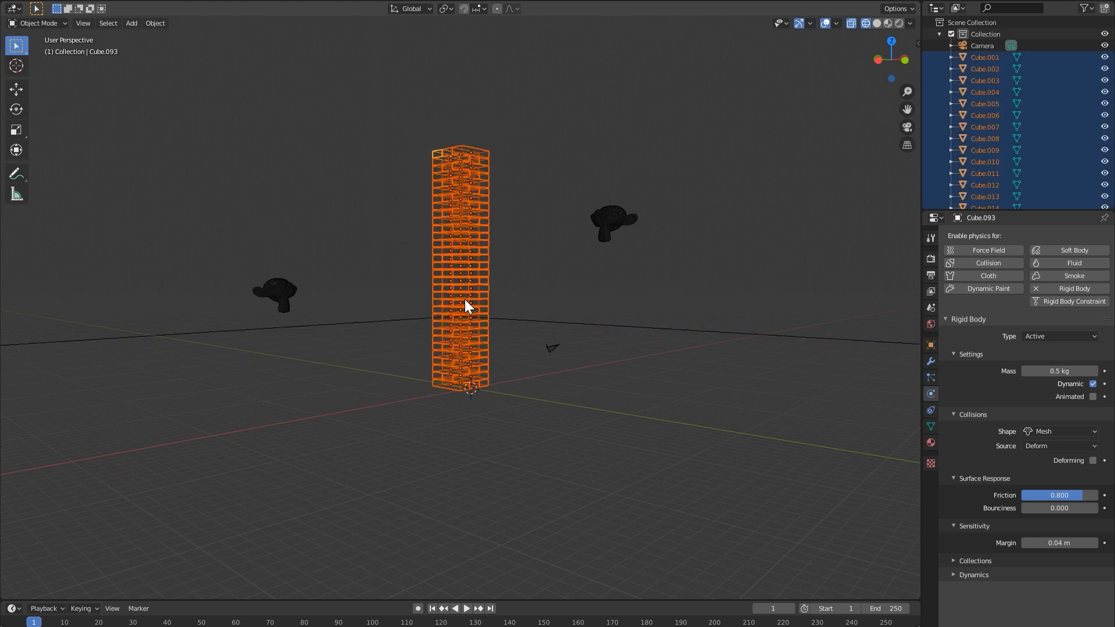
# Step: Run Rigidbody: Bake to Keyframes, set the end frame to 120, and bake frames 1–120
pyautogui.press('F3')
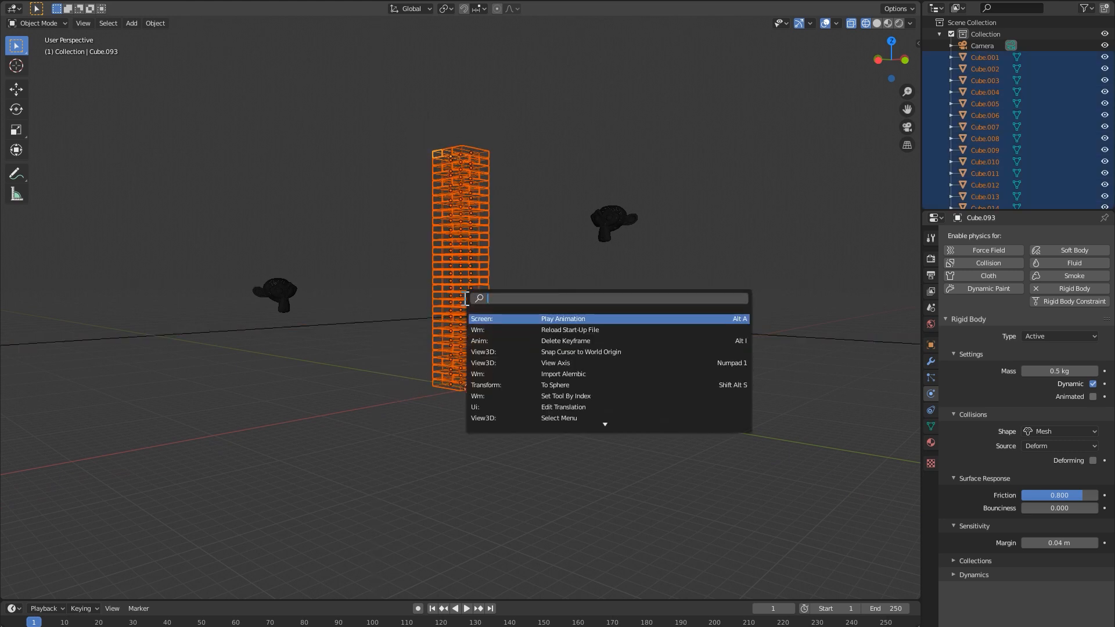
pyautogui.write('keyframe')
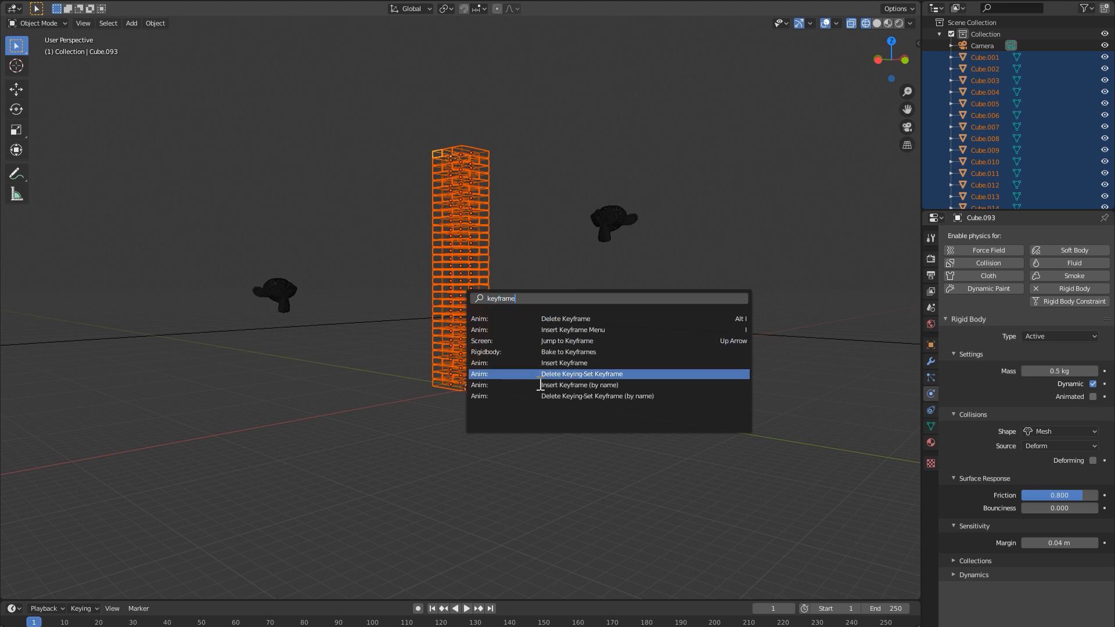
pyautogui.click(568, 351)
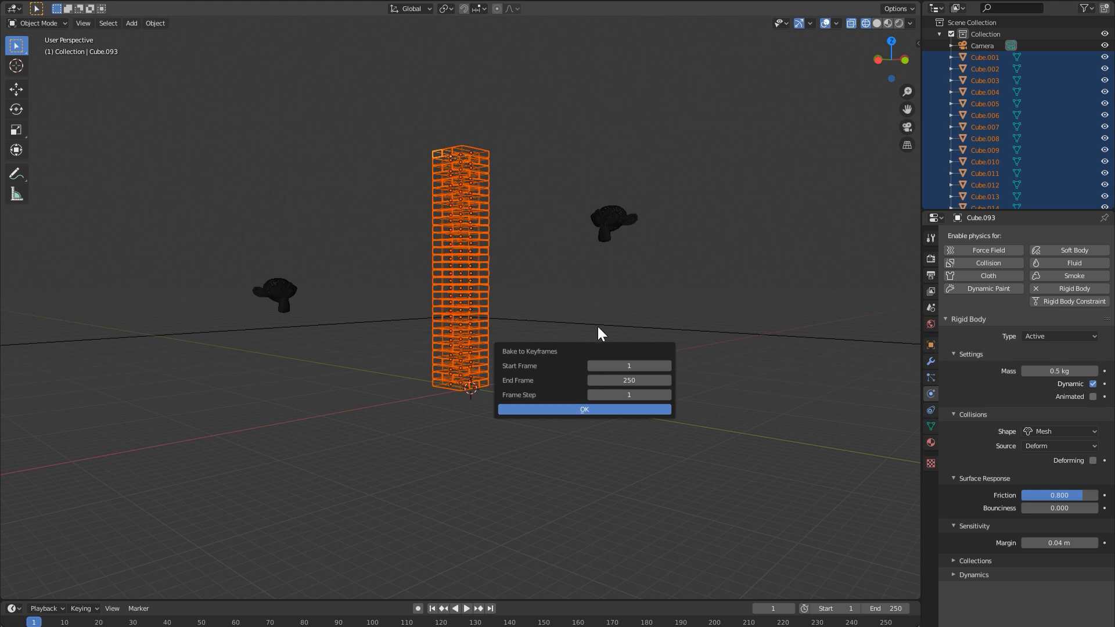
pyautogui.click(584, 409)
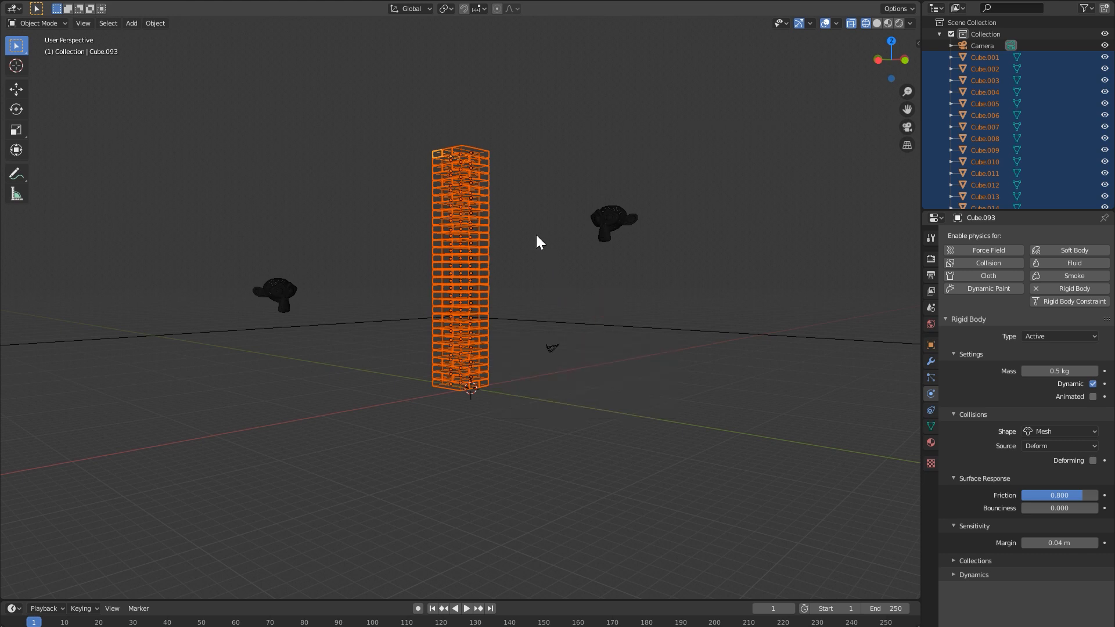
pyautogui.moveTo(461, 570)
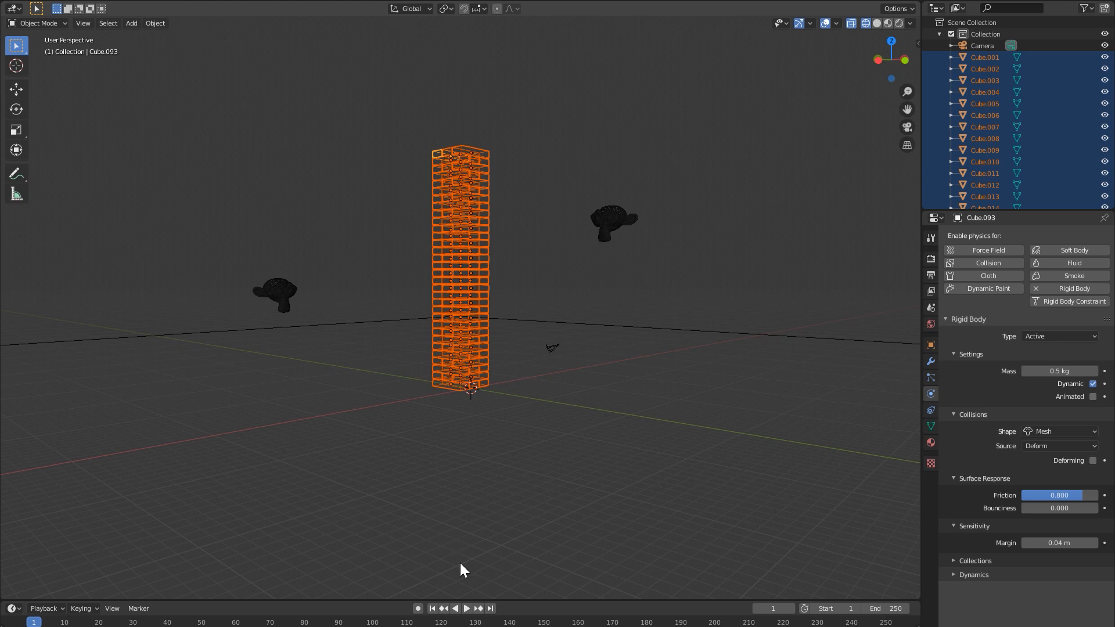
pyautogui.click(882, 608)
pyautogui.write('120')
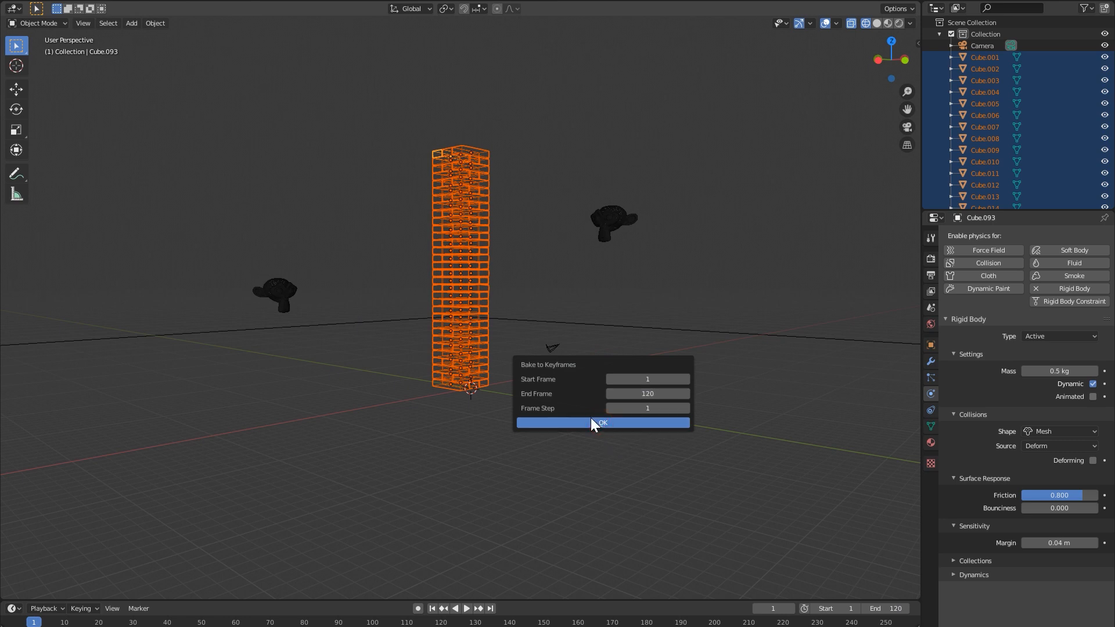
pyautogui.click(602, 422)
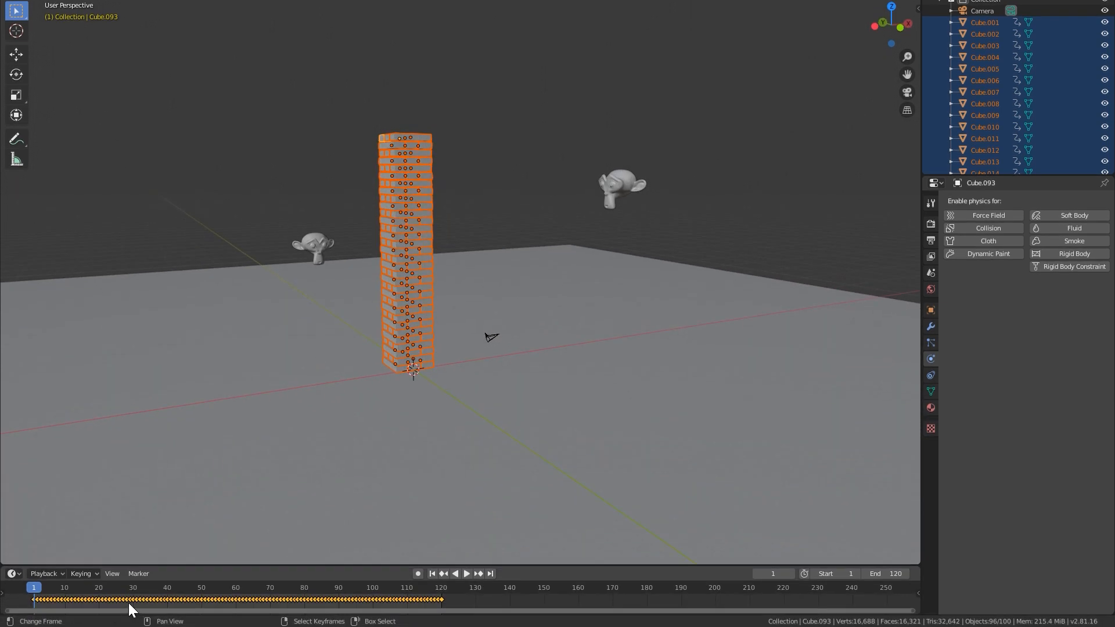
pyautogui.moveTo(242, 606)
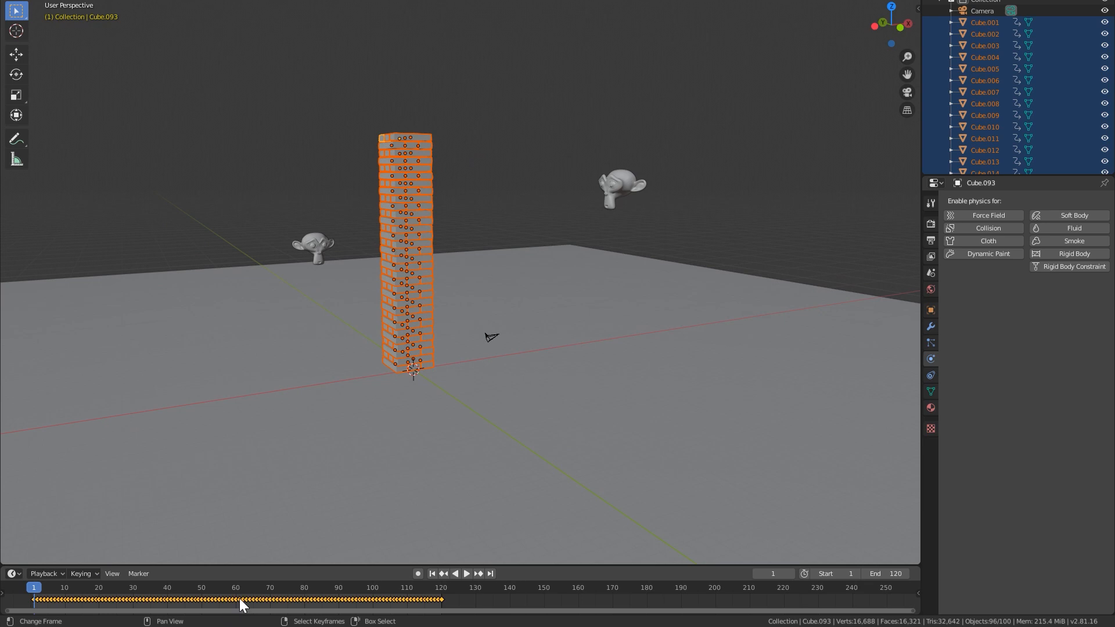
# Step: Play the baked animation of blocks scattering around both monkey heads
pyautogui.click(466, 574)
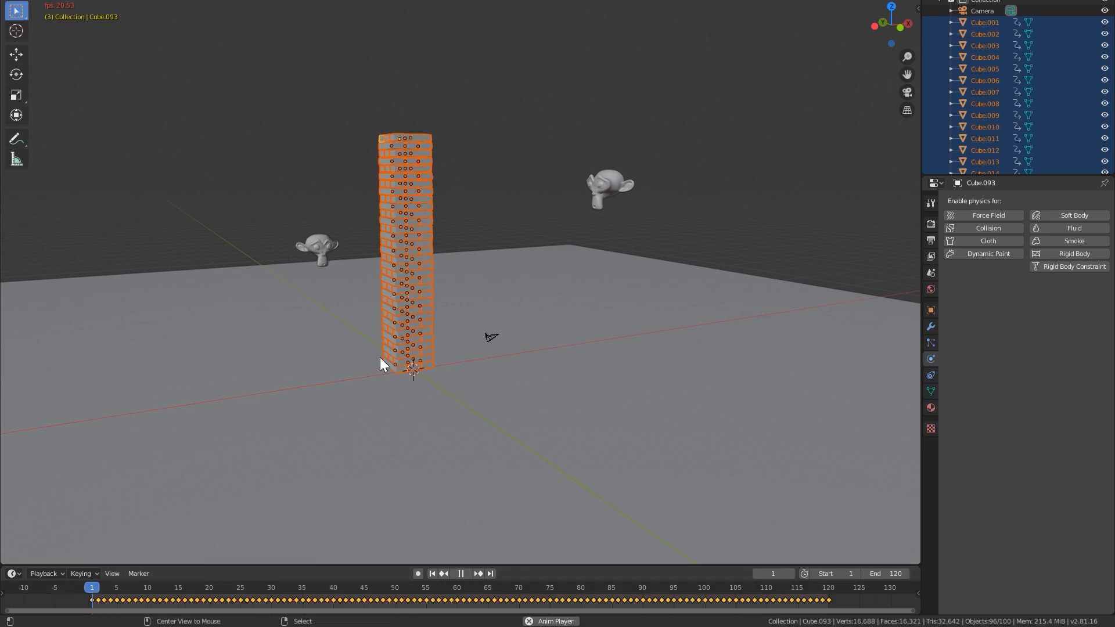
pyautogui.click(461, 573)
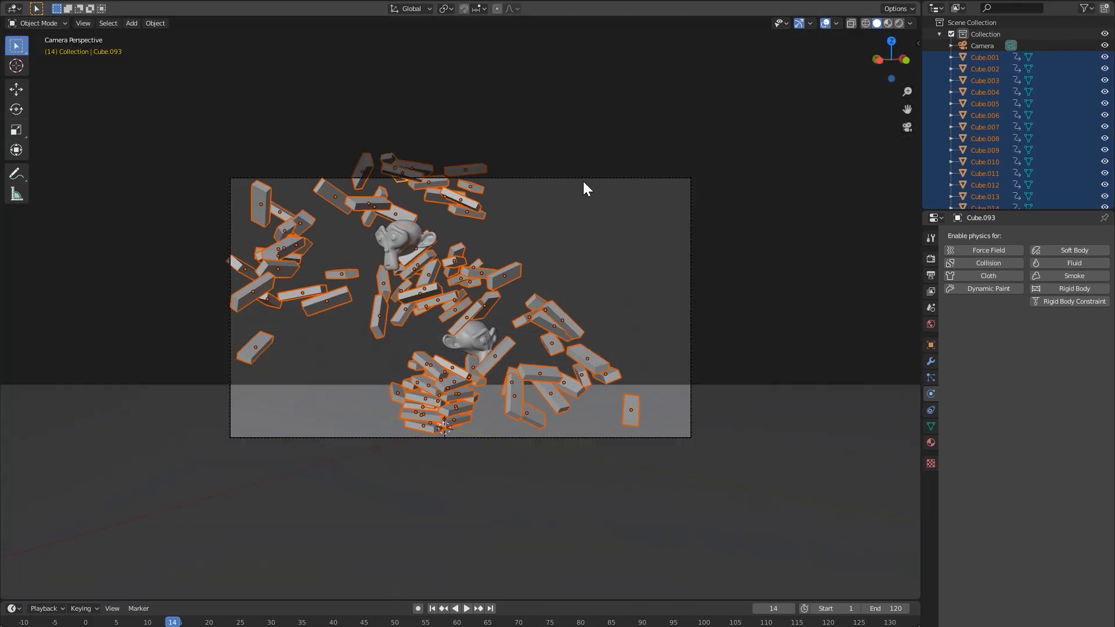
# Step: Select the camera and set its lens focal length to 12 mm
pyautogui.click(982, 46)
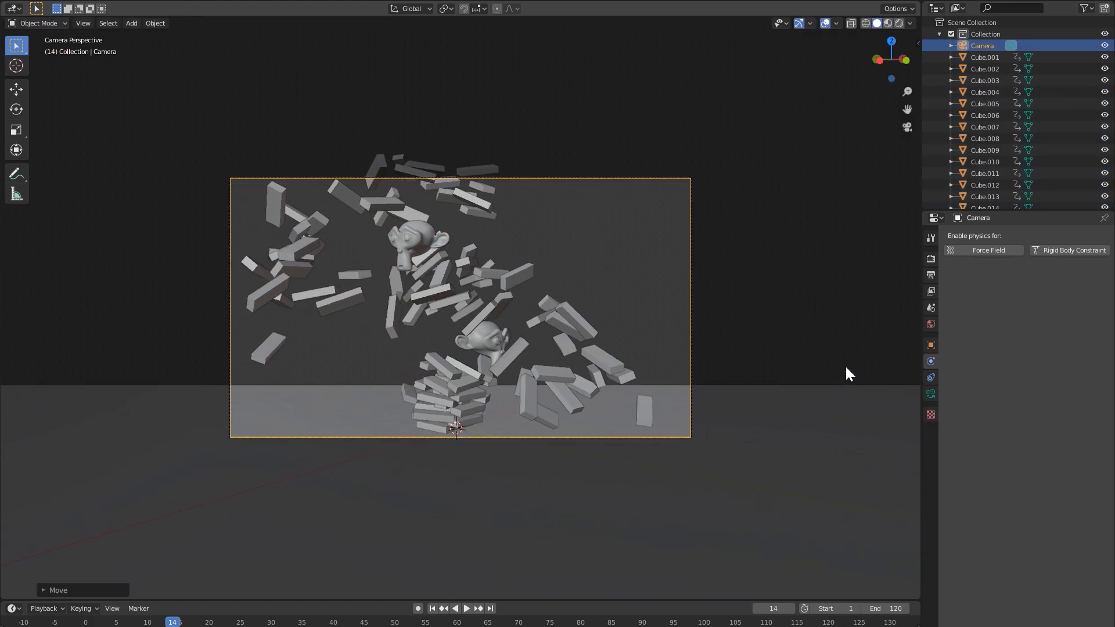
pyautogui.click(930, 377)
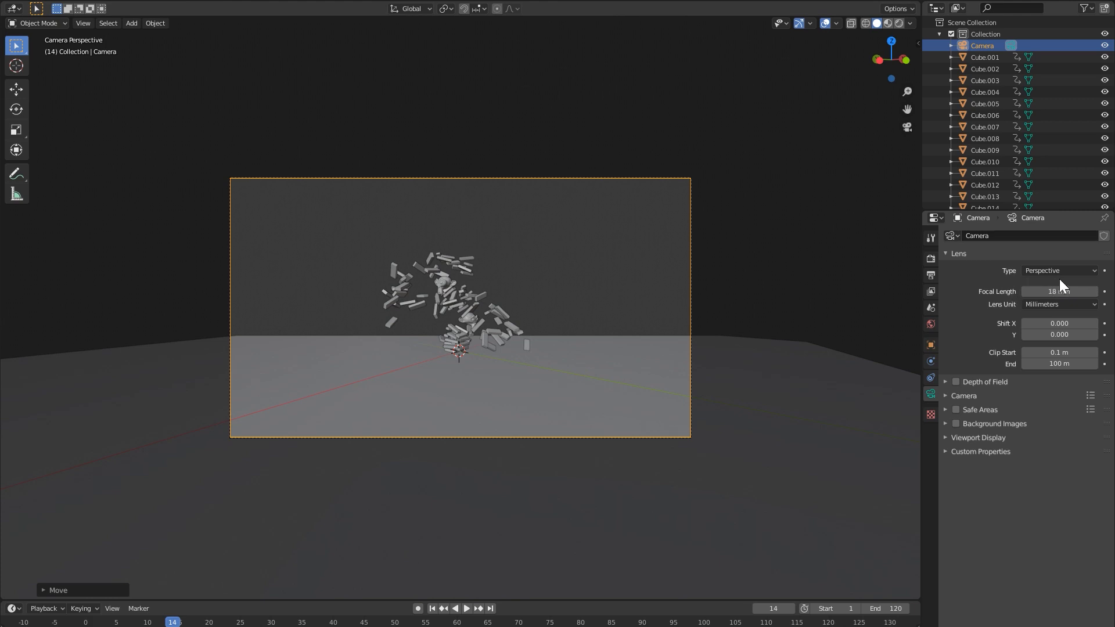
pyautogui.click(1059, 291)
pyautogui.write('12')
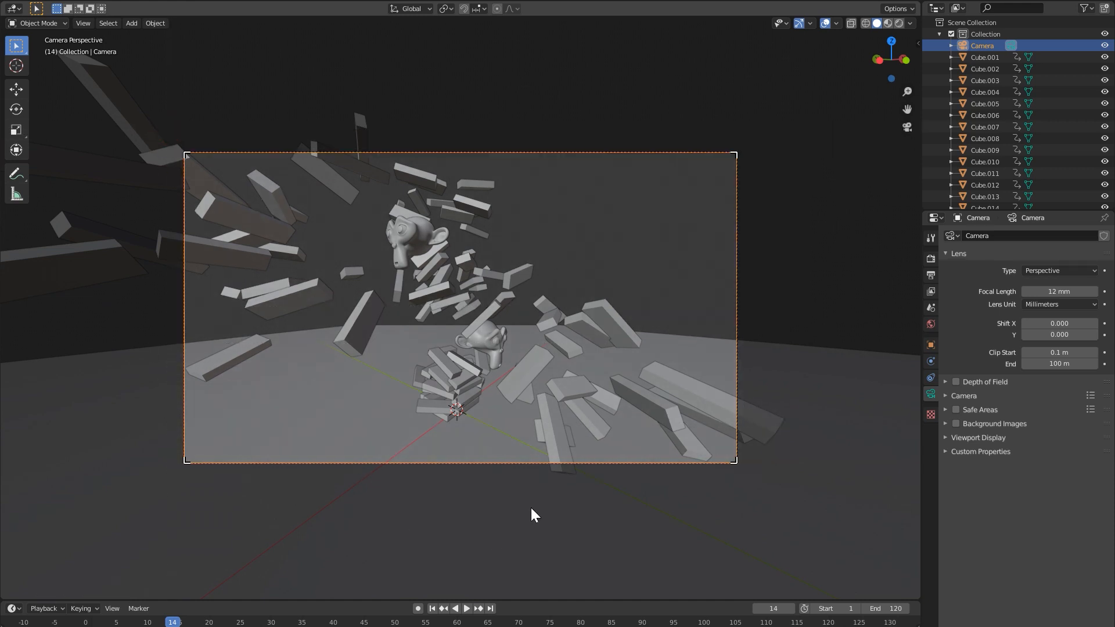
pyautogui.click(902, 23)
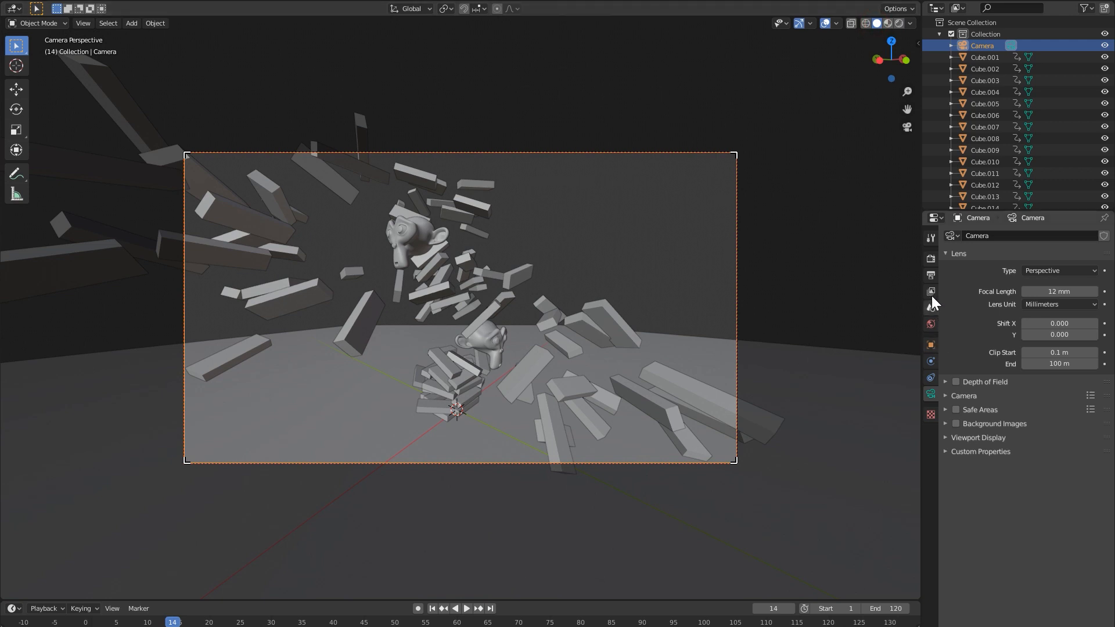
# Step: Enable bloom in the render settings and switch the render engine to Cycles
pyautogui.click(929, 291)
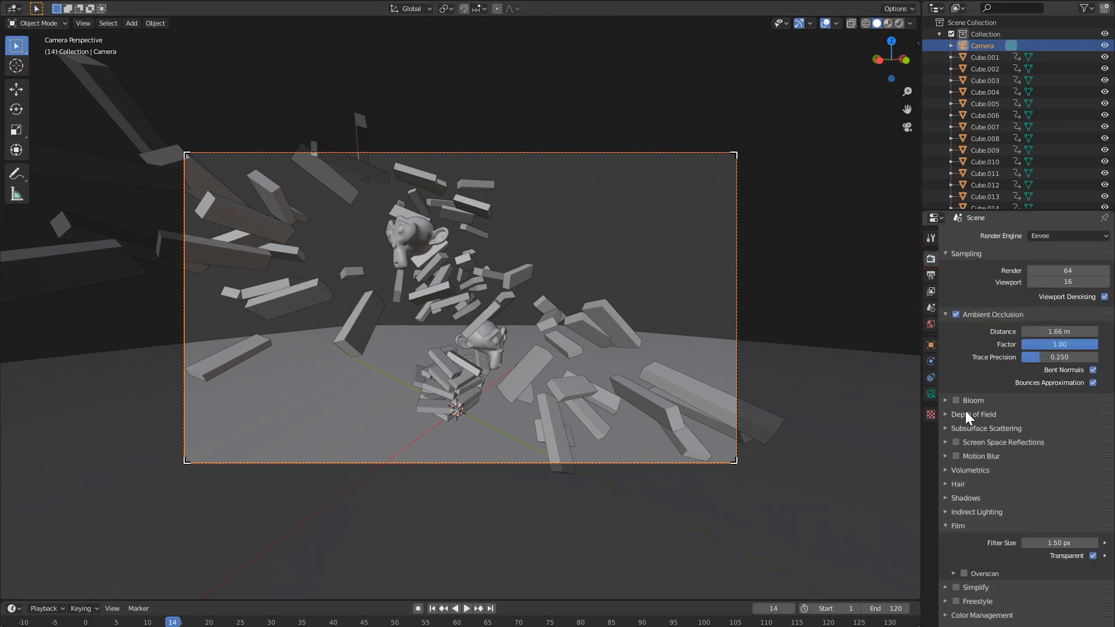
pyautogui.click(956, 399)
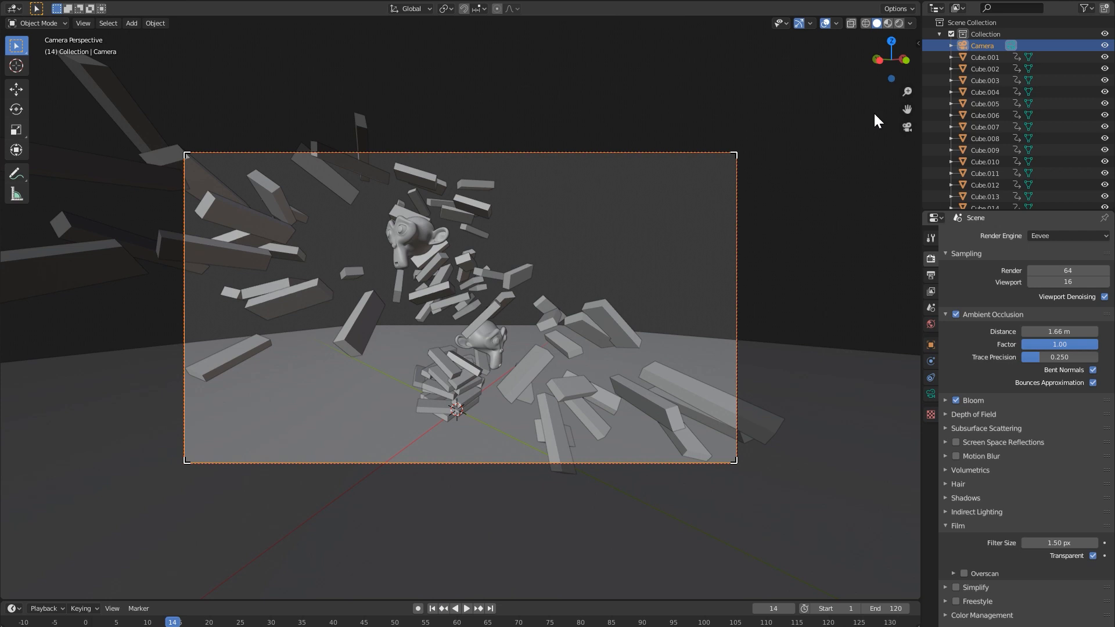
pyautogui.click(877, 23)
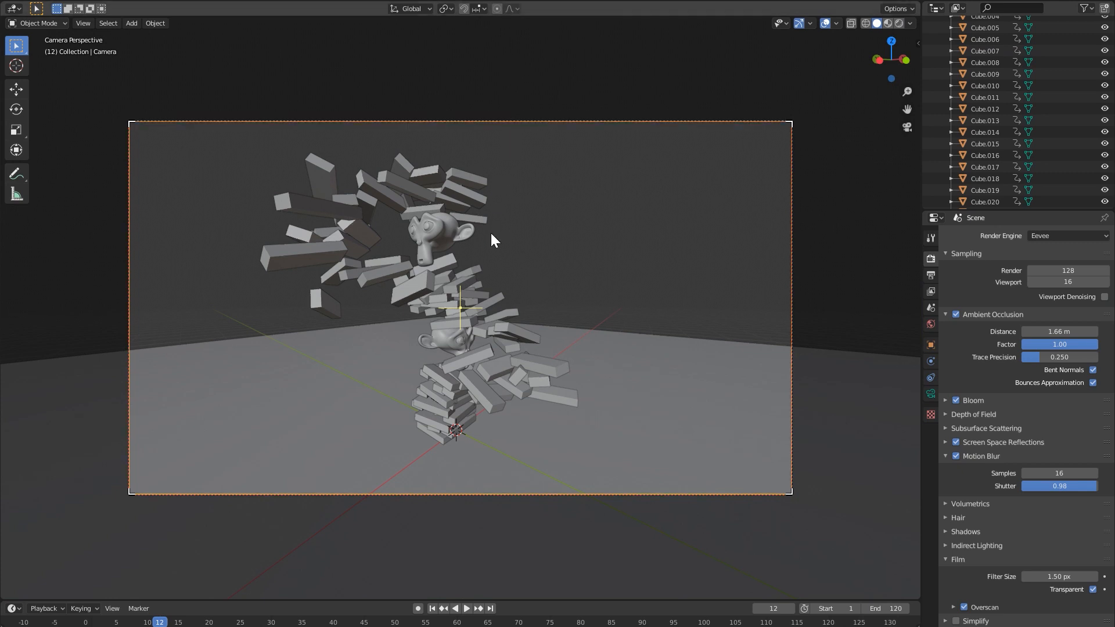
pyautogui.moveTo(452, 554)
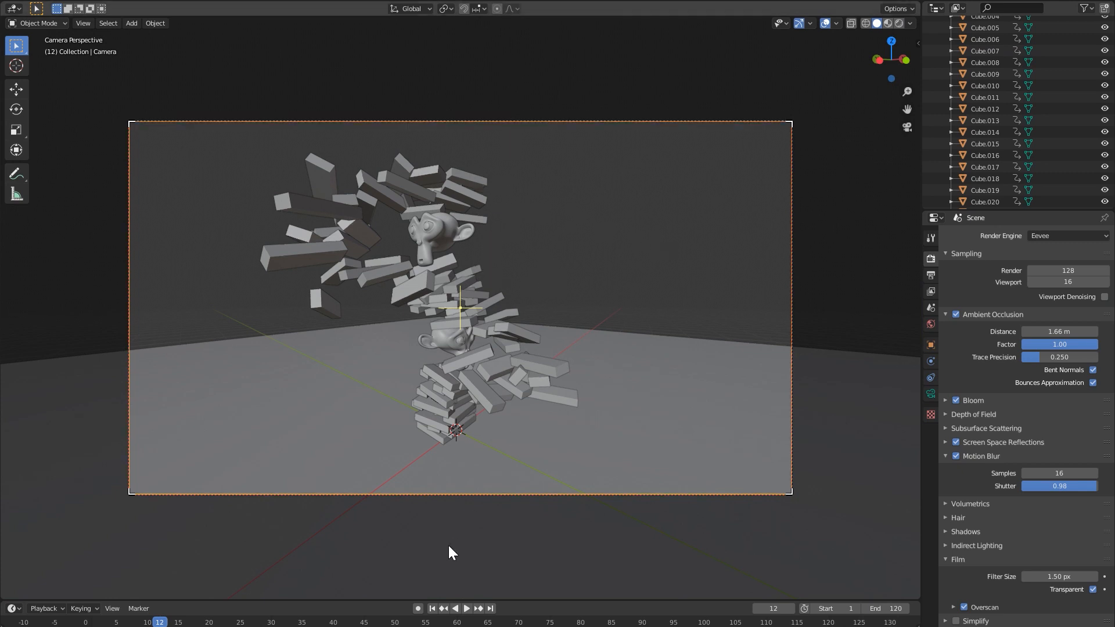
# Step: Replay the collapse animation from frame 1, framing the camera view tighter
pyautogui.click(431, 608)
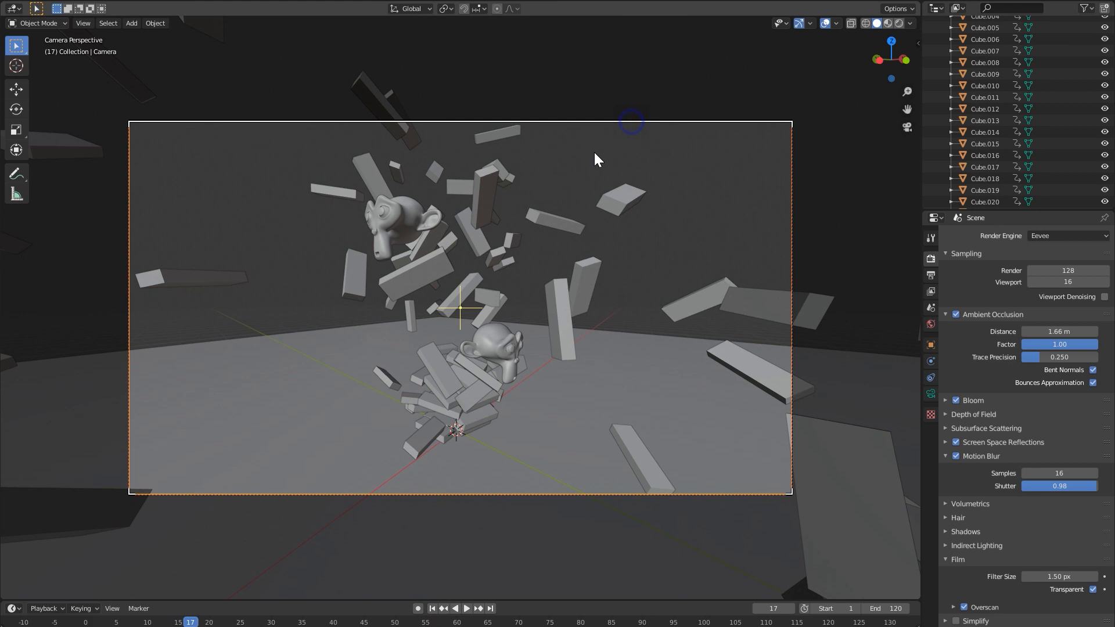
pyautogui.click(430, 608)
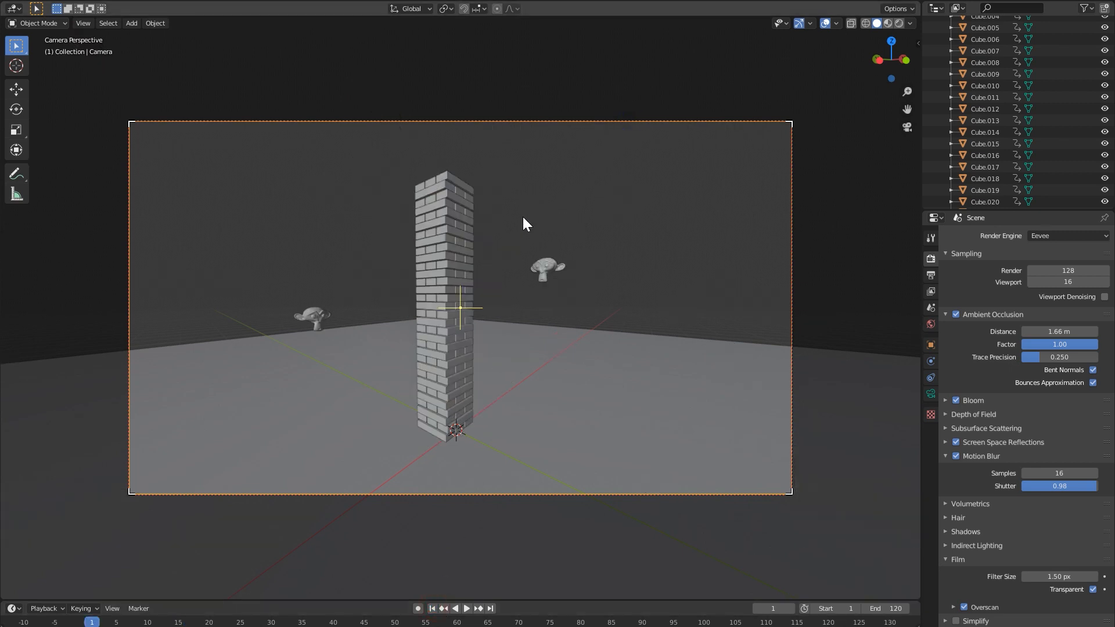
pyautogui.moveTo(620, 155)
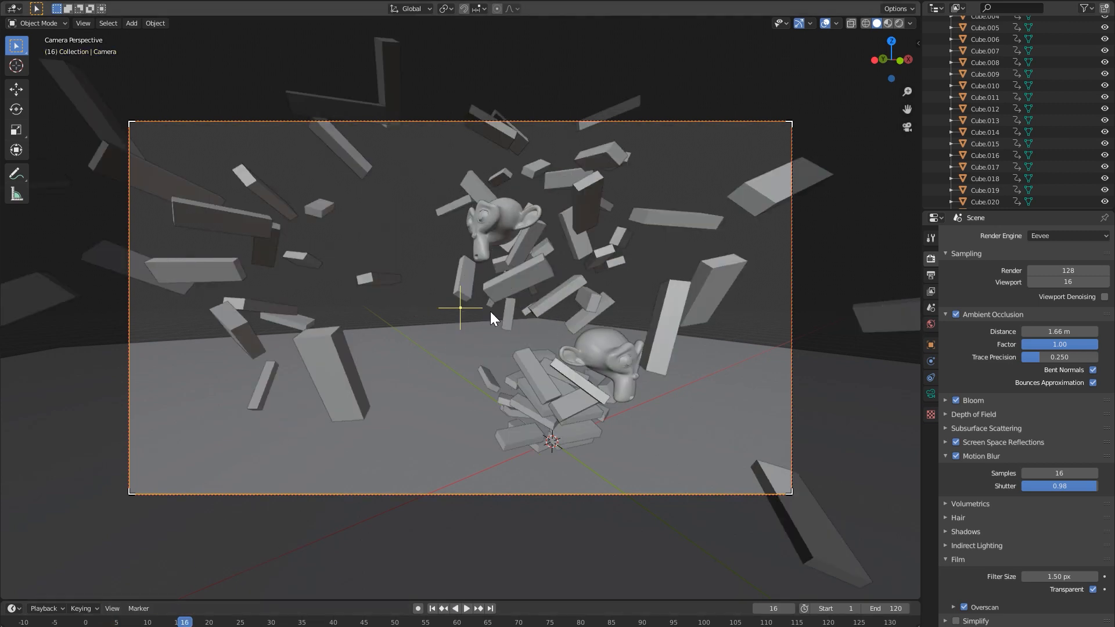
pyautogui.moveTo(491, 318); pyautogui.dragTo(519, 419)
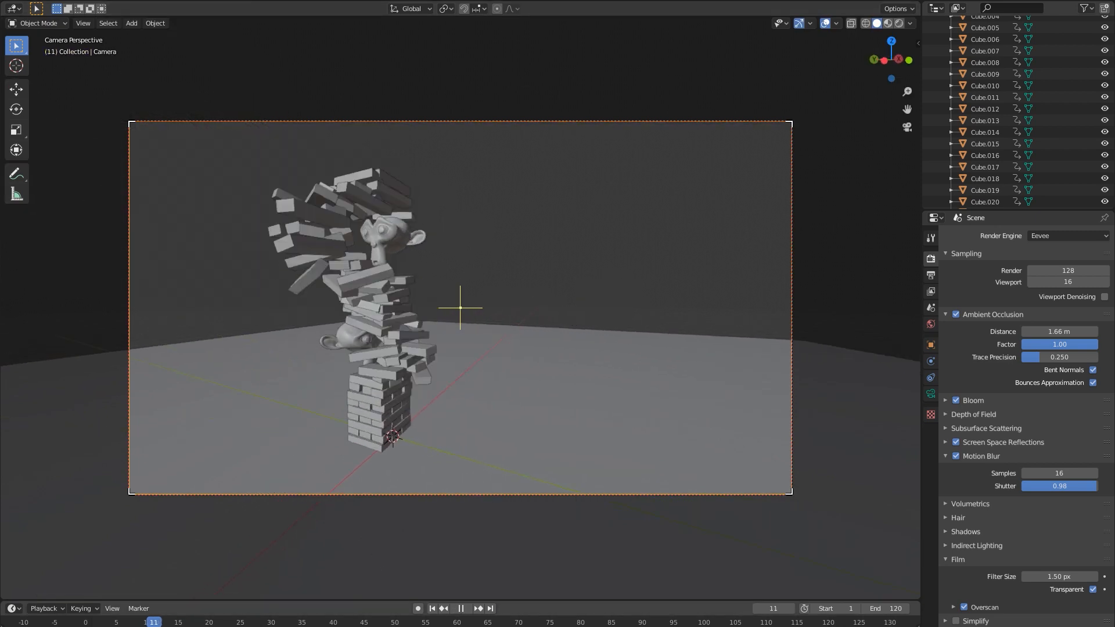
pyautogui.click(430, 608)
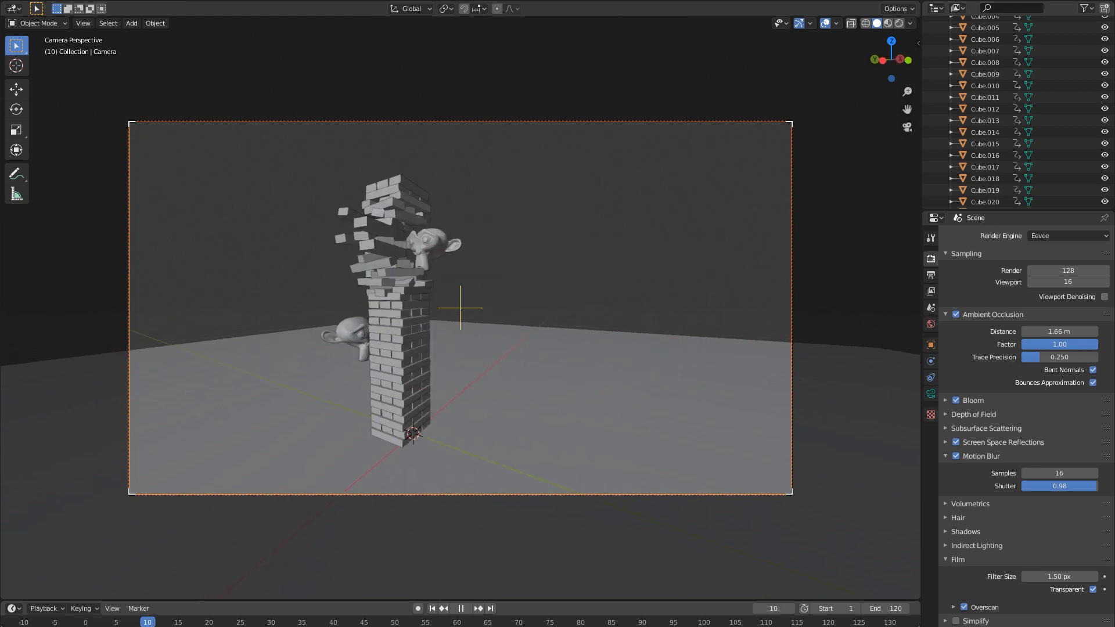
pyautogui.click(466, 608)
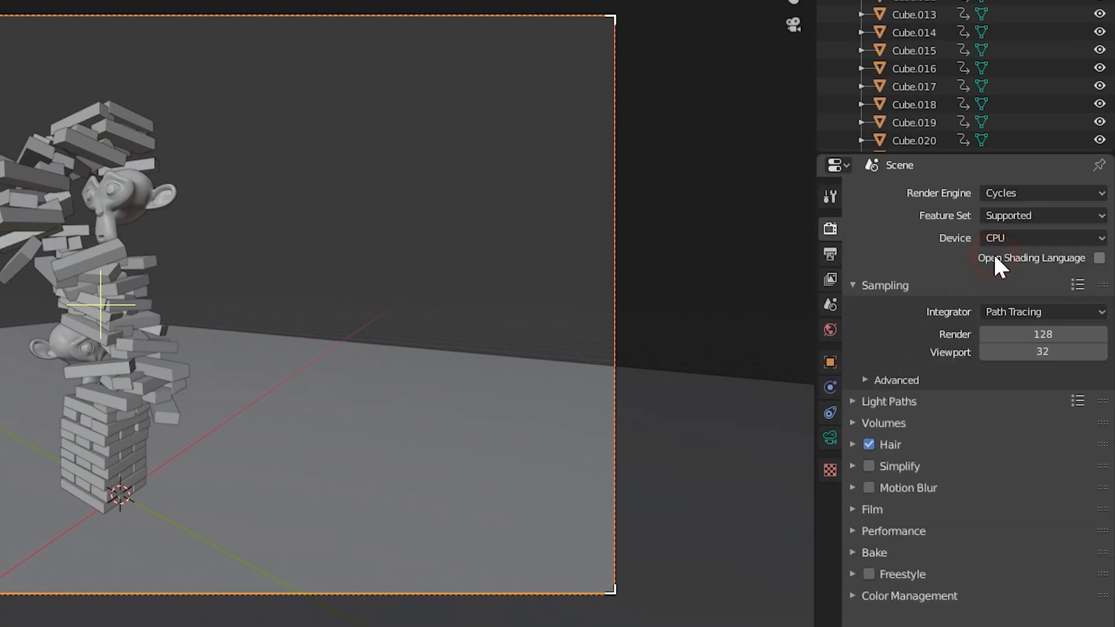
# Step: Set Cycles to GPU Compute with 256 samples and motion blur at 0.65 shutter
pyautogui.click(1043, 238)
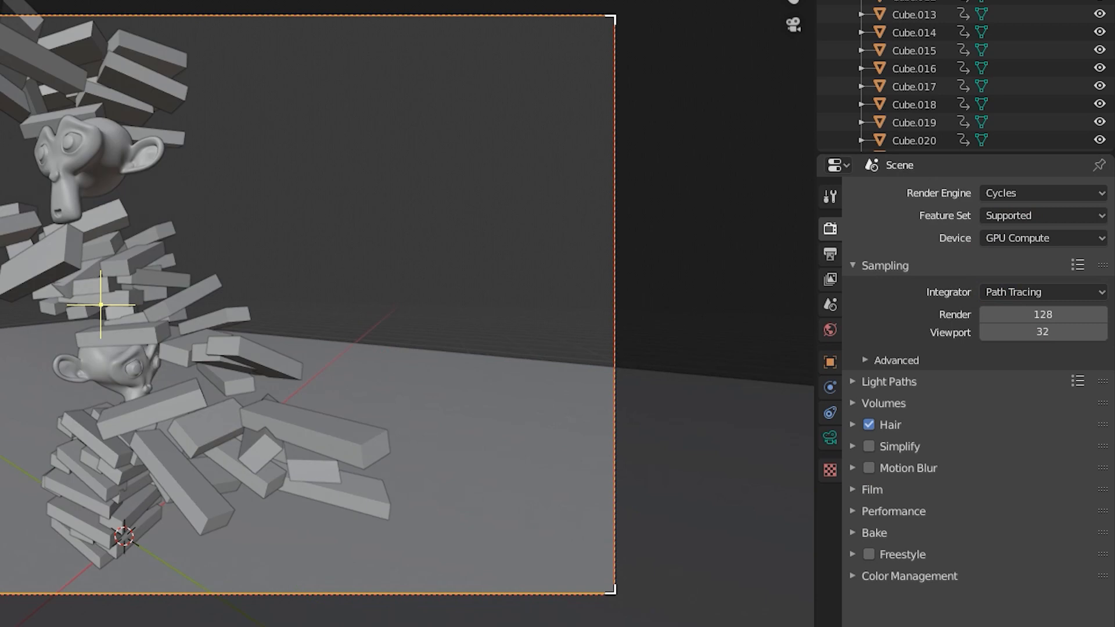
pyautogui.click(869, 469)
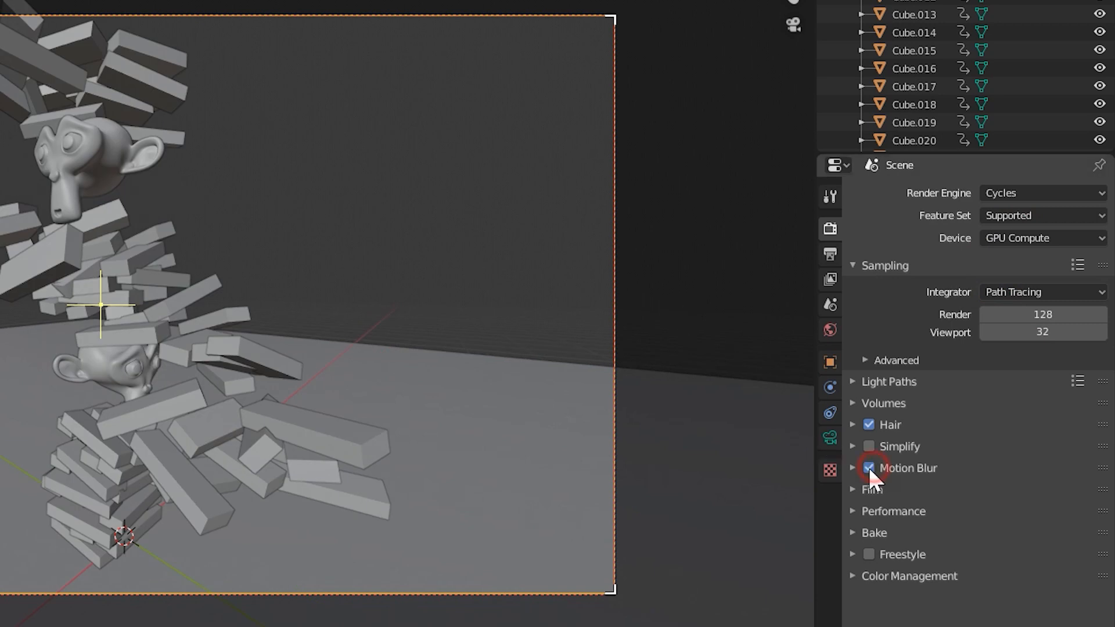
pyautogui.click(853, 467)
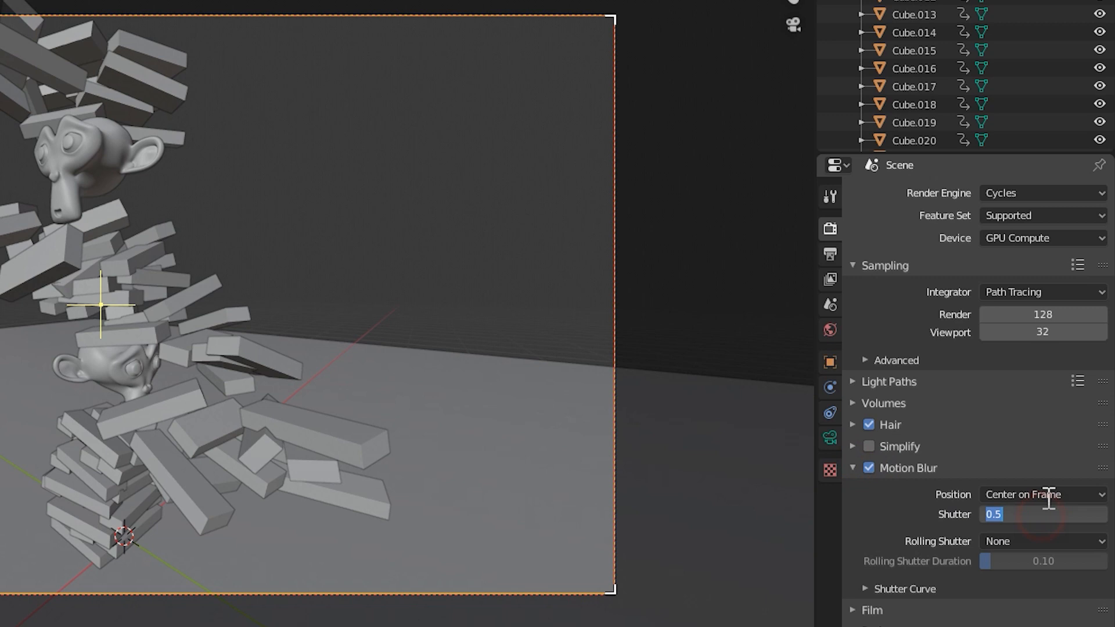
pyautogui.moveTo(1010, 514); pyautogui.dragTo(1043, 514)
pyautogui.write('0.65')
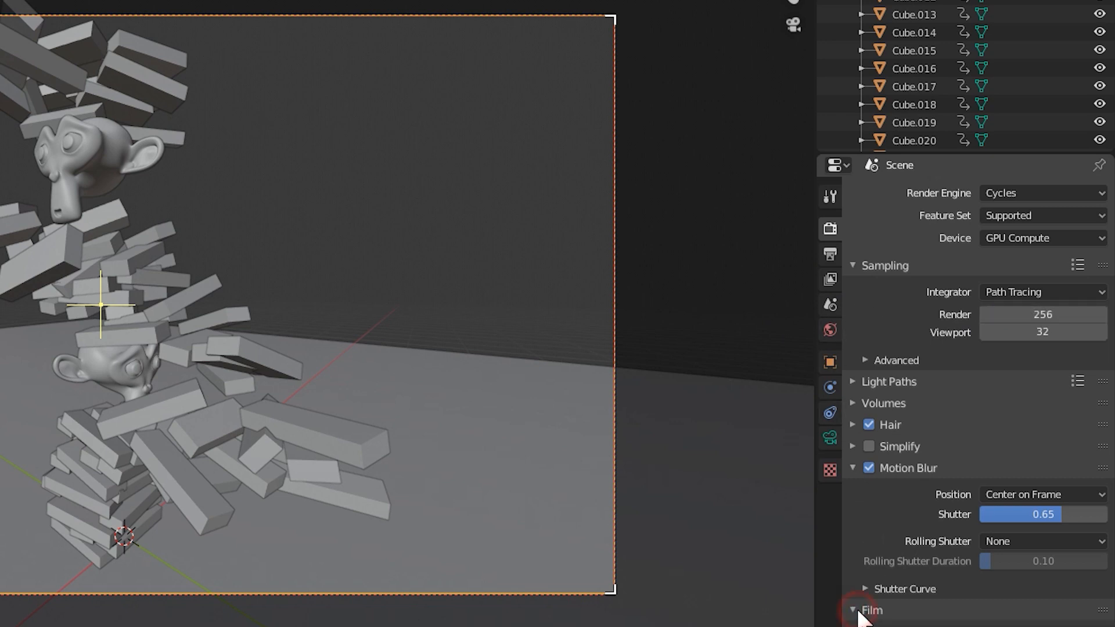
pyautogui.click(865, 610)
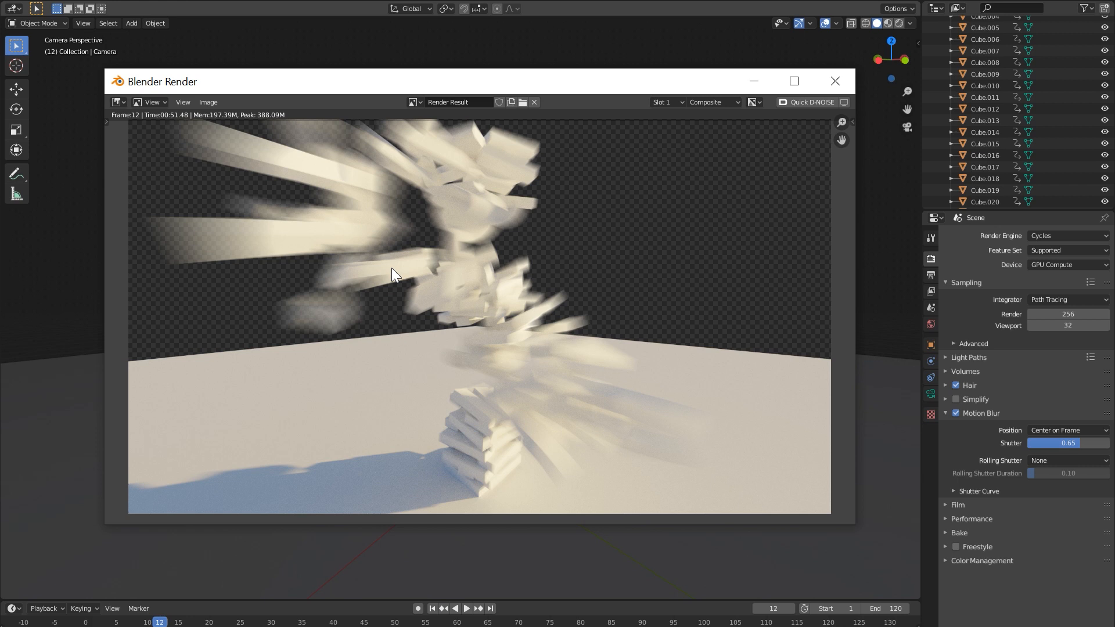
pyautogui.moveTo(476, 258)
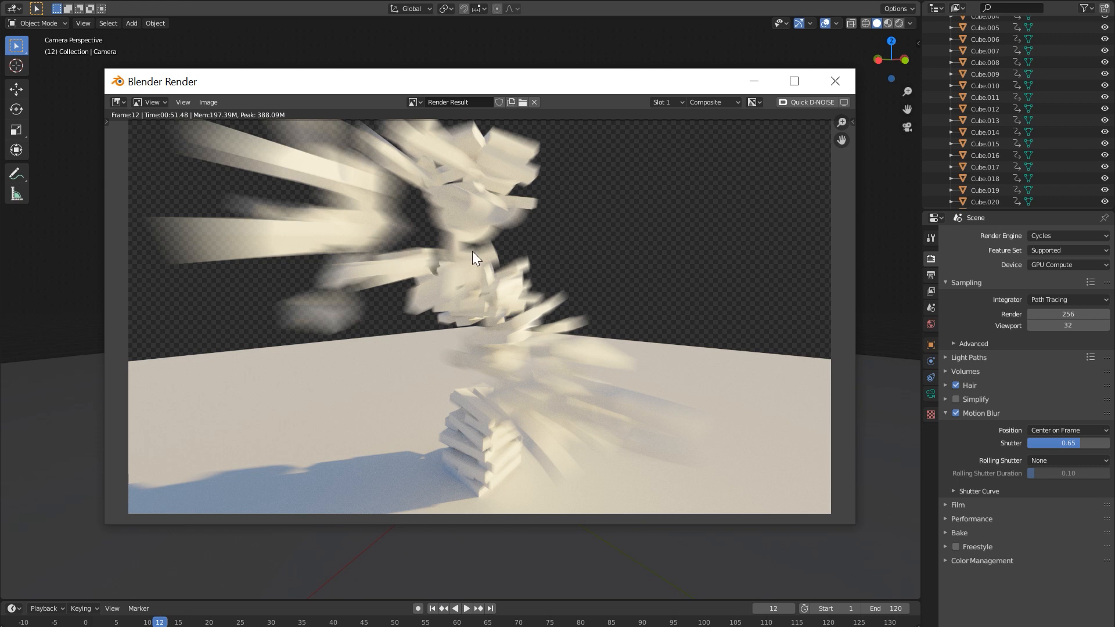
pyautogui.moveTo(519, 236)
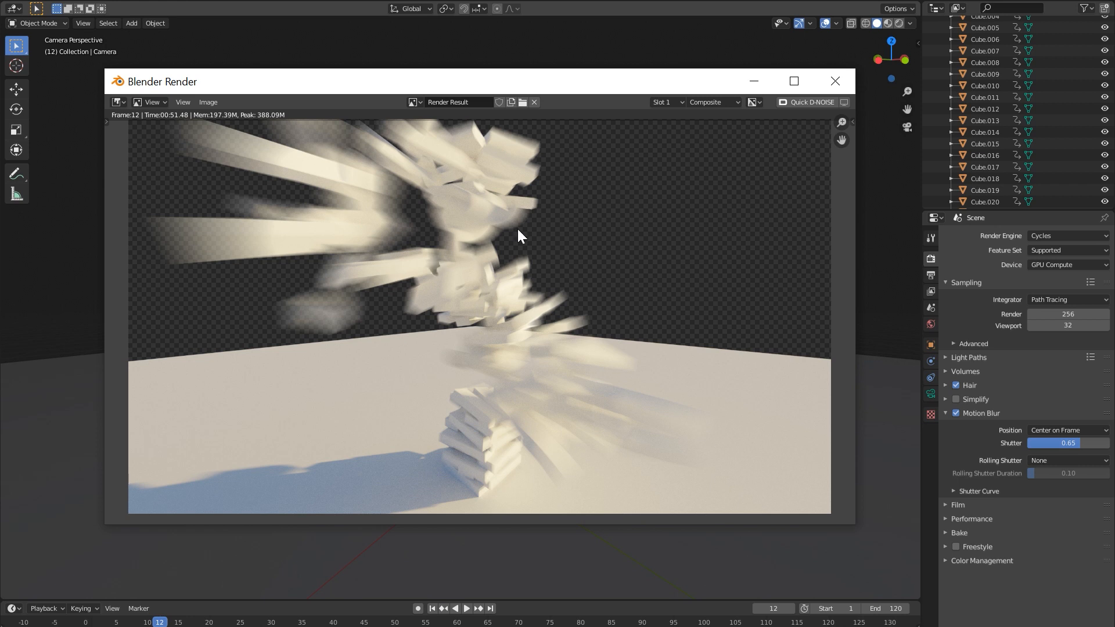
pyautogui.moveTo(560, 197)
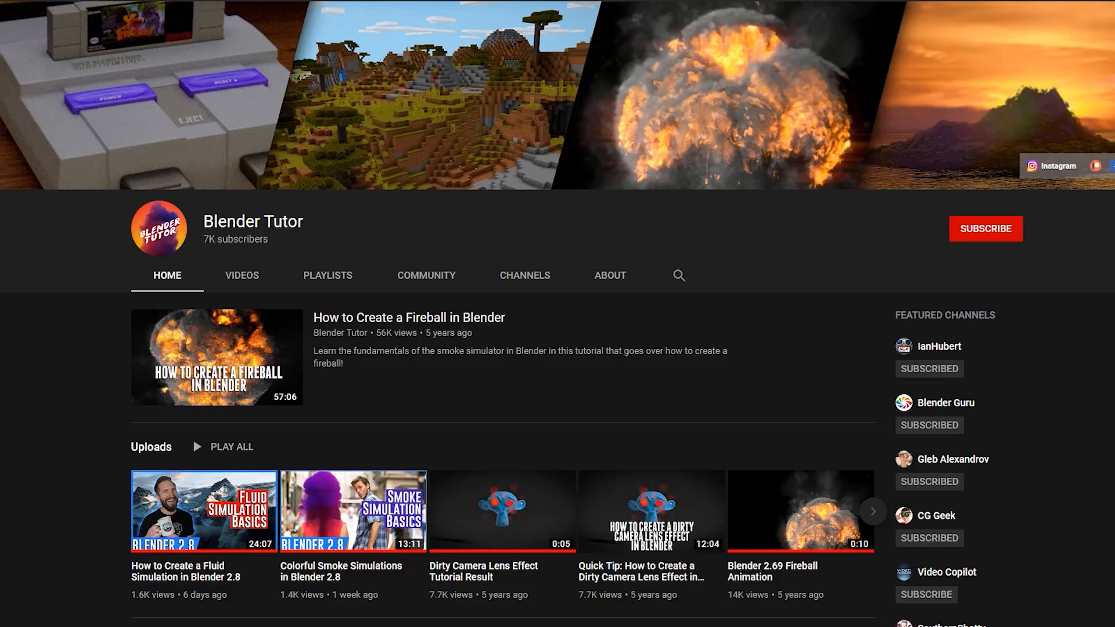
pyautogui.moveTo(986, 228)
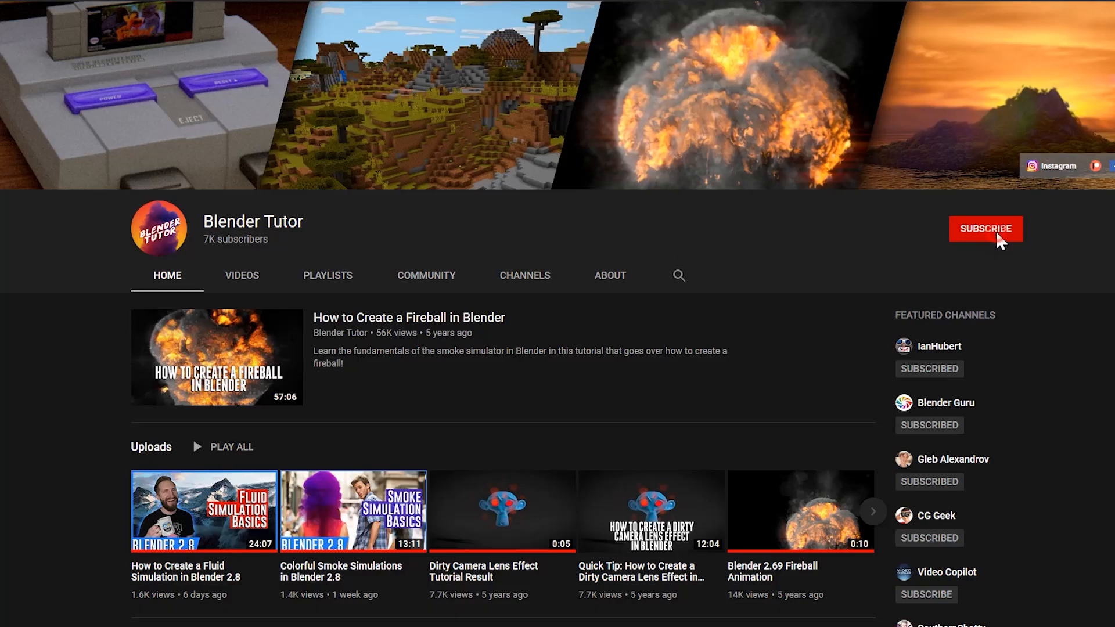
# Step: Subscribe to Blender Tutor and set its notification bell to All
pyautogui.click(986, 228)
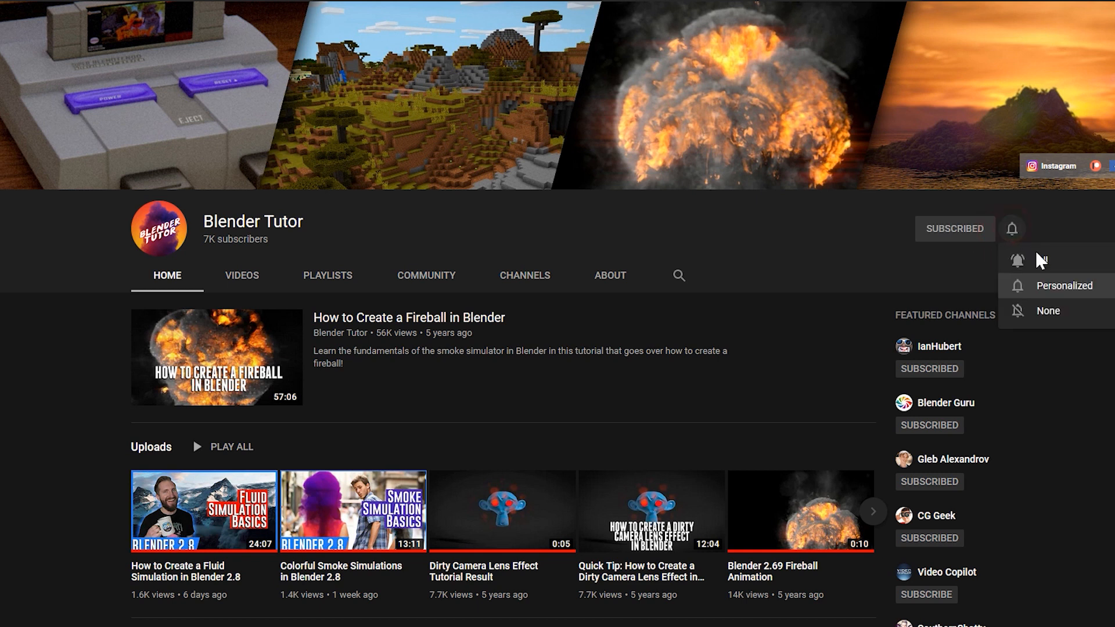
pyautogui.click(1064, 285)
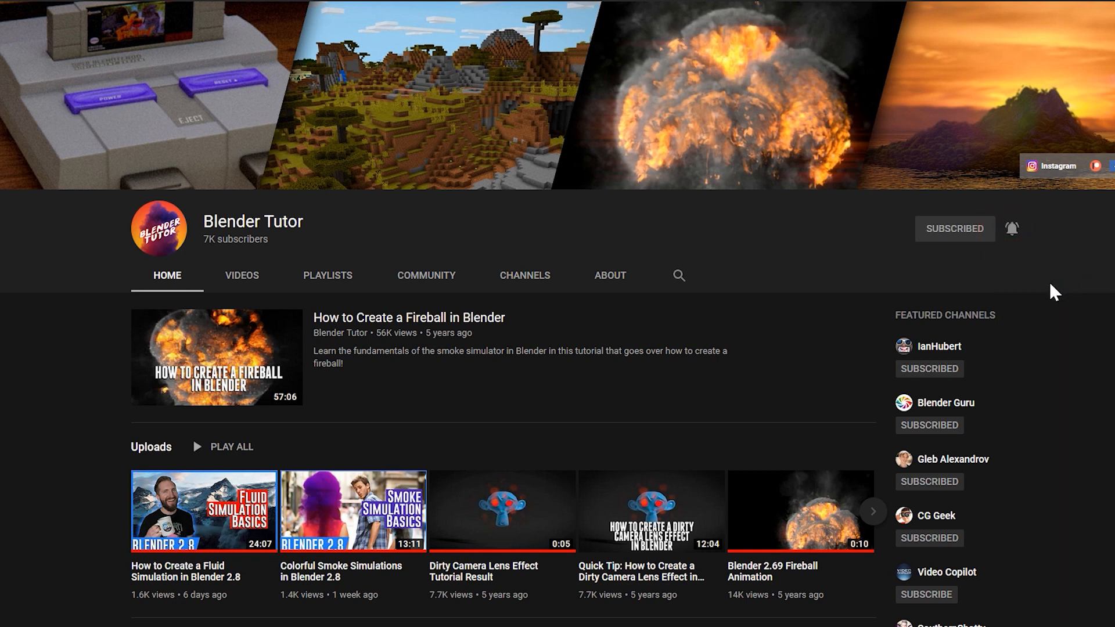